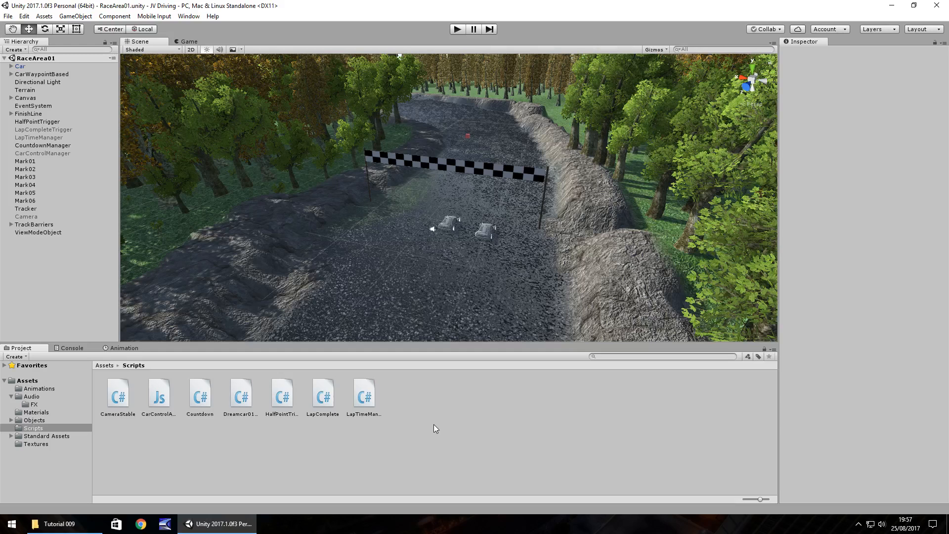
pyautogui.moveTo(446, 182)
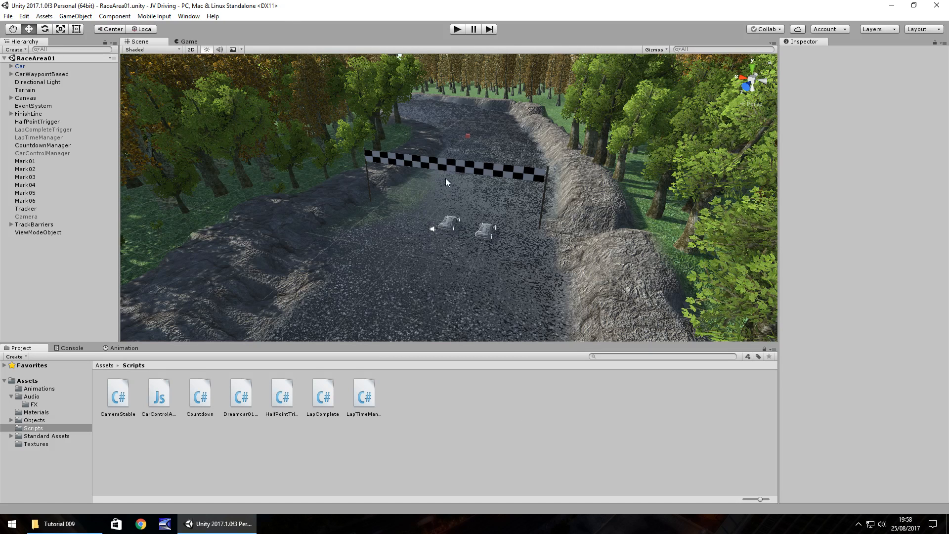
pyautogui.moveTo(443, 189)
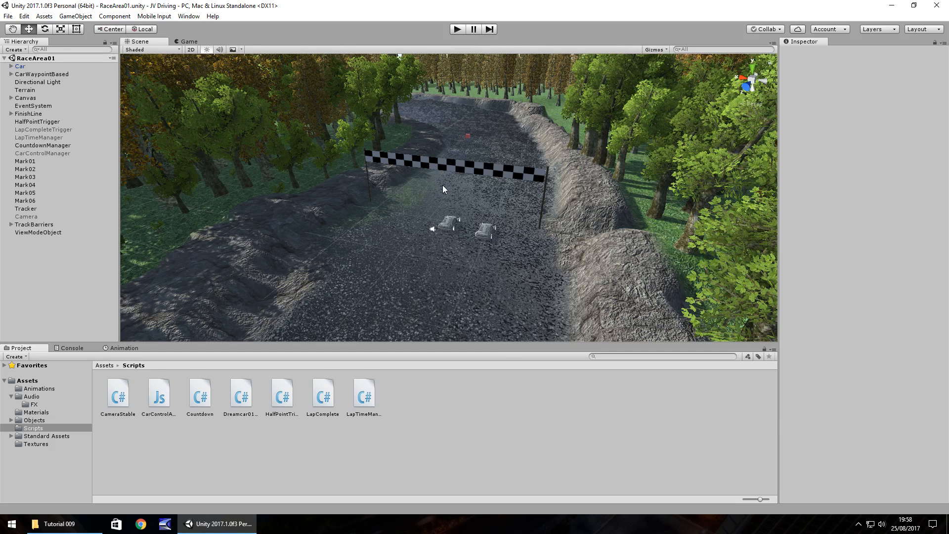
pyautogui.moveTo(437, 191)
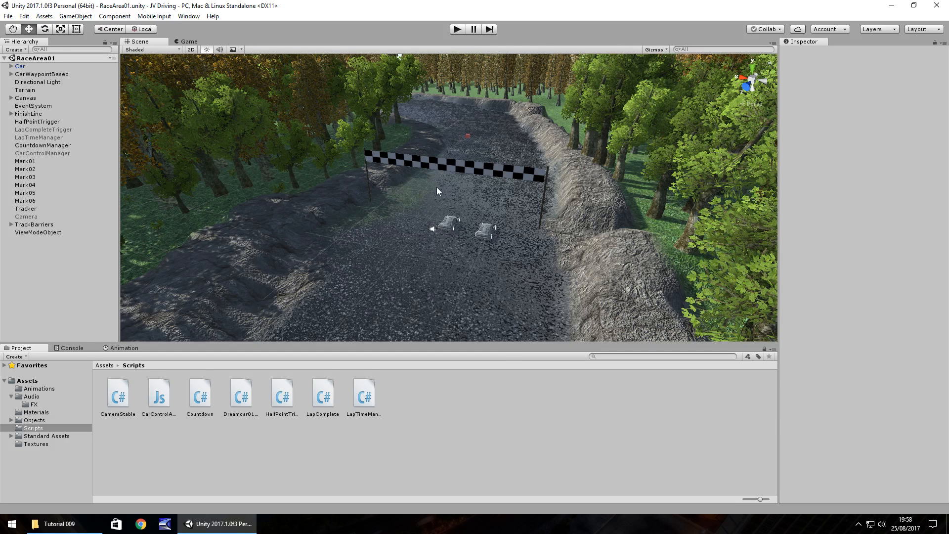
pyautogui.moveTo(417, 222)
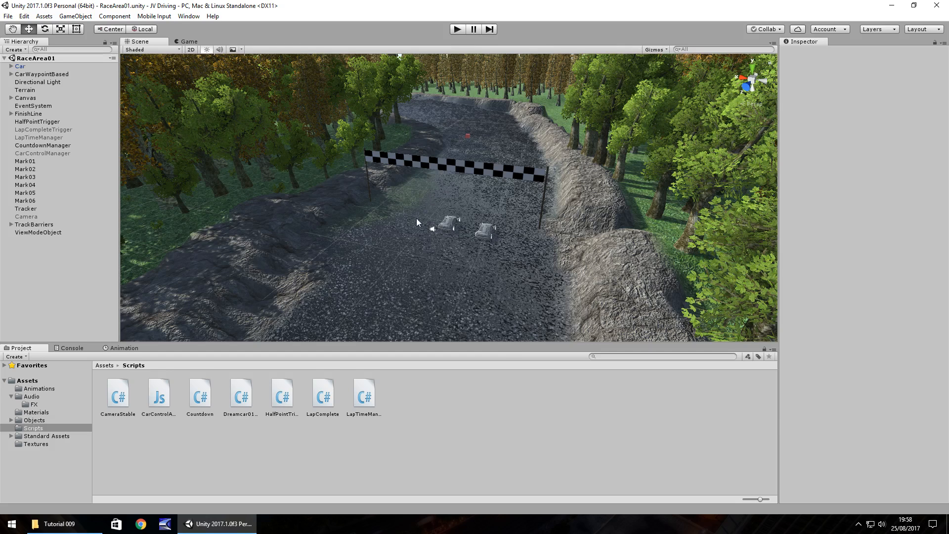
pyautogui.moveTo(75, 351)
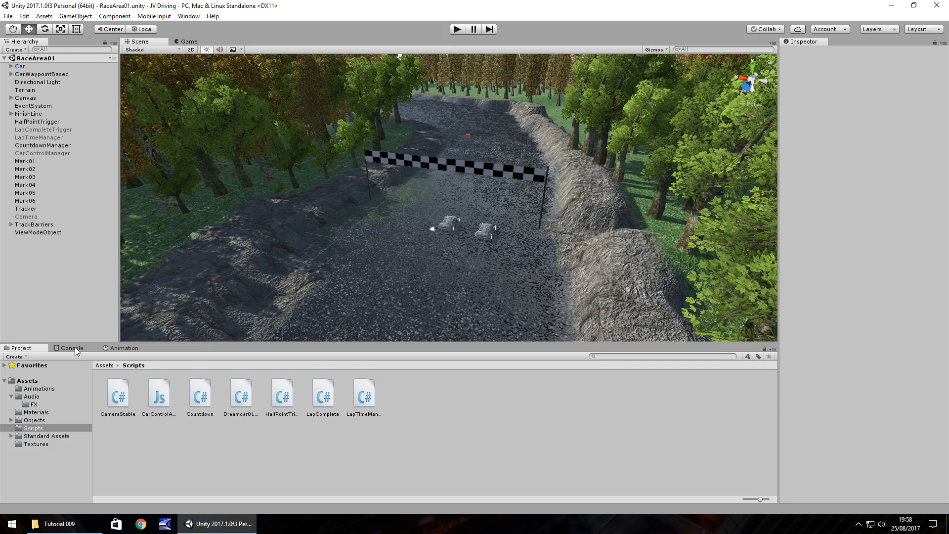
pyautogui.moveTo(77, 316)
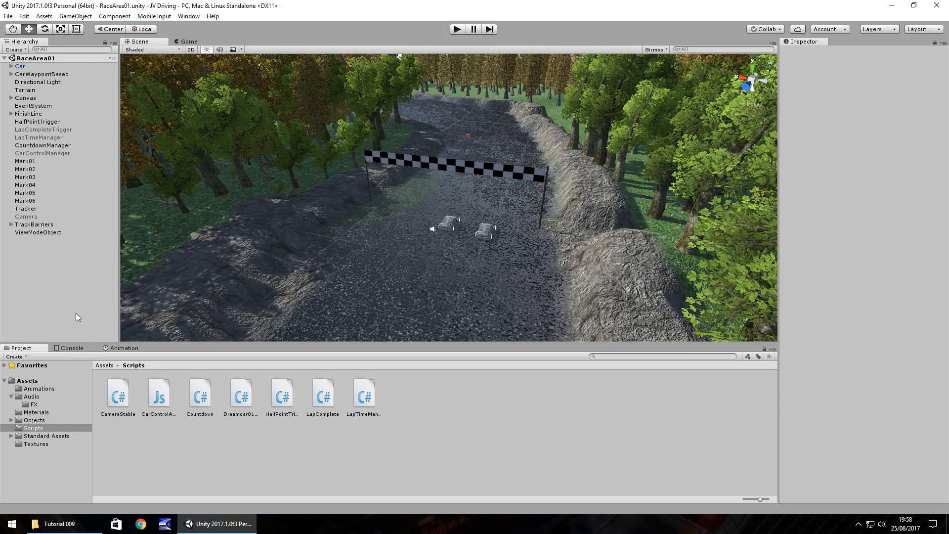
# - Expand Car, Cube and NormalCam in the Hierarchy and add an empty AudioFiles child under Car
pyautogui.click(11, 66)
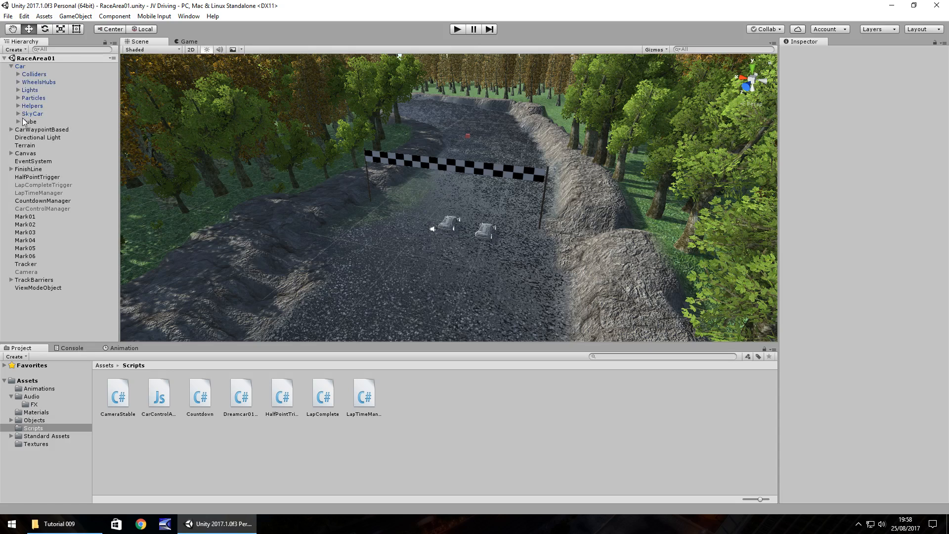
pyautogui.click(12, 121)
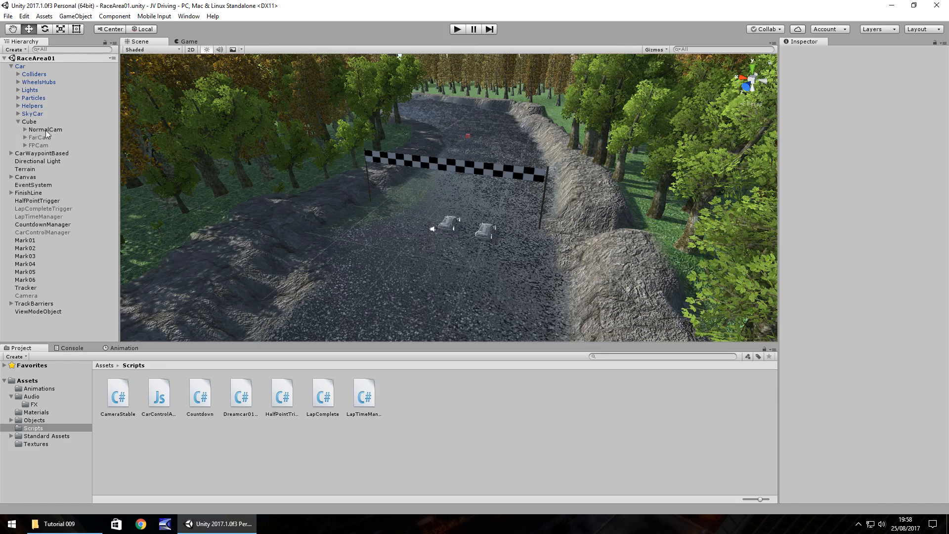
pyautogui.moveTo(36, 133)
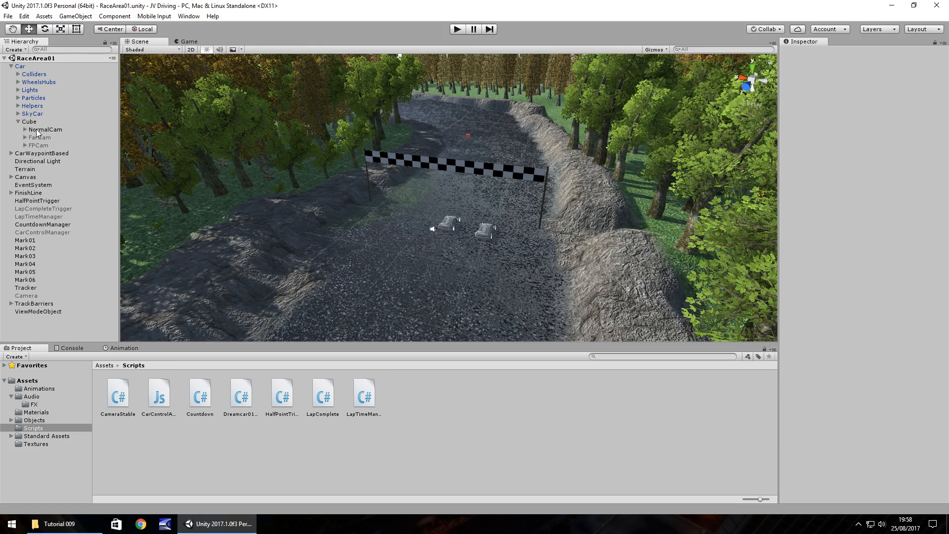
pyautogui.moveTo(39, 132)
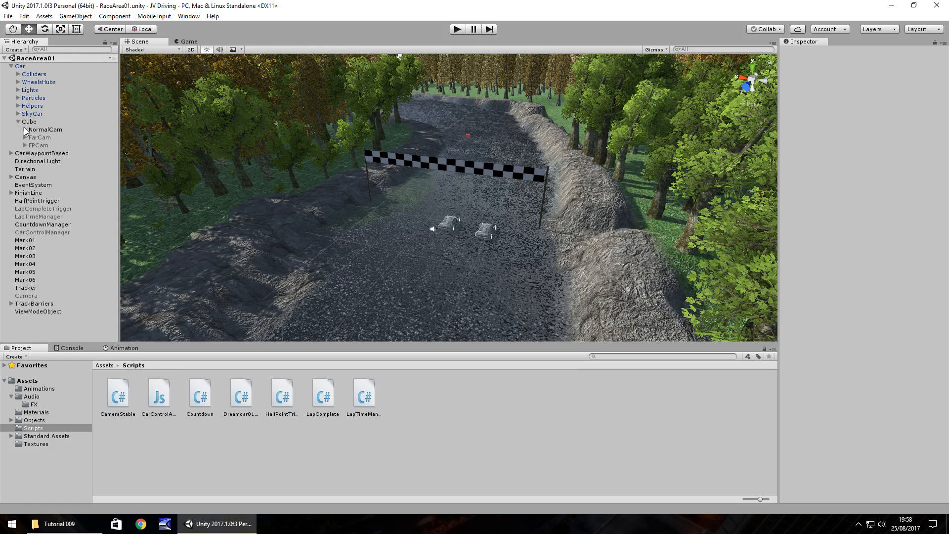
pyautogui.click(24, 130)
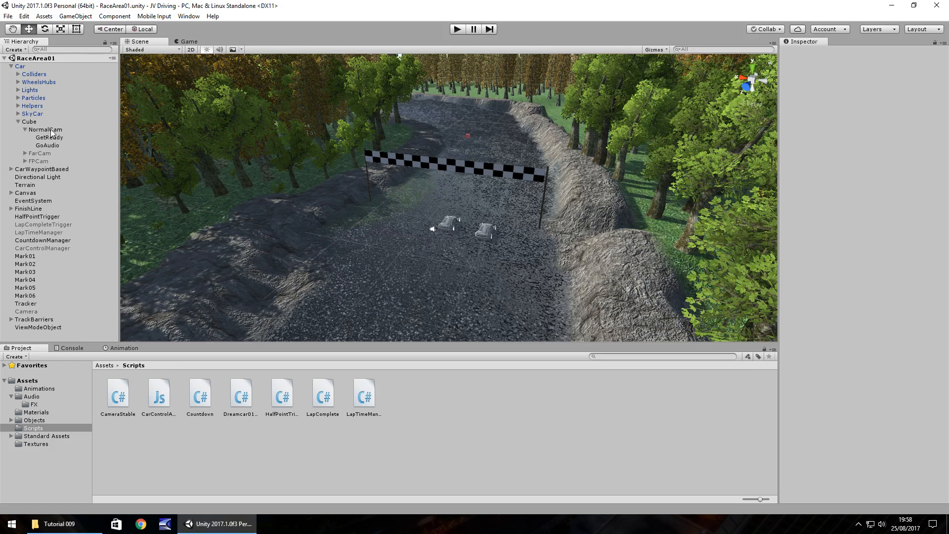
pyautogui.click(19, 66)
pyautogui.write('AudioFiles')
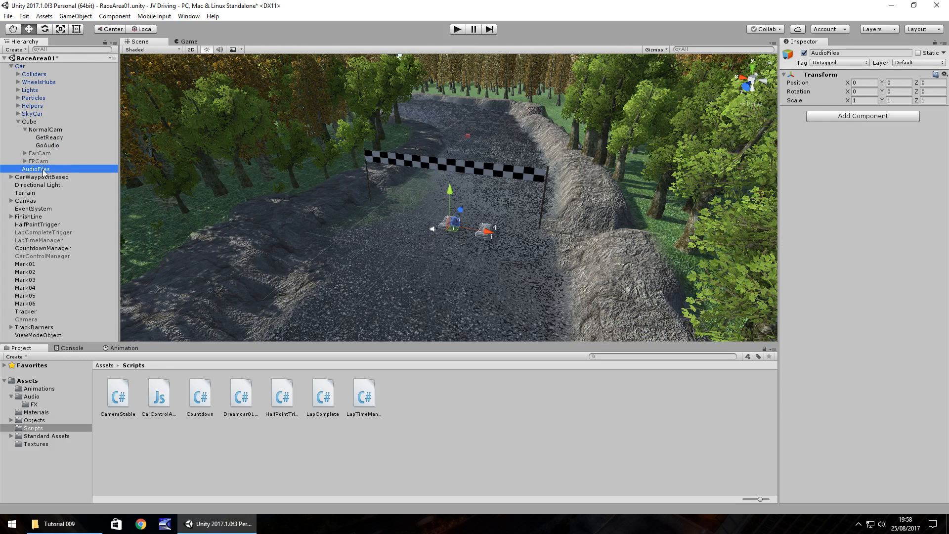
# - Add two empty child objects, FX and Music, inside AudioFiles
pyautogui.rightClick(36, 169)
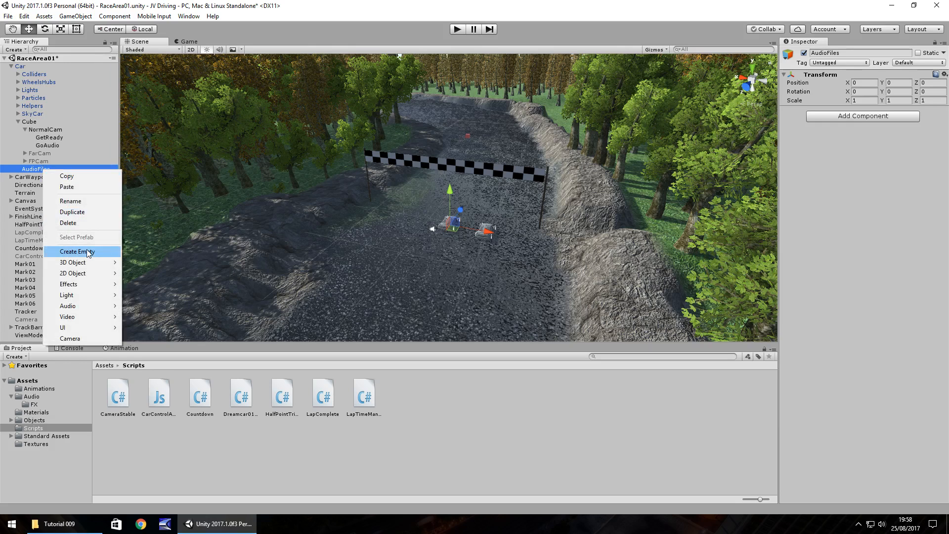
pyautogui.click(79, 251)
pyautogui.write('FX')
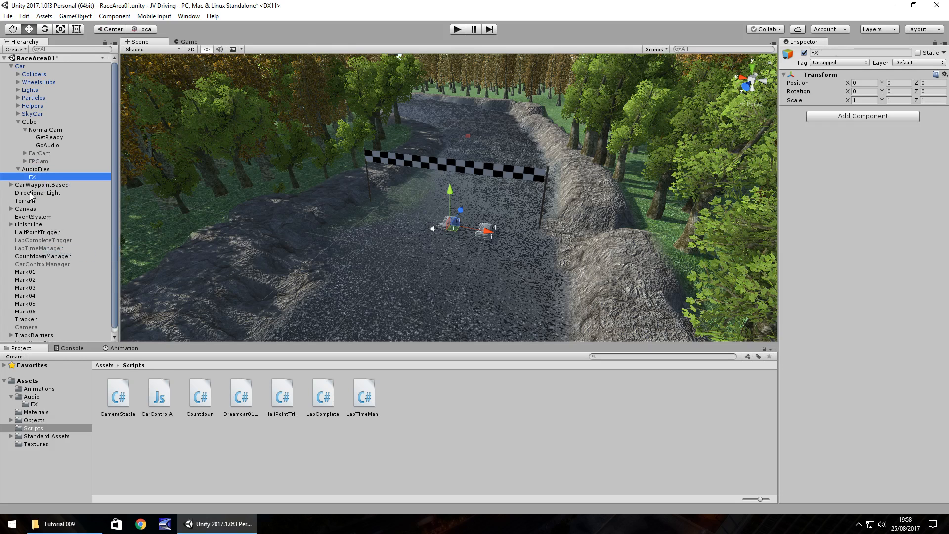
pyautogui.rightClick(35, 168)
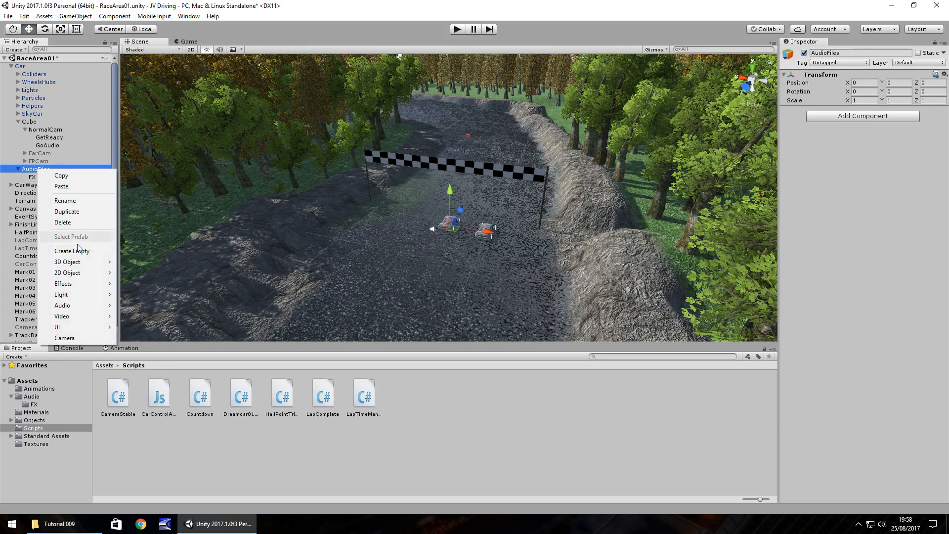
pyautogui.click(71, 251)
pyautogui.write('Music')
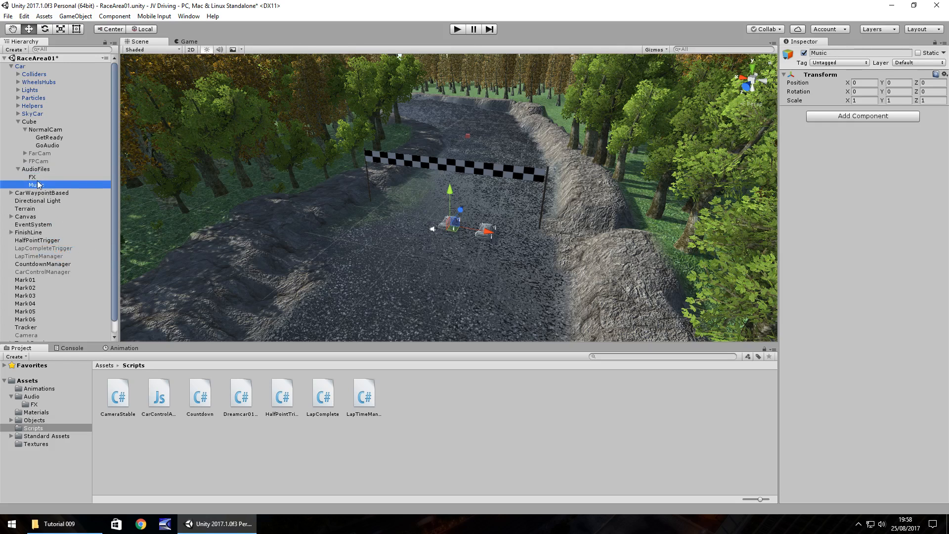
# - Move GetReady and GoAudio under AudioFiles/FX and confirm CountdownManager still references both
pyautogui.click(49, 138)
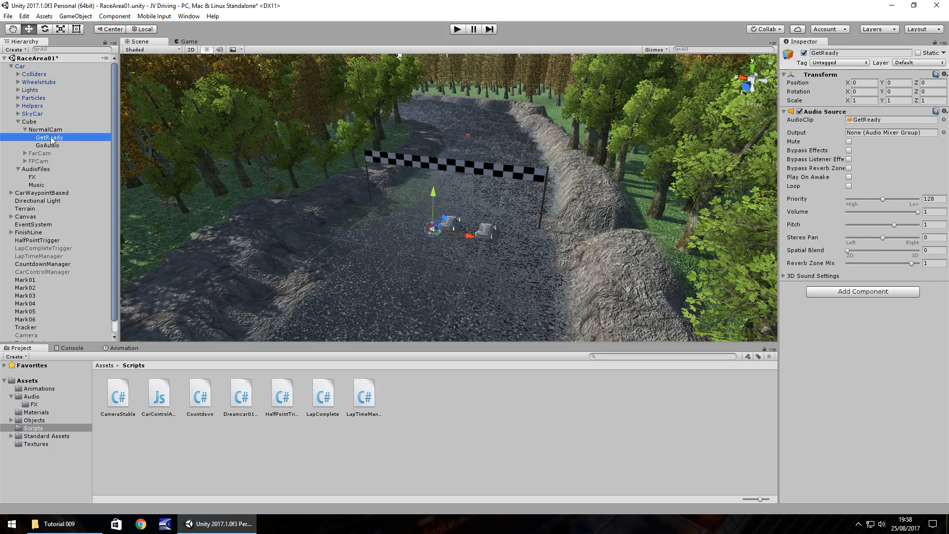
pyautogui.moveTo(57, 148)
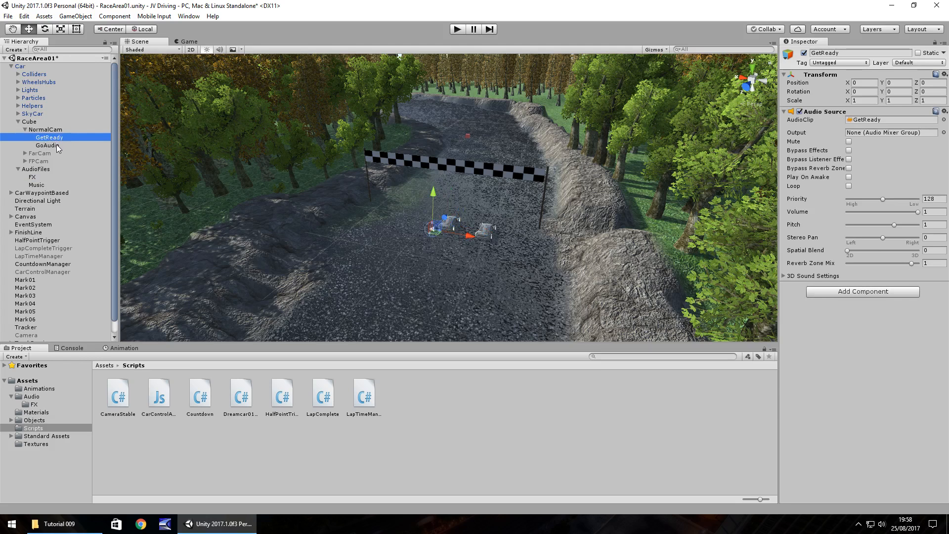
pyautogui.click(47, 146)
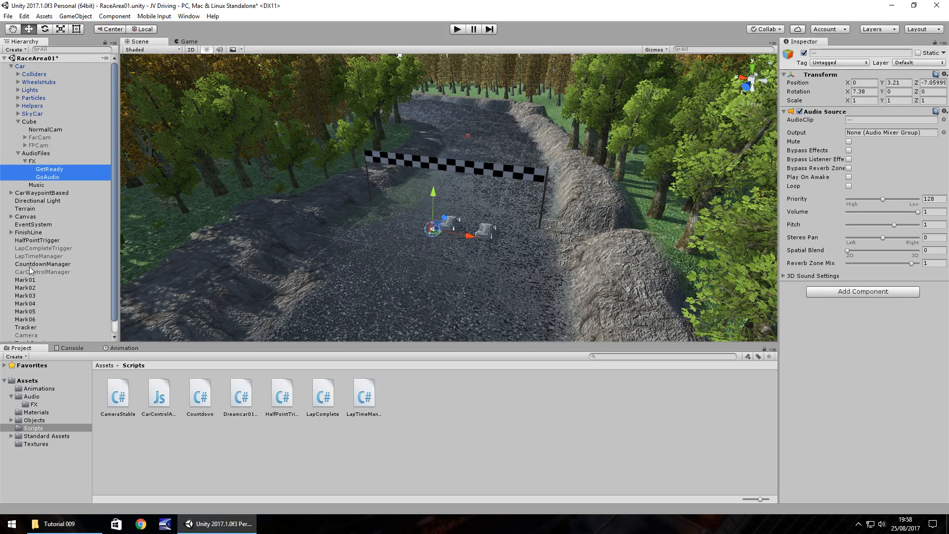
pyautogui.click(43, 264)
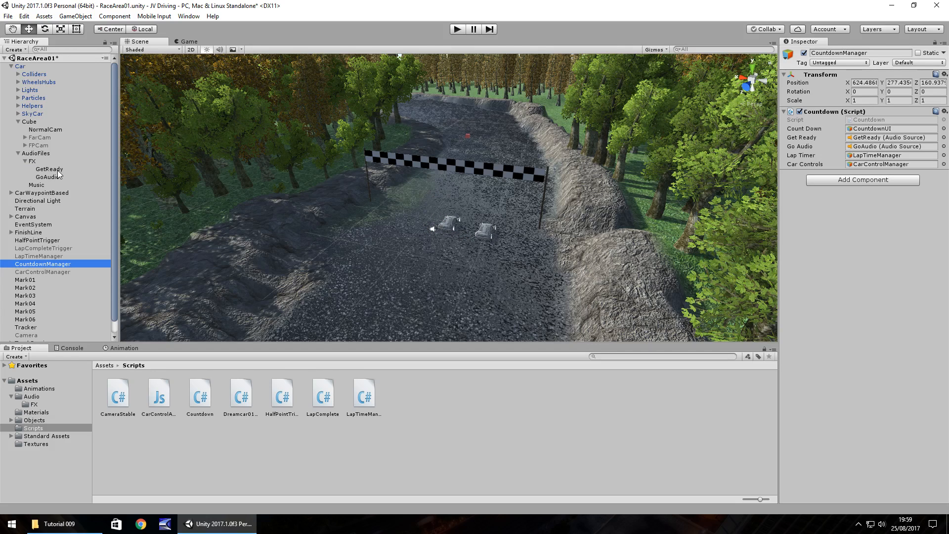
pyautogui.click(21, 162)
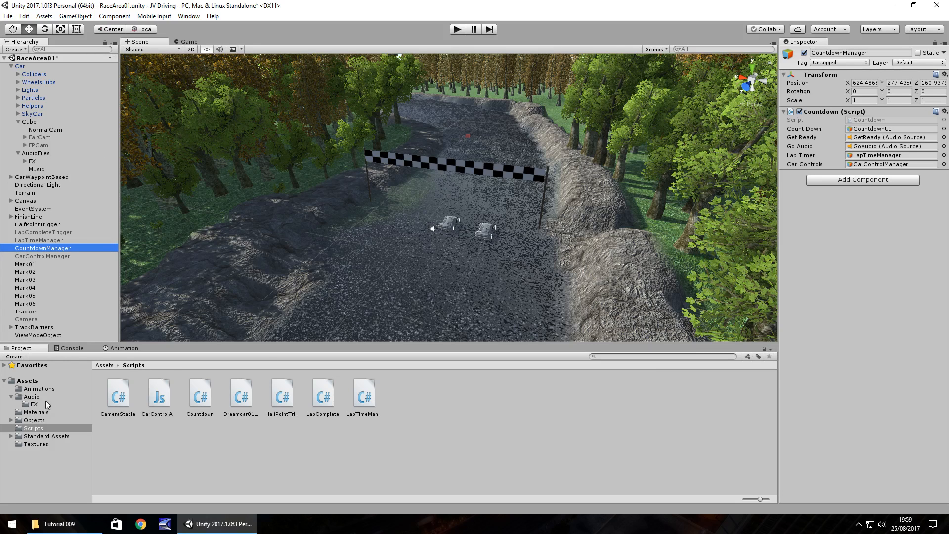
# - Create a Music folder inside Assets/Audio and open it to hold the theme track
pyautogui.click(31, 397)
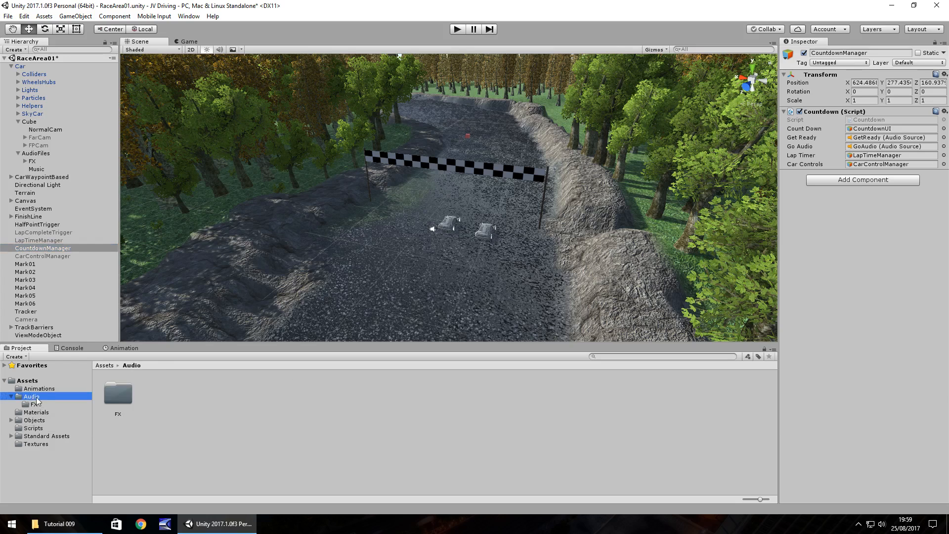
pyautogui.rightClick(32, 396)
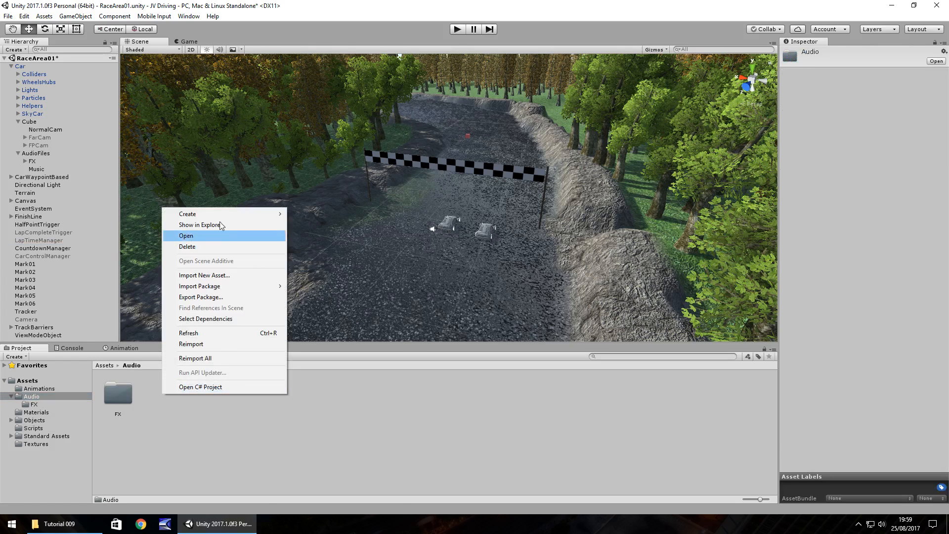
pyautogui.click(186, 214)
pyautogui.write('Music')
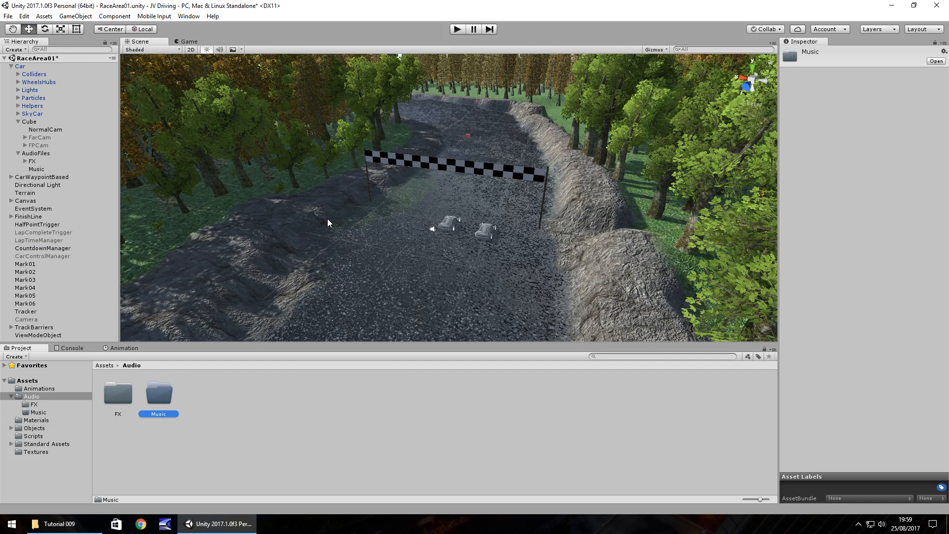
pyautogui.click(58, 523)
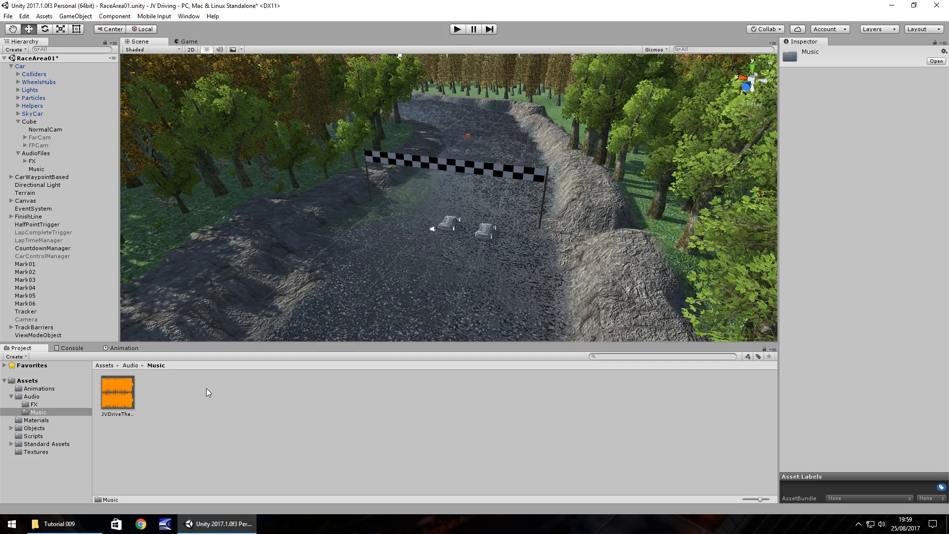
pyautogui.moveTo(238, 380)
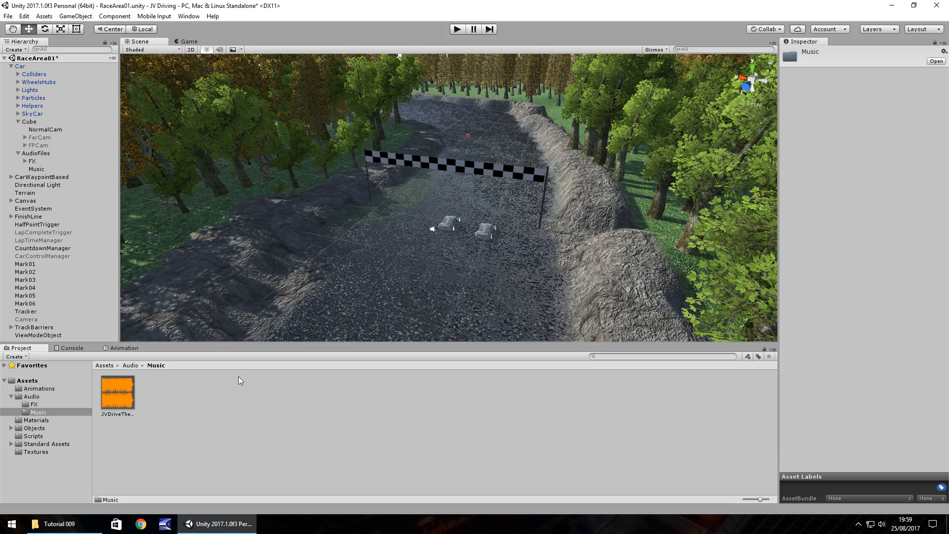
pyautogui.moveTo(402, 250)
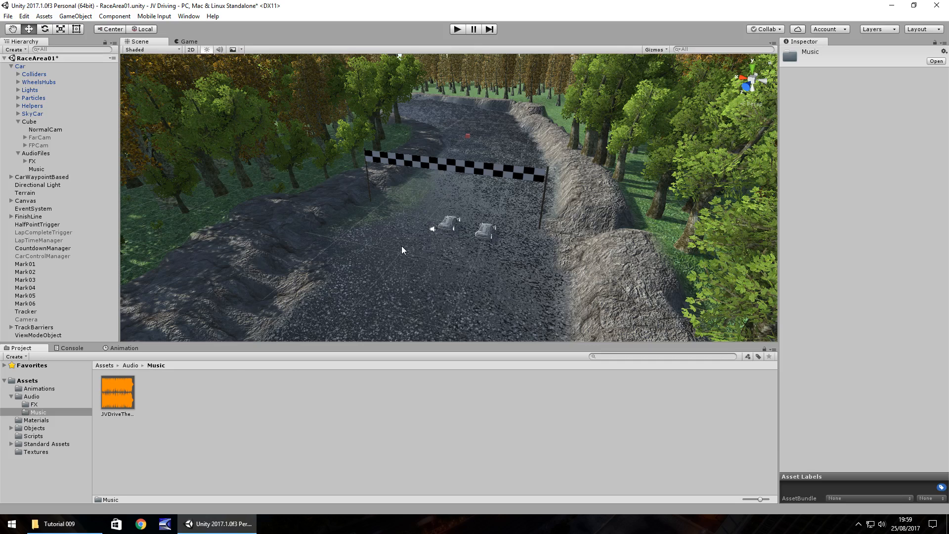
pyautogui.moveTo(119, 399)
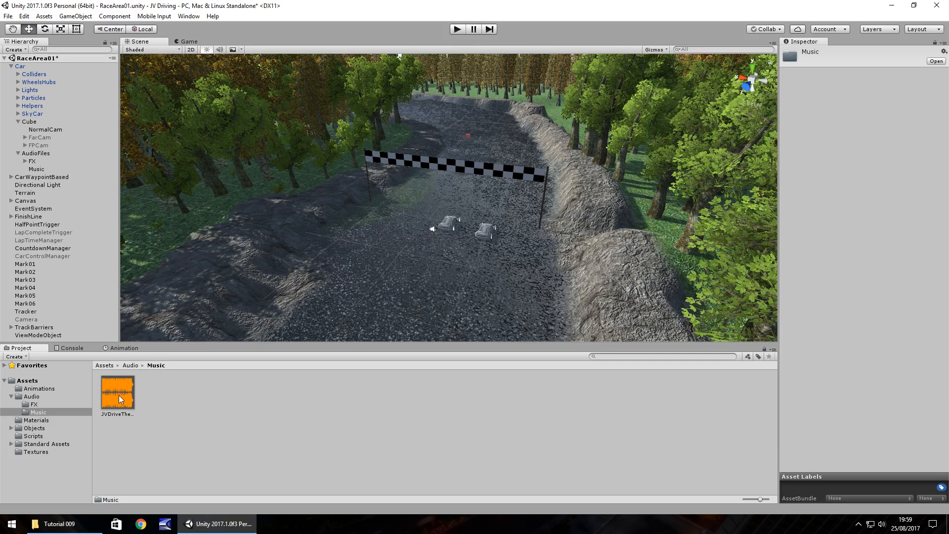
pyautogui.rightClick(37, 169)
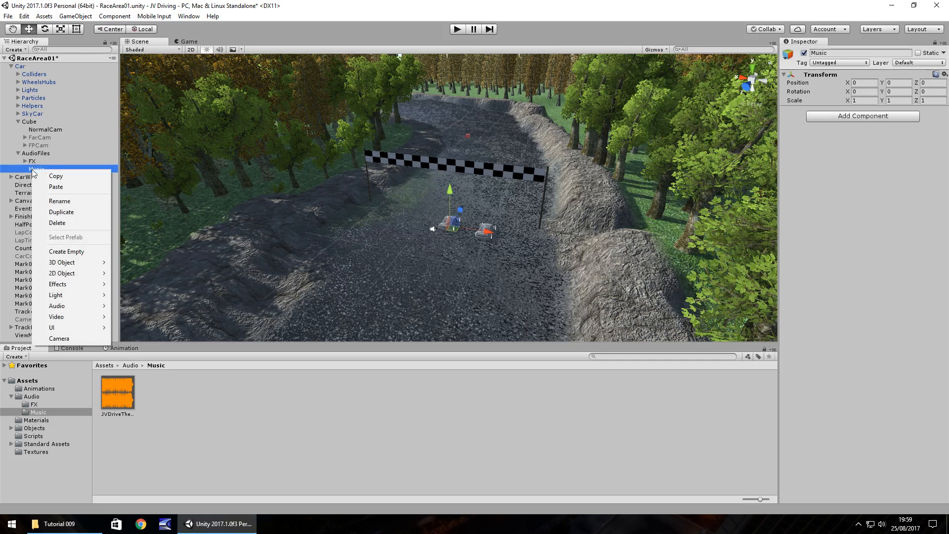
pyautogui.click(65, 251)
pyautogui.write('LevelMusic')
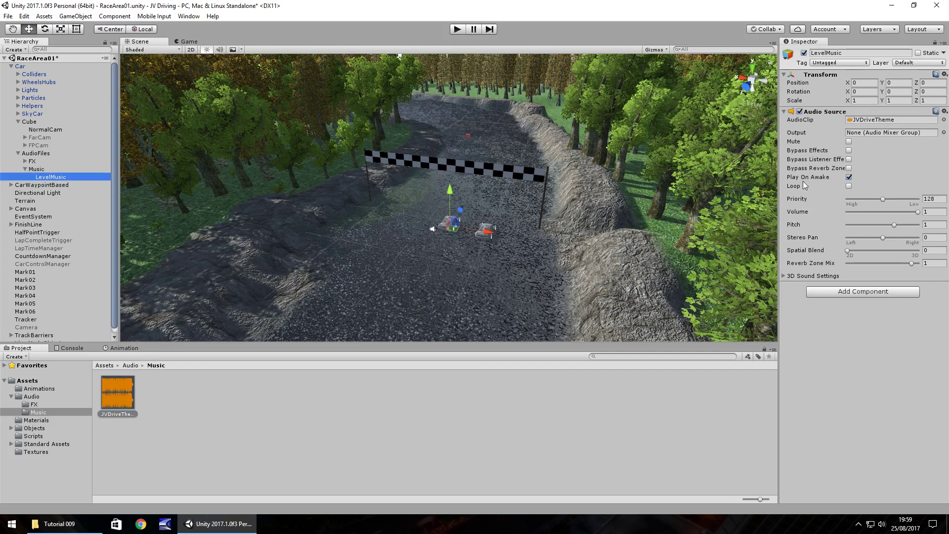
pyautogui.moveTo(416, 223)
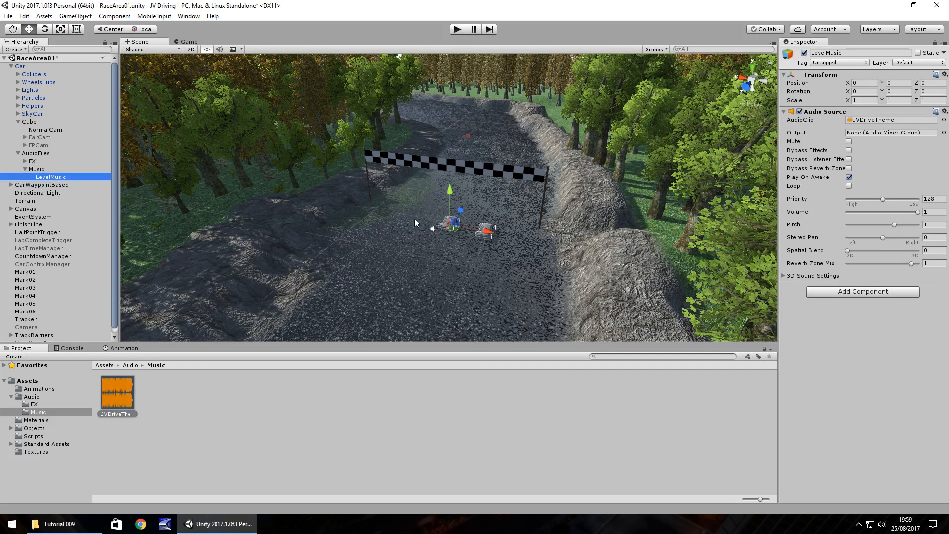
pyautogui.click(457, 29)
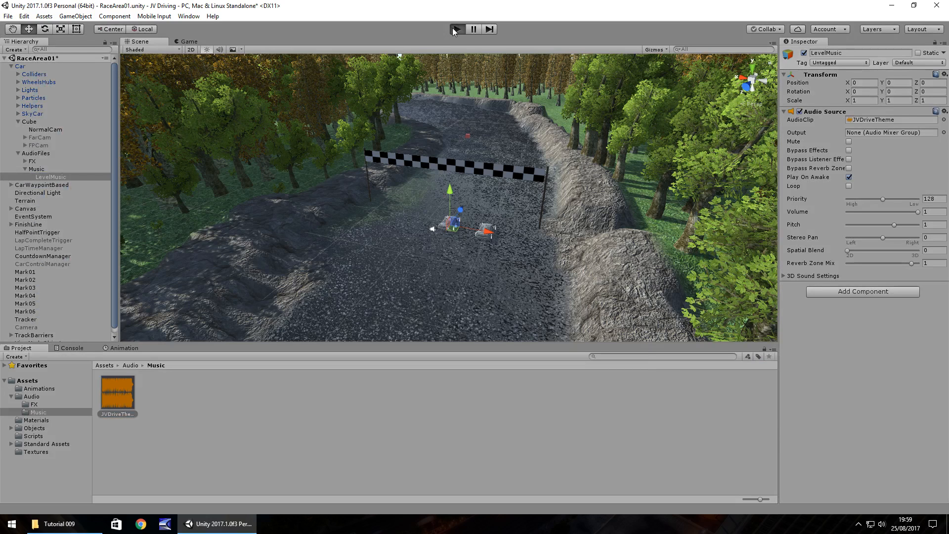
pyautogui.click(455, 28)
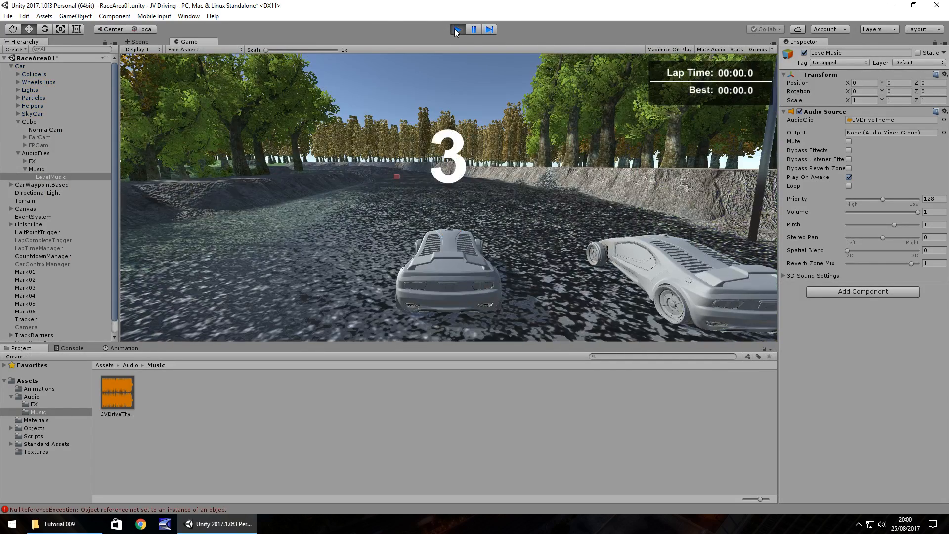
pyautogui.click(456, 28)
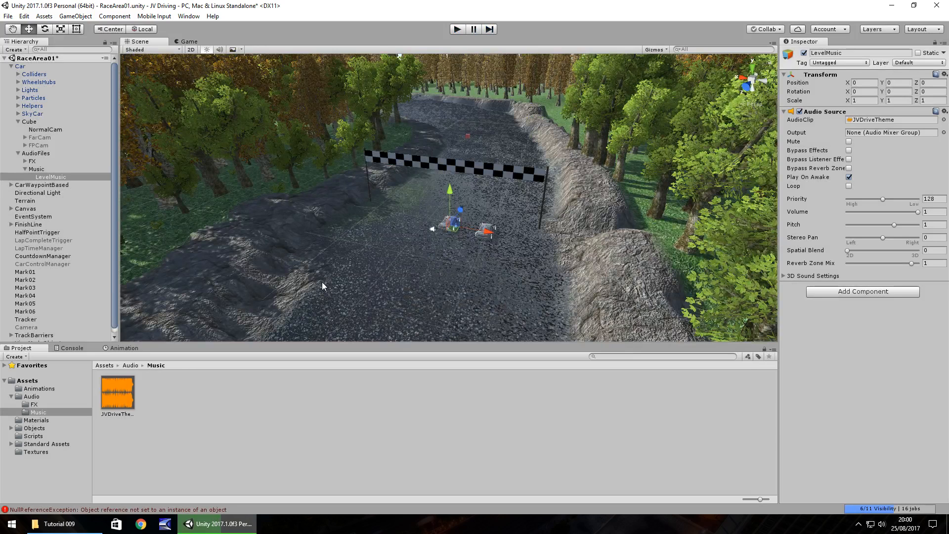
pyautogui.moveTo(450, 269)
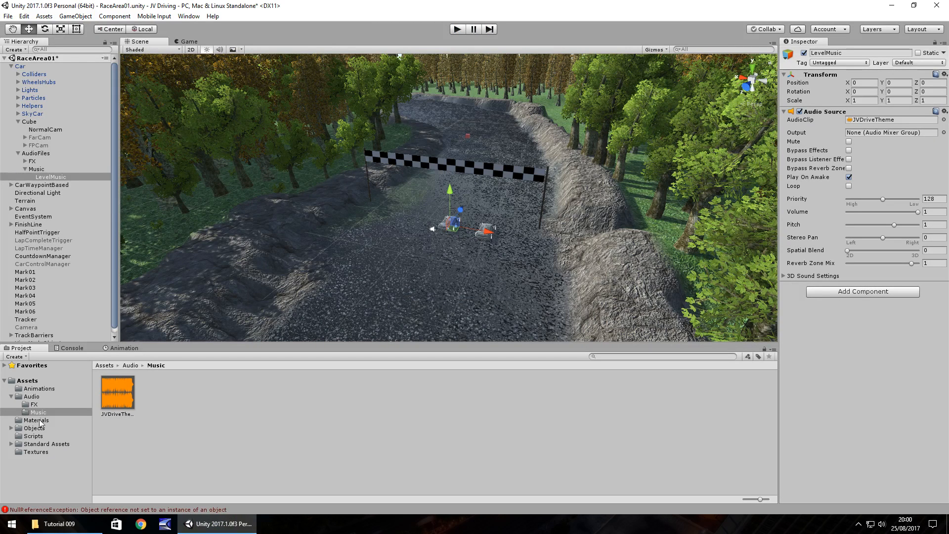
# - Select CountdownManager and open its Countdown script in MonoDevelop from the Inspector
pyautogui.click(42, 256)
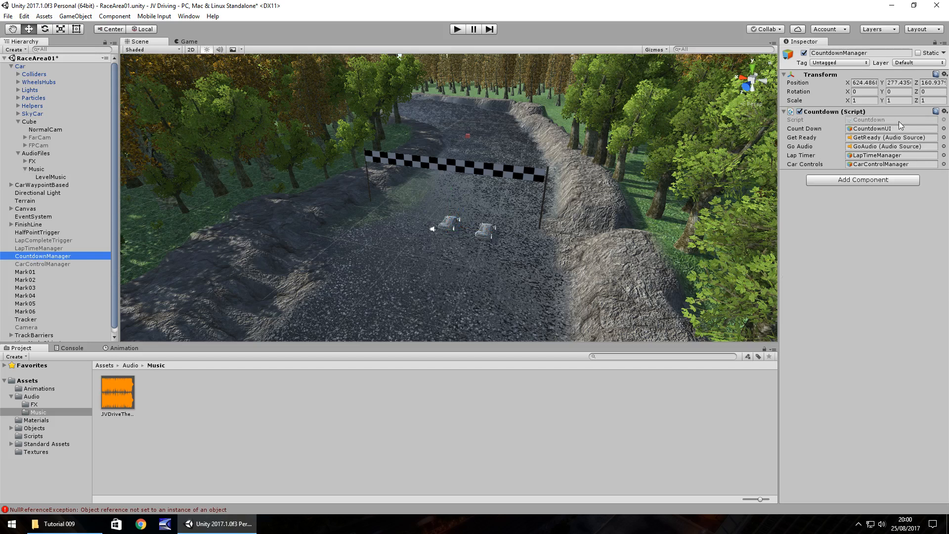
pyautogui.click(32, 436)
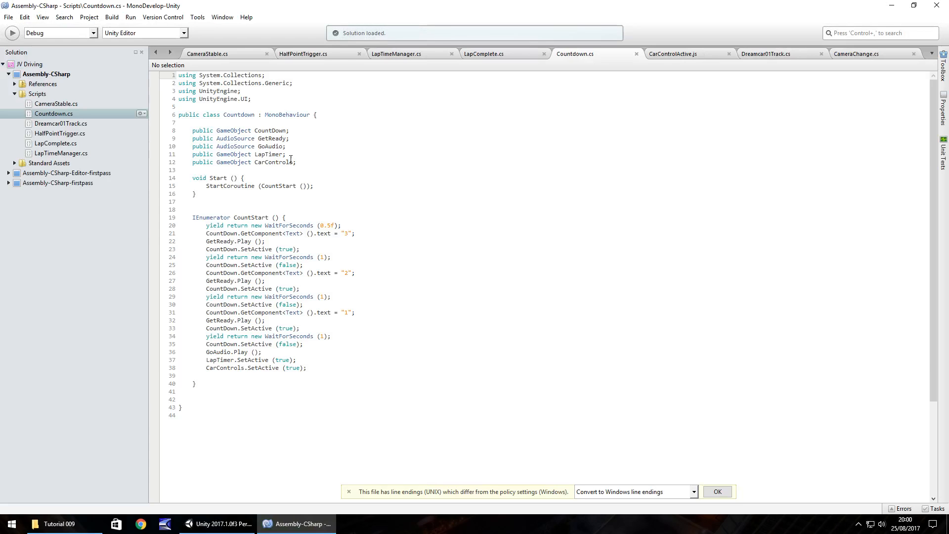
# - Declare 'public AudioSource LevelMusic;' and call LevelMusic.Play() right after GoAudio.Play()
pyautogui.write('public AudioSource')
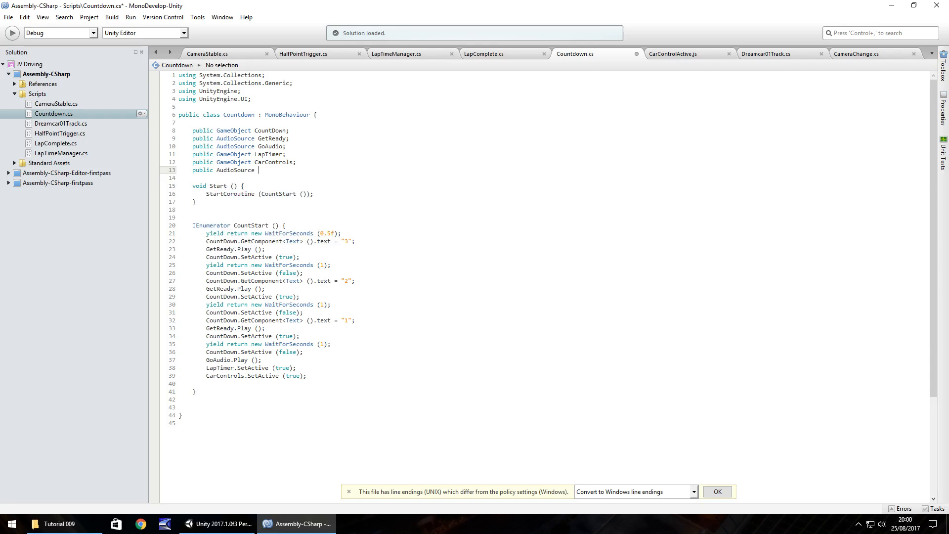
pyautogui.write('LevelM')
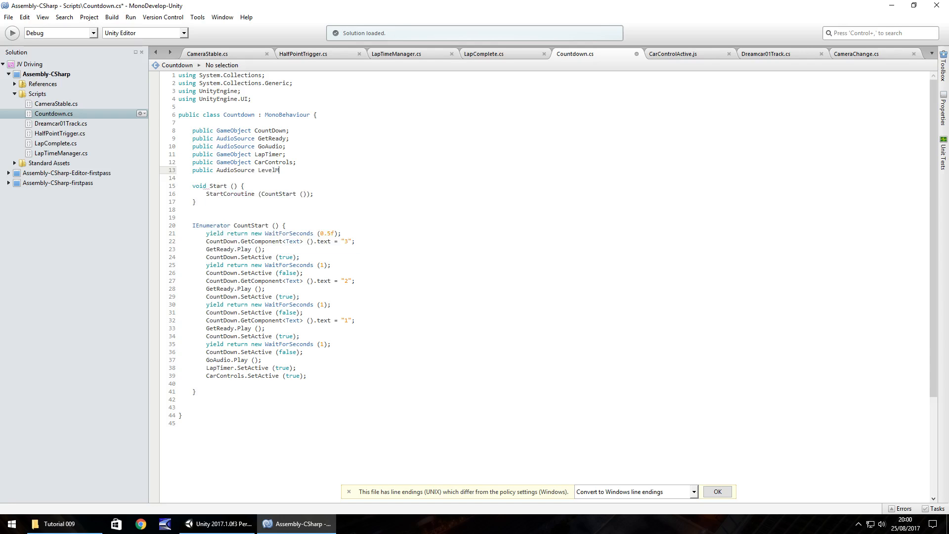
pyautogui.write('usic;')
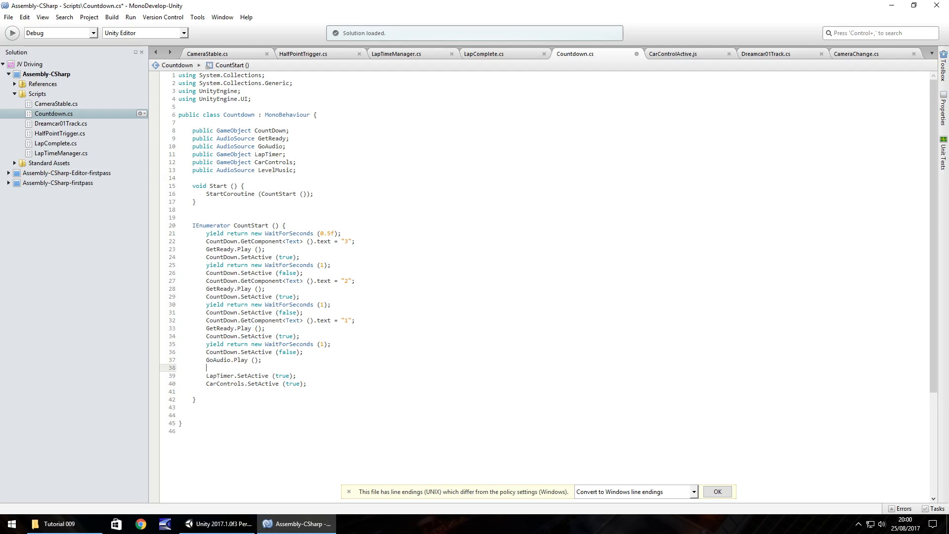
pyautogui.write('LevelMusi')
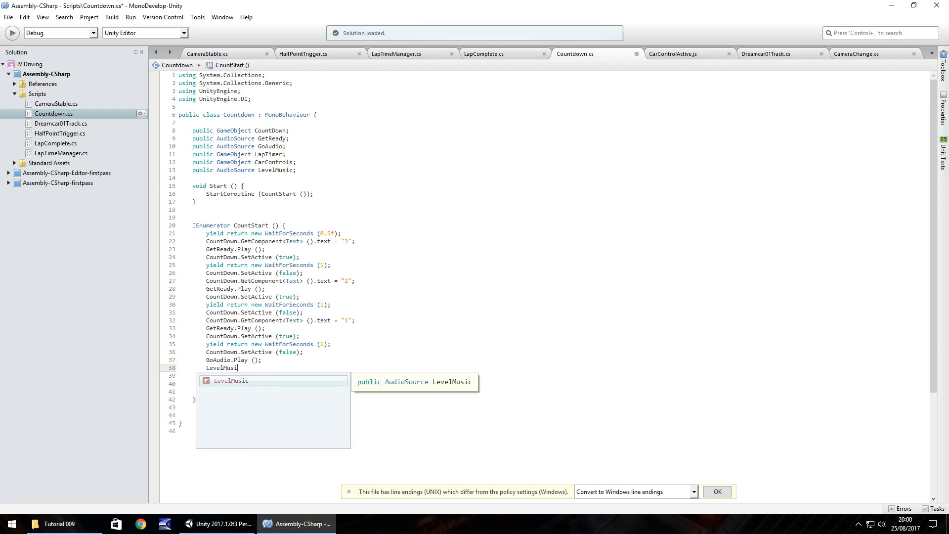
pyautogui.write('.Play ();')
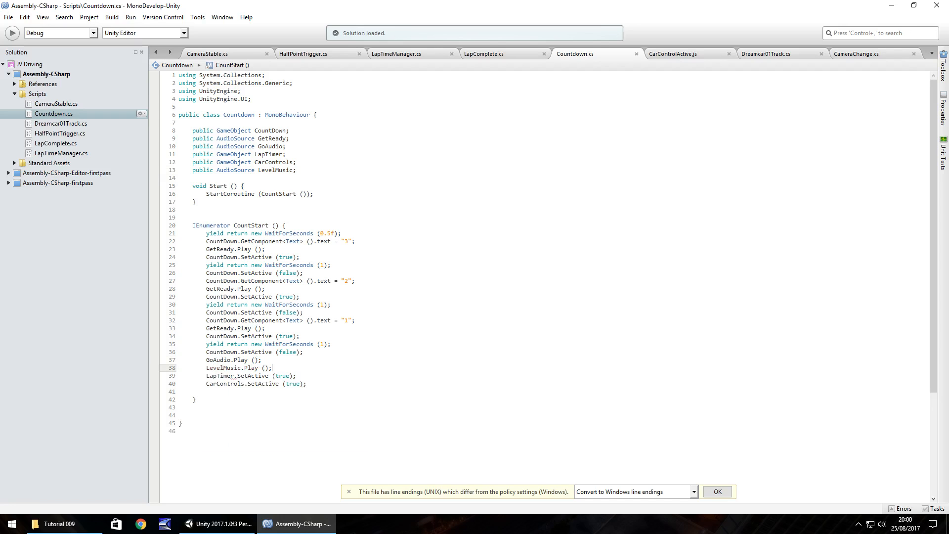
# - Back in Unity, select the LevelMusic object and turn off its Play On Awake
pyautogui.click(219, 523)
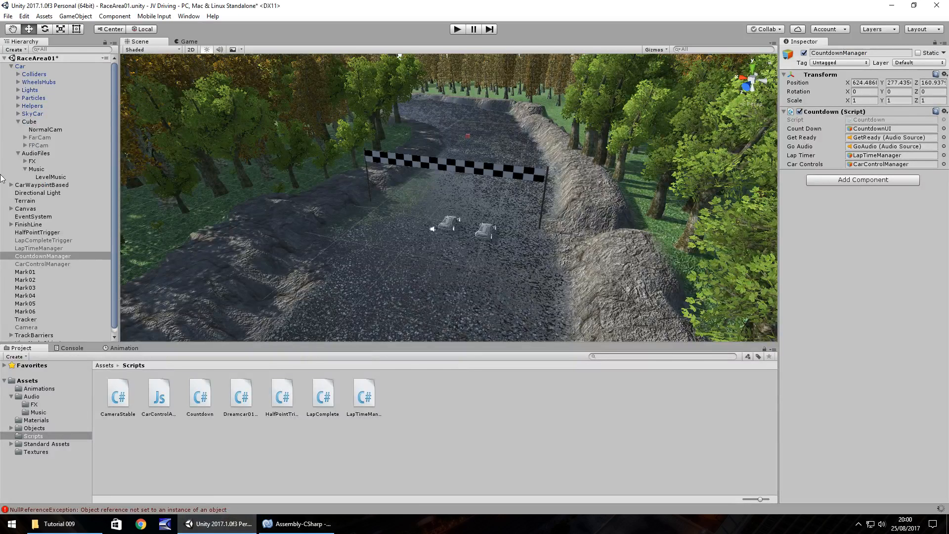
pyautogui.click(51, 177)
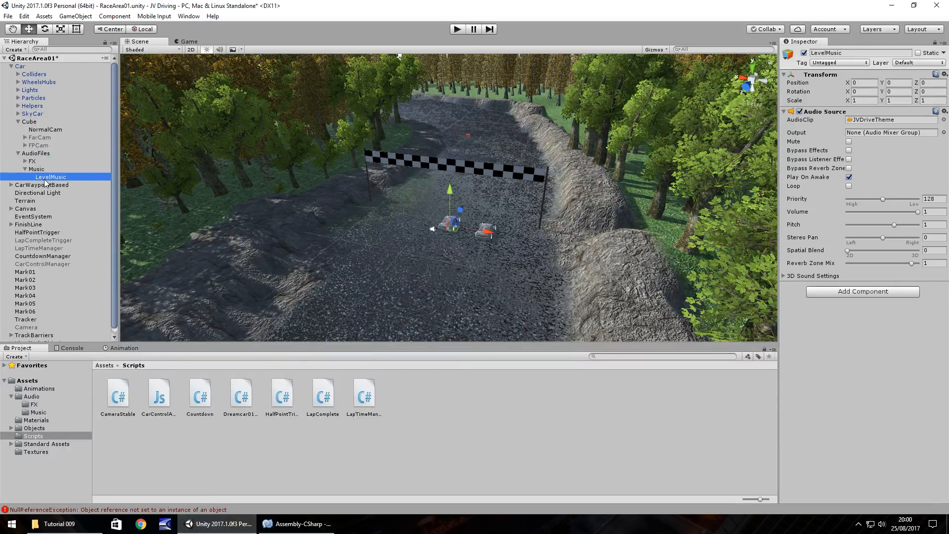
pyautogui.click(849, 177)
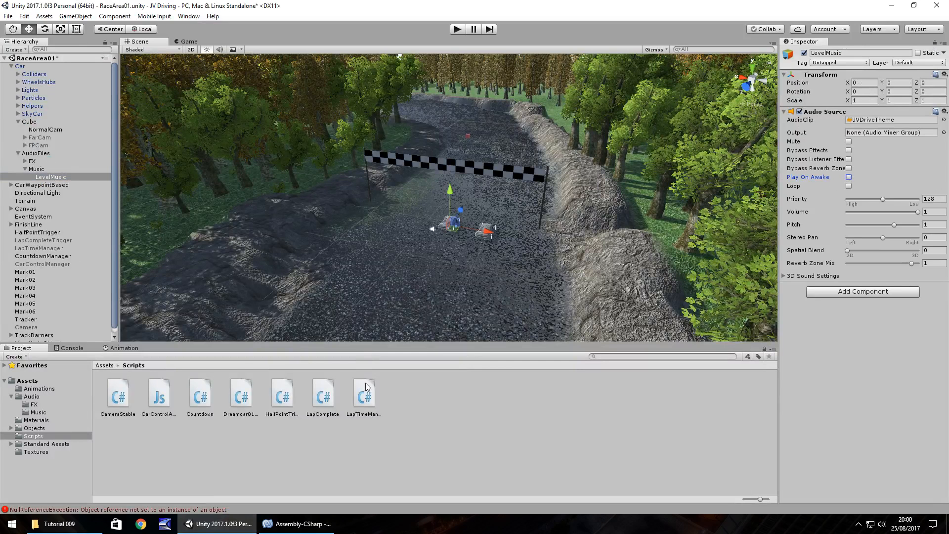
pyautogui.moveTo(349, 281)
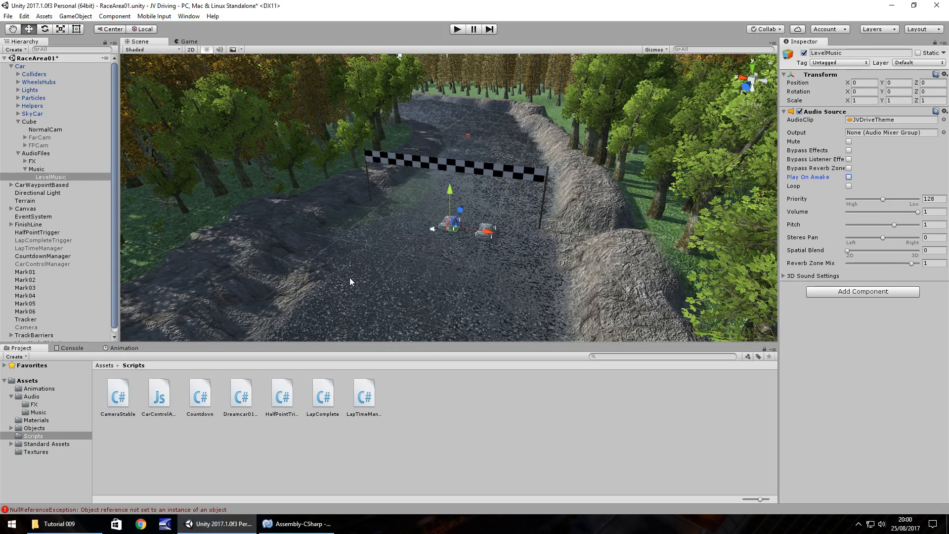
pyautogui.moveTo(416, 158)
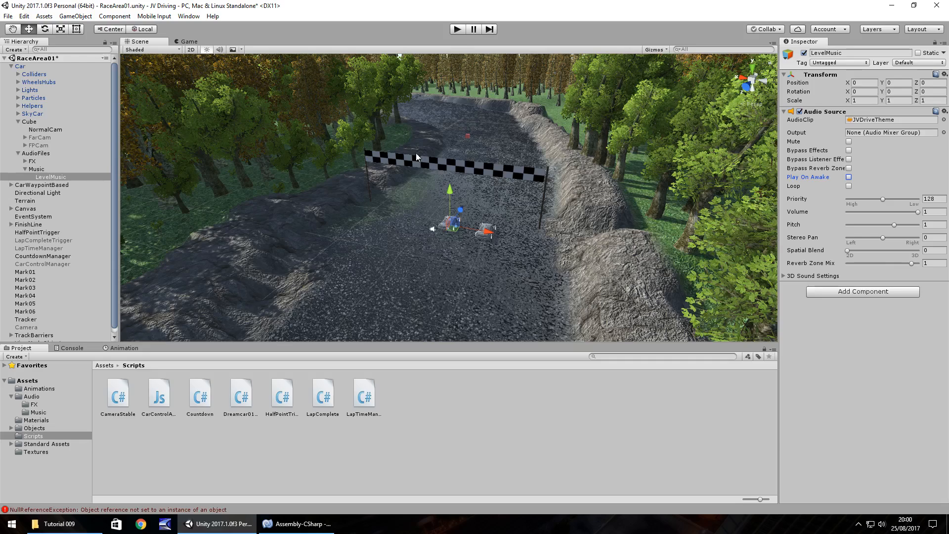
# - Keep LevelMusic's Play On Awake unchecked and do a quick test run of the race
pyautogui.click(849, 177)
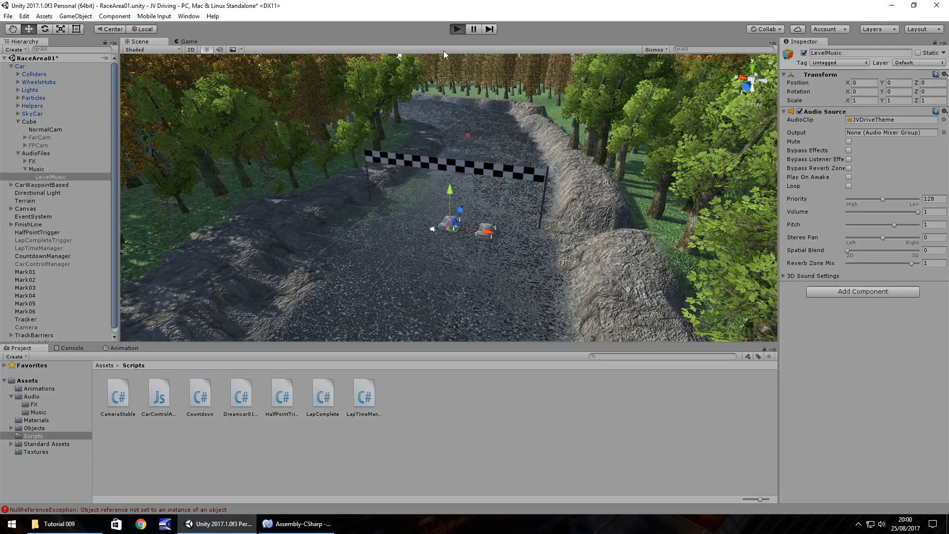
pyautogui.click(456, 29)
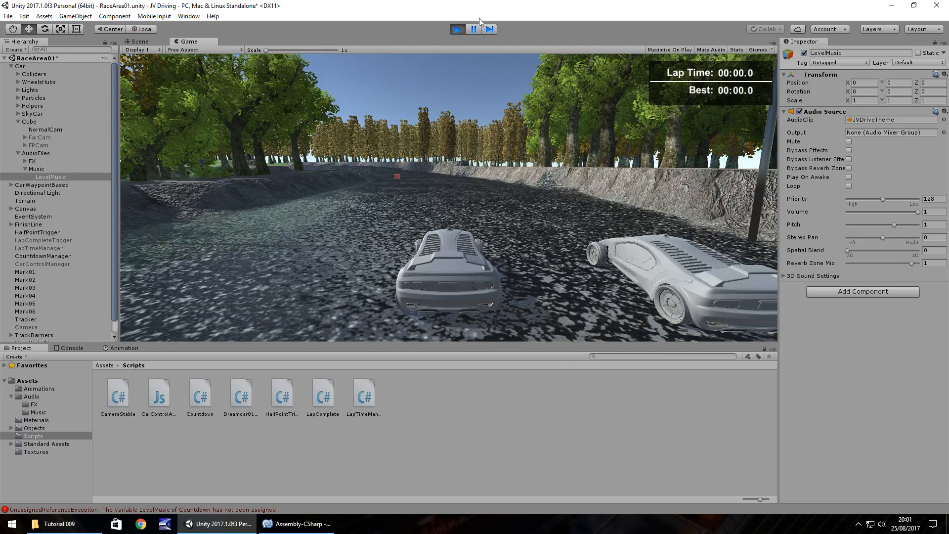
pyautogui.click(138, 41)
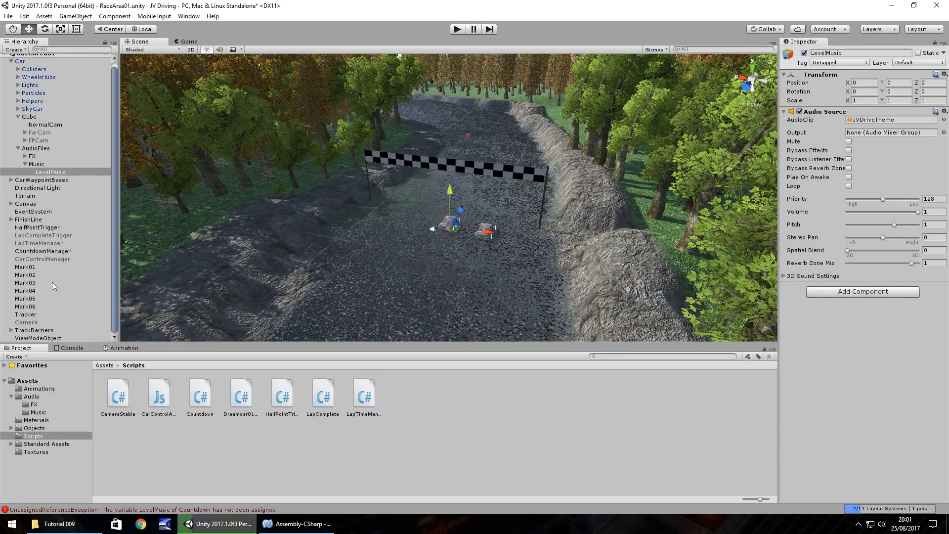
# - Assign LevelMusic to CountdownManager's Level Music slot and play the race again
pyautogui.click(42, 251)
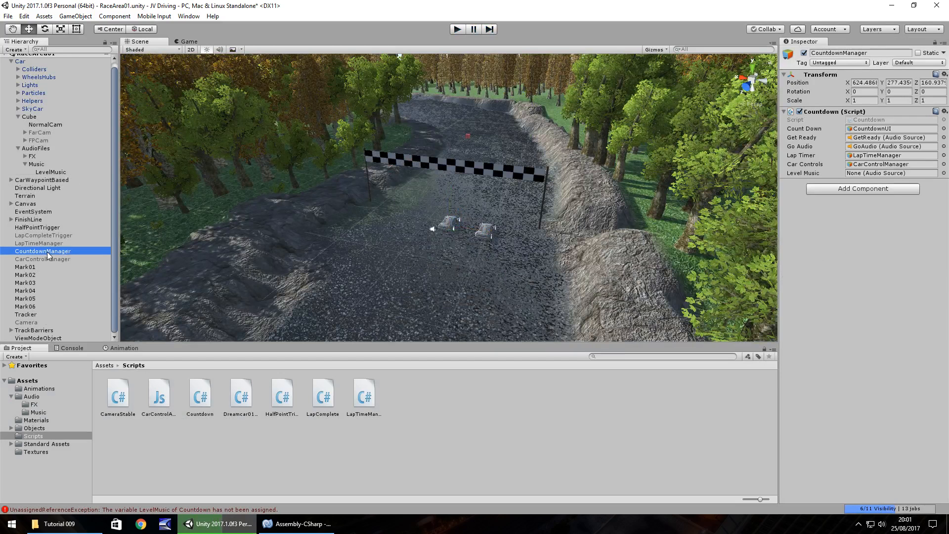
pyautogui.click(50, 172)
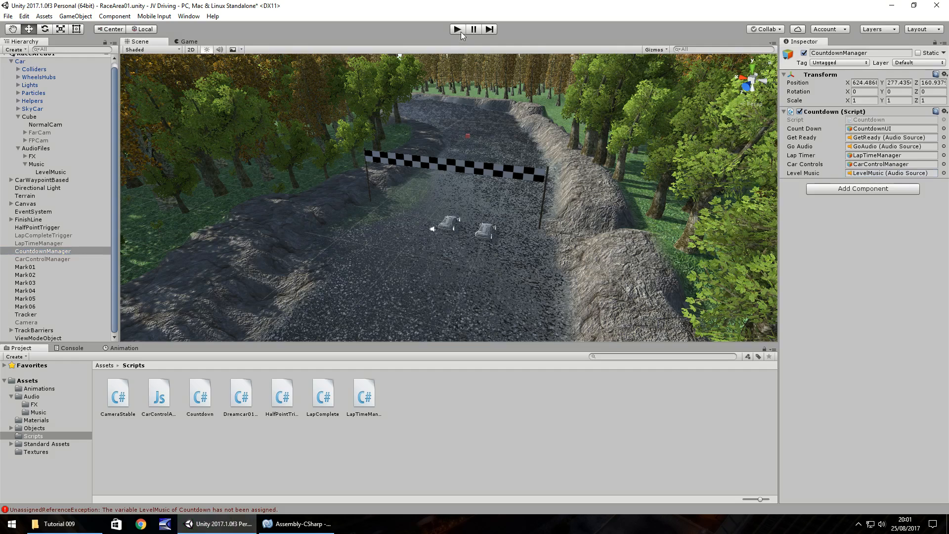
pyautogui.click(457, 29)
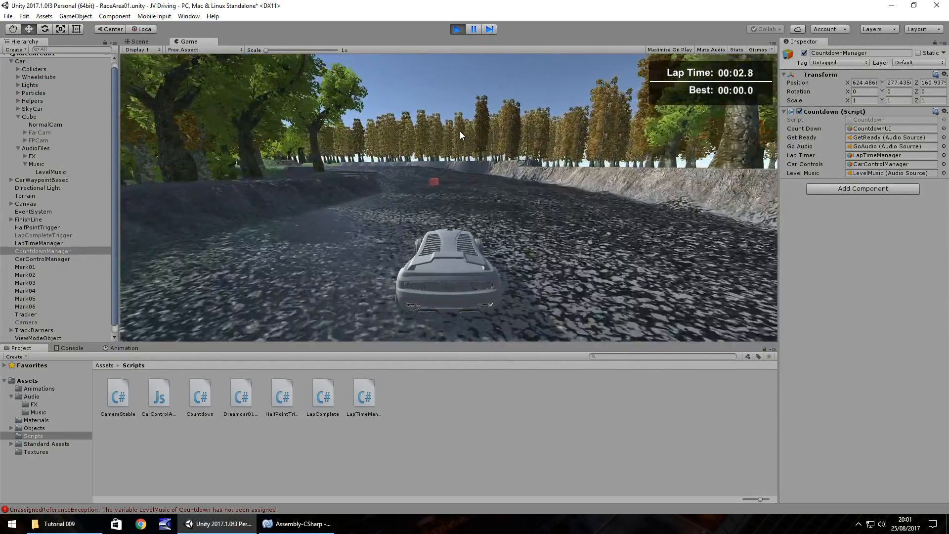
# - Exit play mode, leaving LevelMusic assigned in the Level Music slot
pyautogui.click(138, 41)
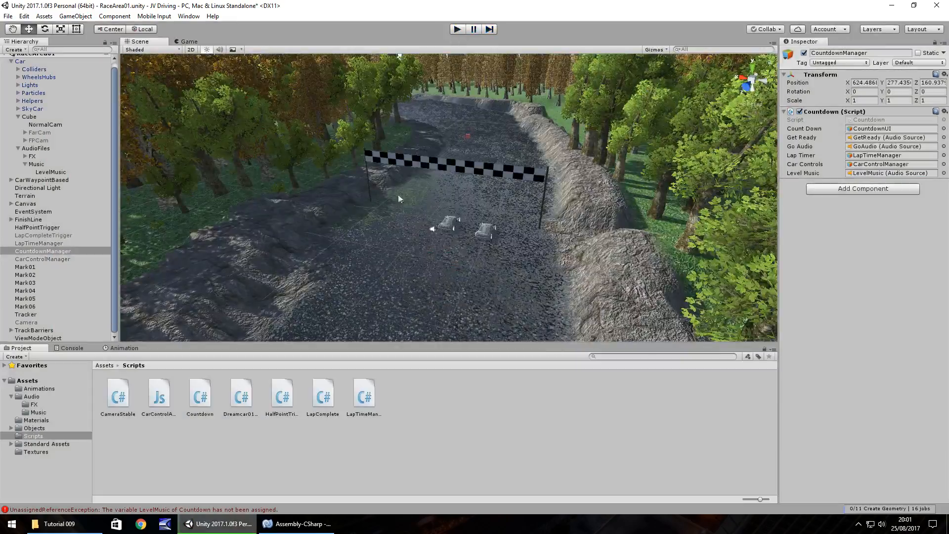
pyautogui.moveTo(382, 235)
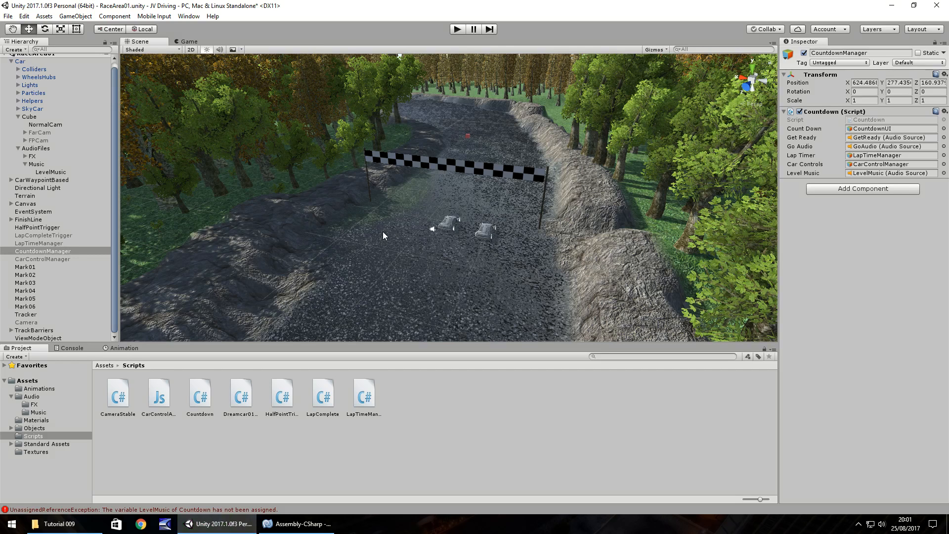
pyautogui.moveTo(173, 216)
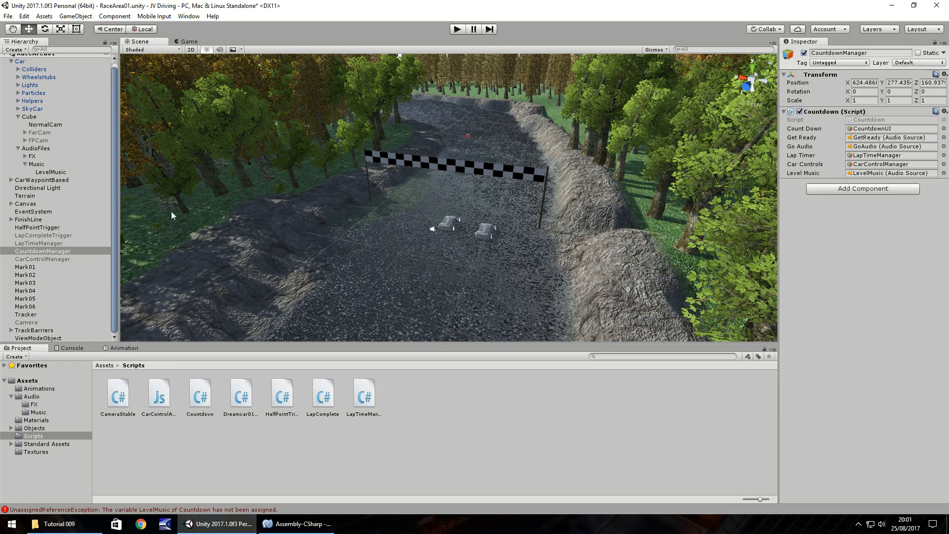
pyautogui.moveTo(393, 216)
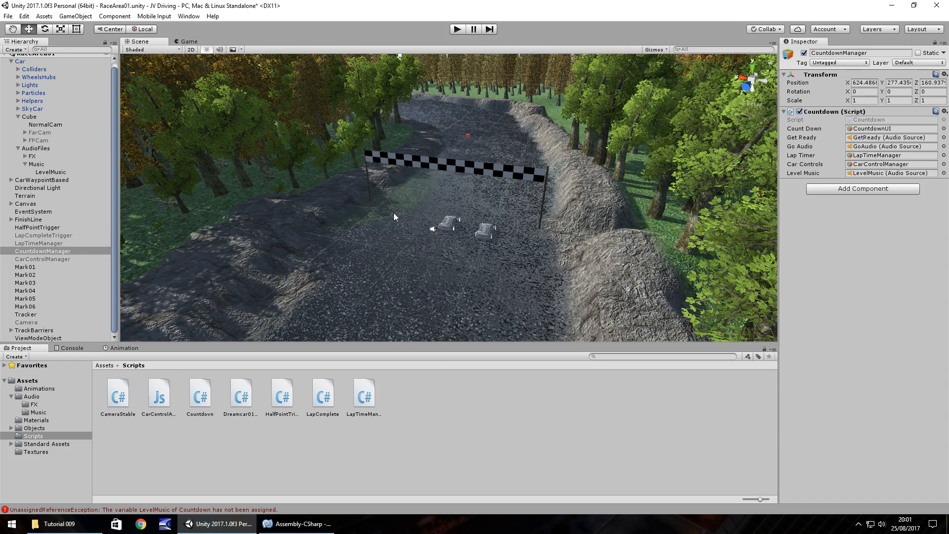
pyautogui.moveTo(411, 420)
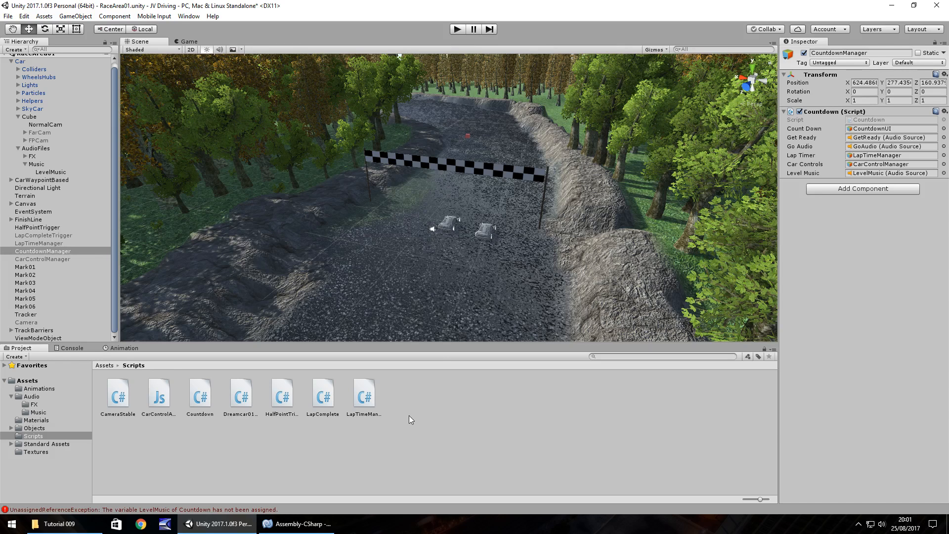
pyautogui.moveTo(424, 415)
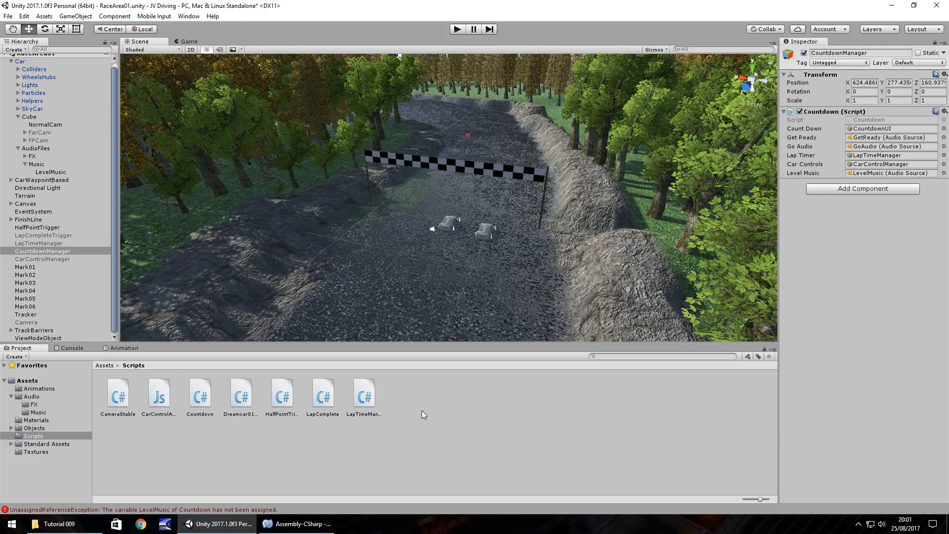
pyautogui.moveTo(353, 417)
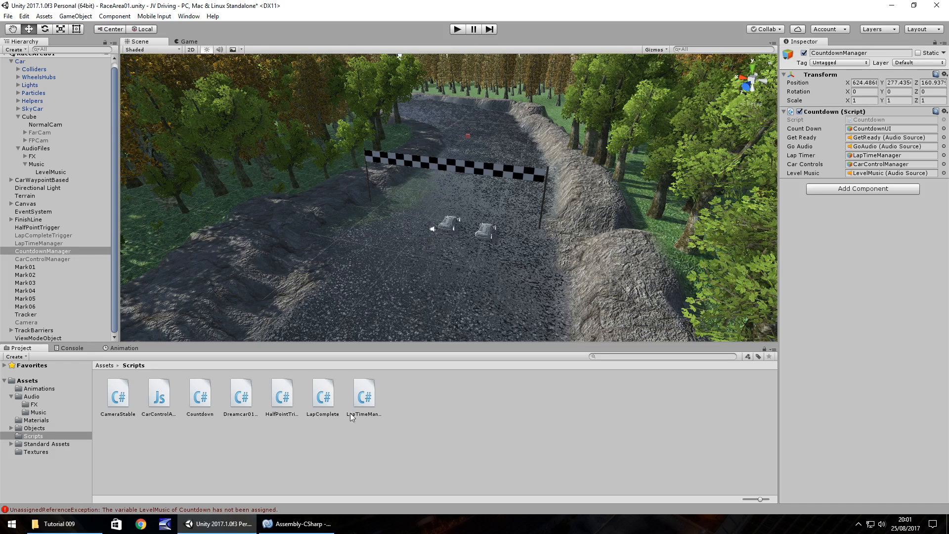
# - Select LapCompleteTrigger and open LapComplete.cs from the Scripts folder in MonoDevelop
pyautogui.click(43, 235)
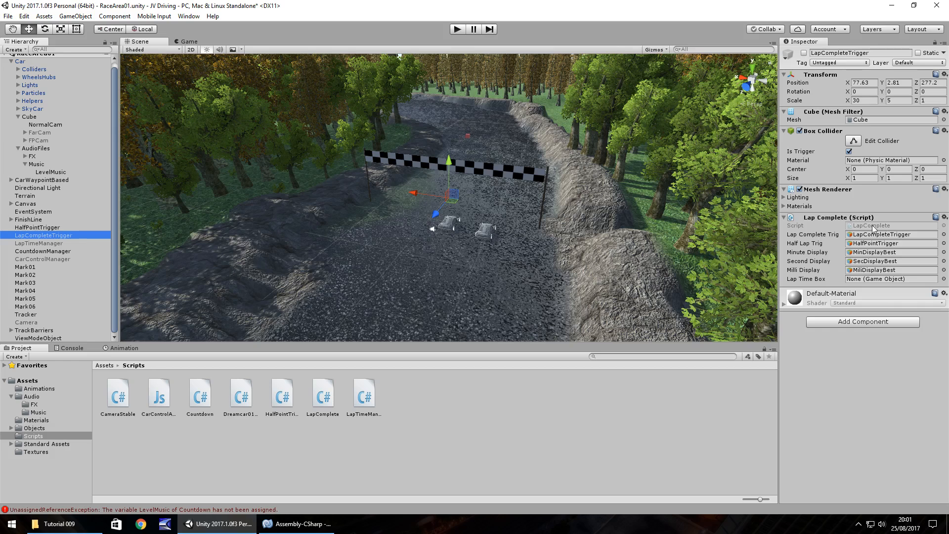
pyautogui.click(323, 393)
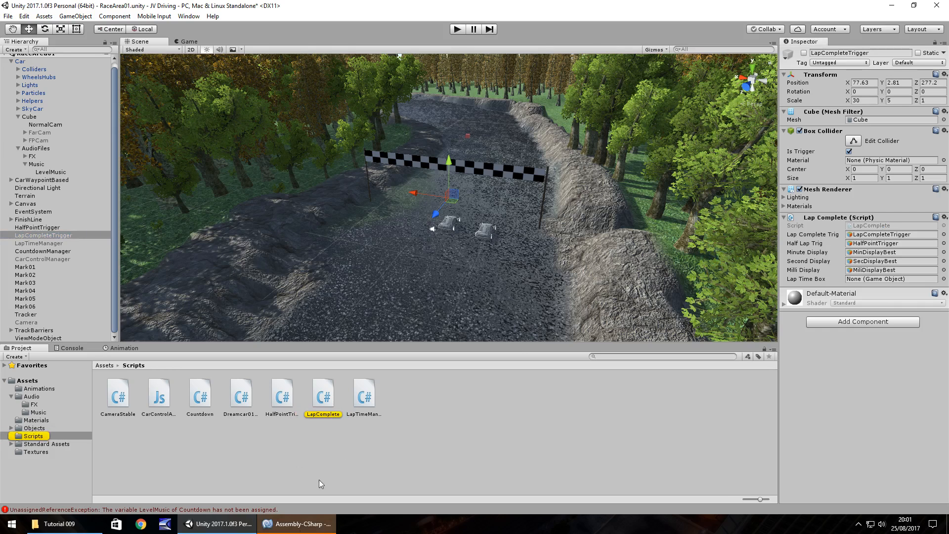
pyautogui.doubleClick(323, 393)
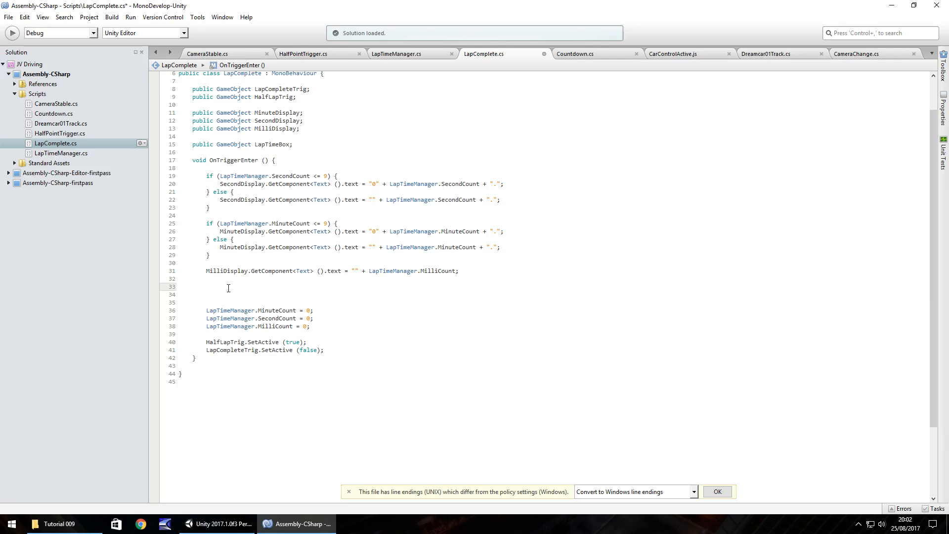
# - Add PlayerPrefs.SetInt("MinSave", LapTimeManager.MinuteCount) to OnTriggerEnter, checking LapTimeManager's variable name
pyautogui.write('PlayerPrefs.')
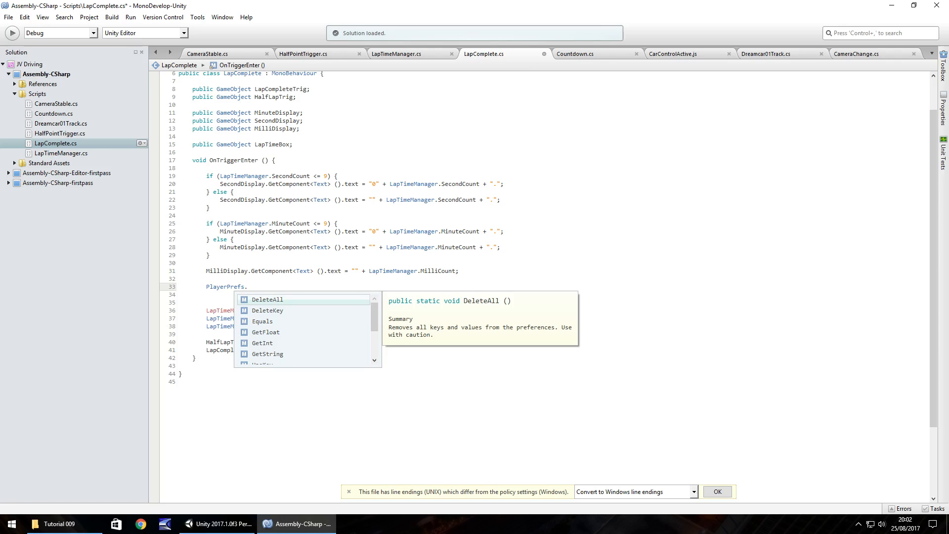
pyautogui.write('SetInt (')
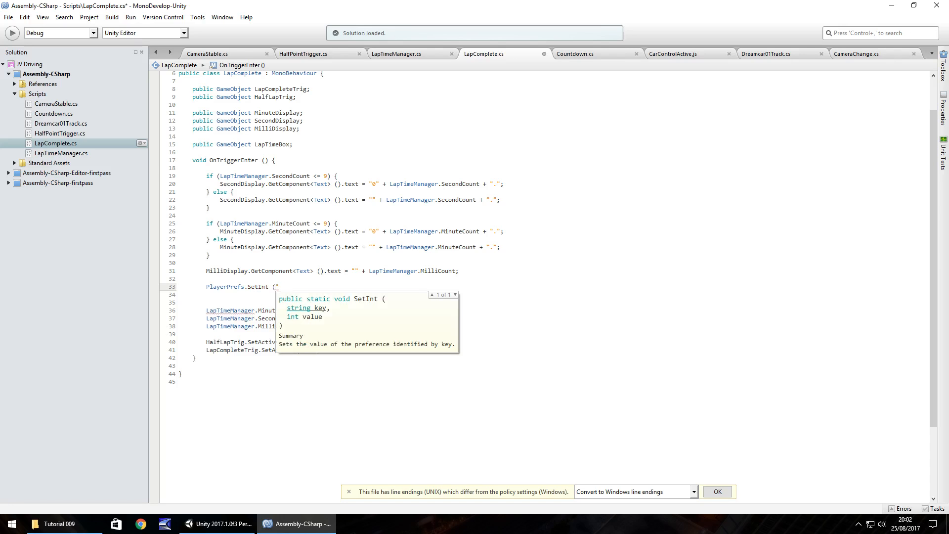
pyautogui.write('"')
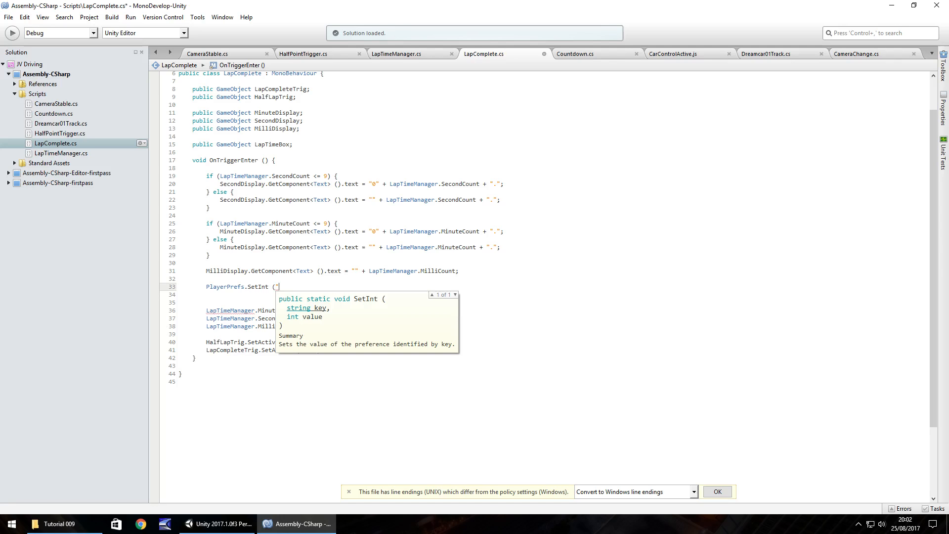
pyautogui.write('Min')
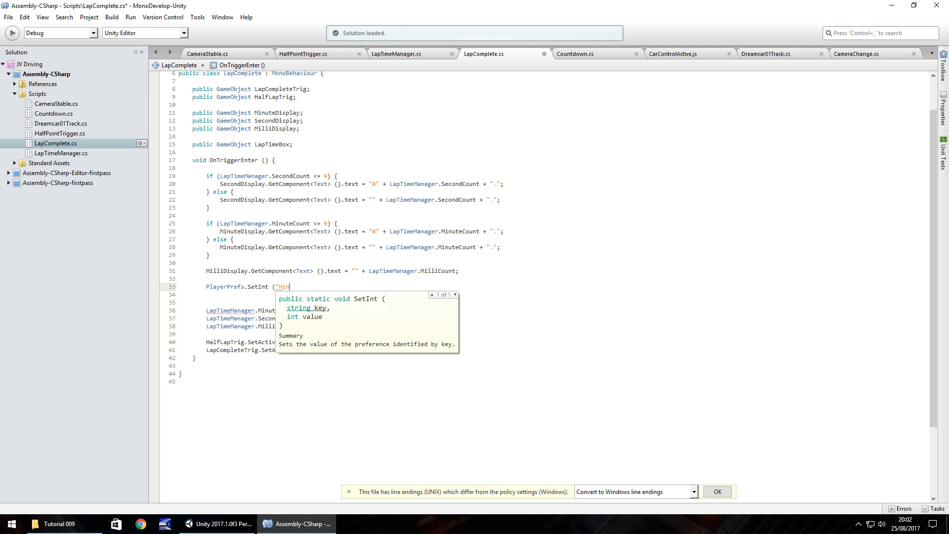
pyautogui.write('Save"')
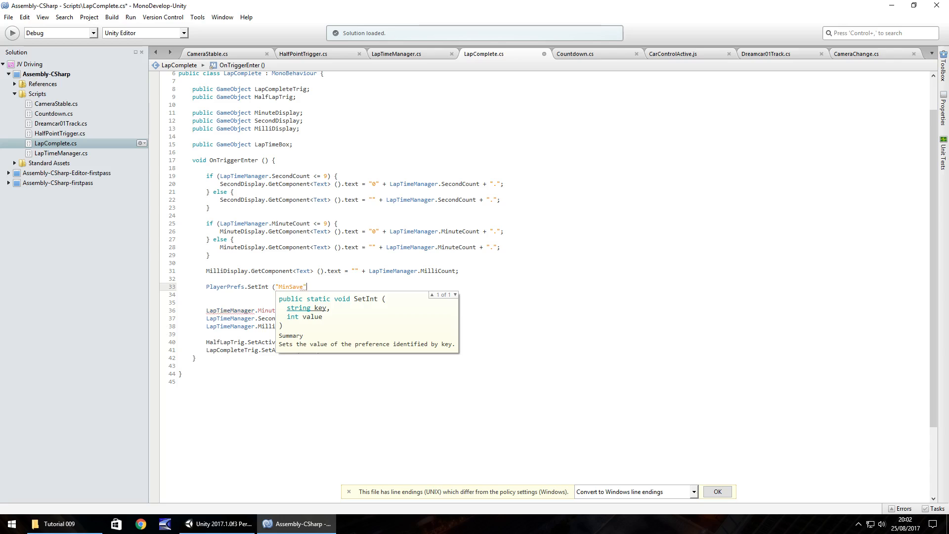
pyautogui.write(',')
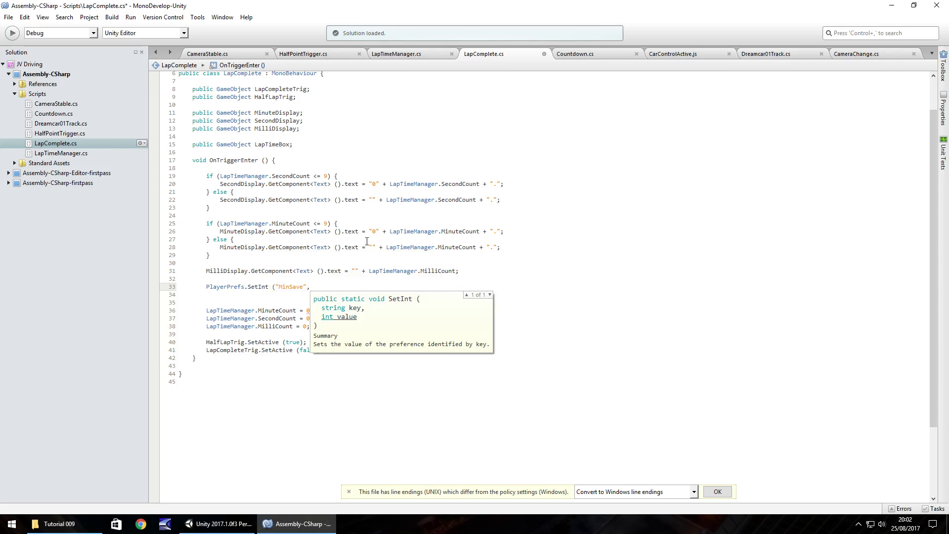
pyautogui.click(396, 54)
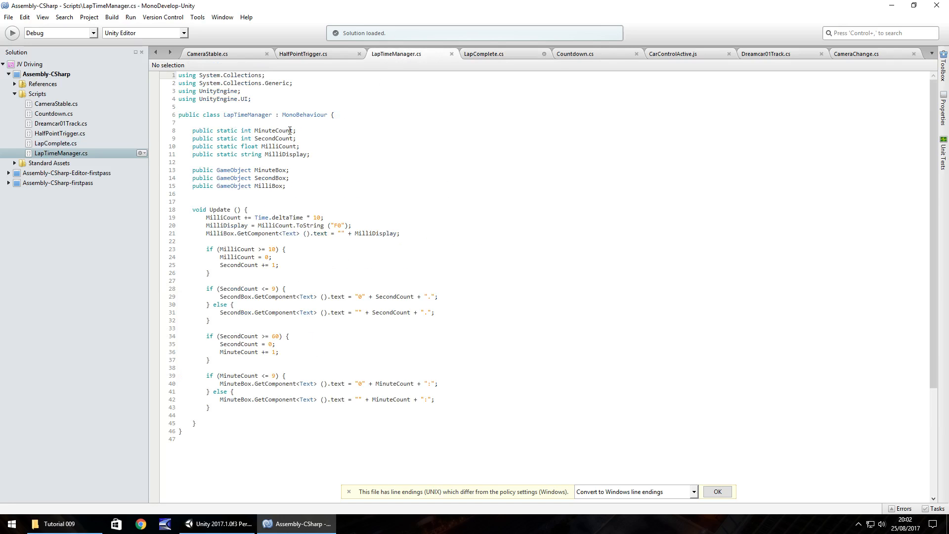
pyautogui.moveTo(481, 70)
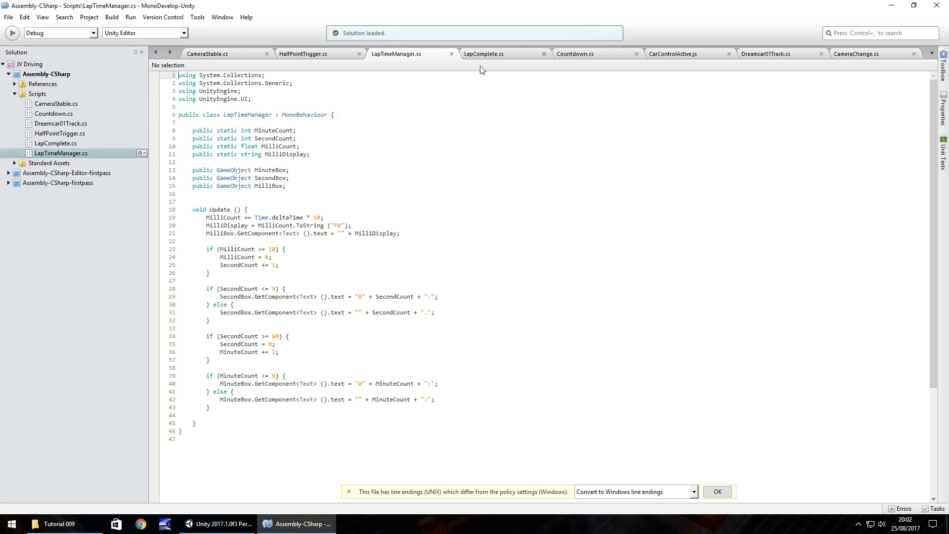
pyautogui.click(483, 54)
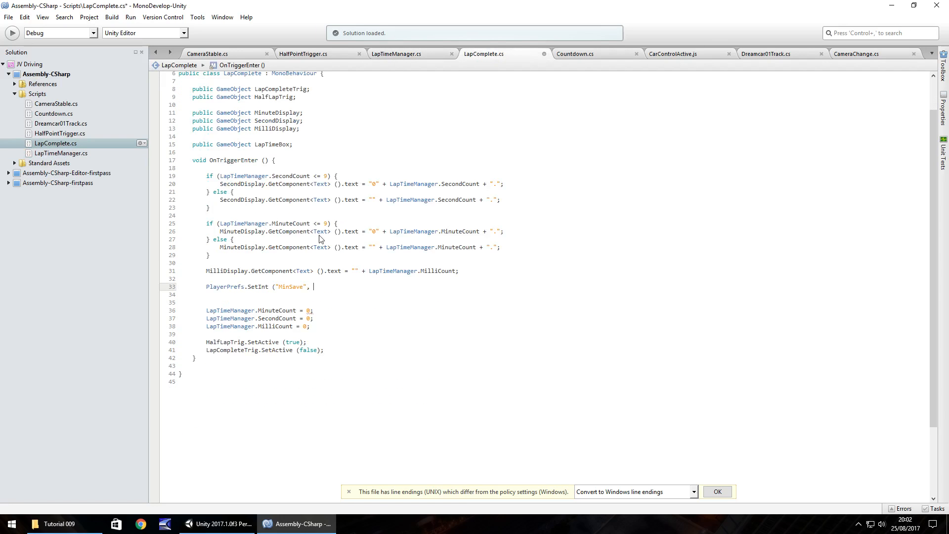
pyautogui.write('LapTimeManager')
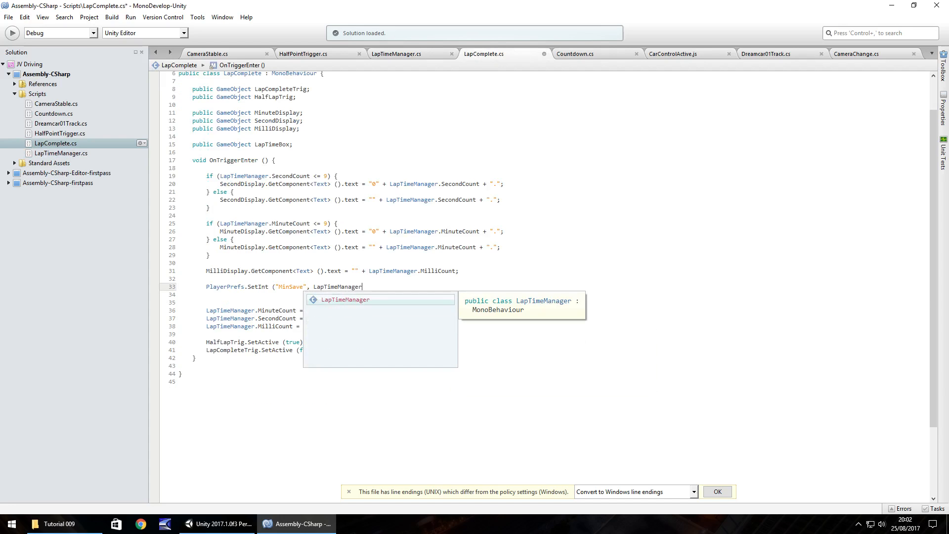
pyautogui.write('.MinuteCount);')
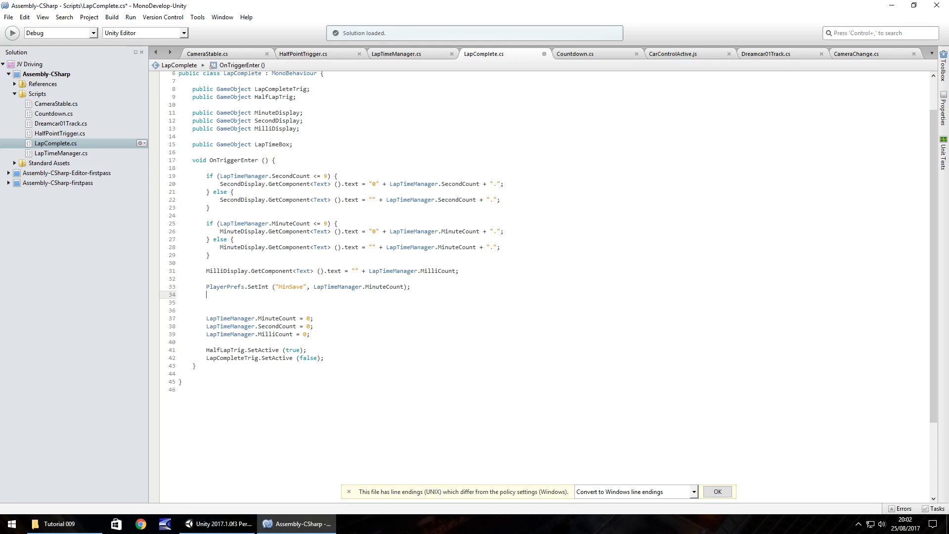
# - Add PlayerPrefs.SetInt("SecSave", LapTimeManager.SecondCount) below the MinSave line
pyautogui.write('PlayerPrefs.')
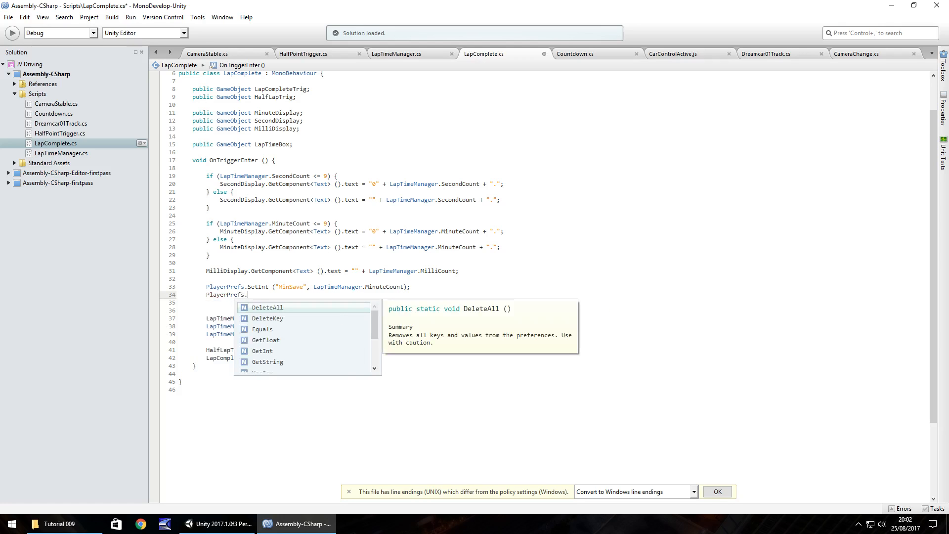
pyautogui.write('SetInt ("')
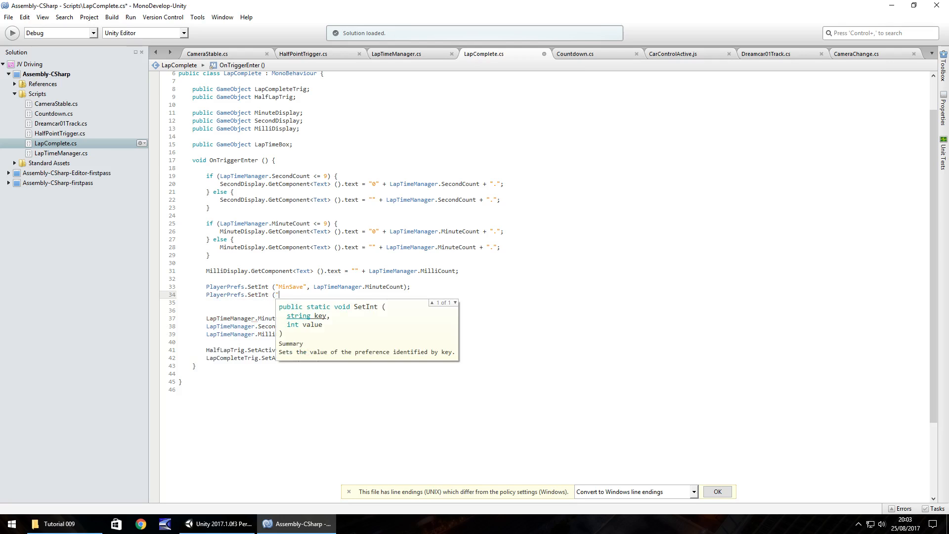
pyautogui.write('Sec')
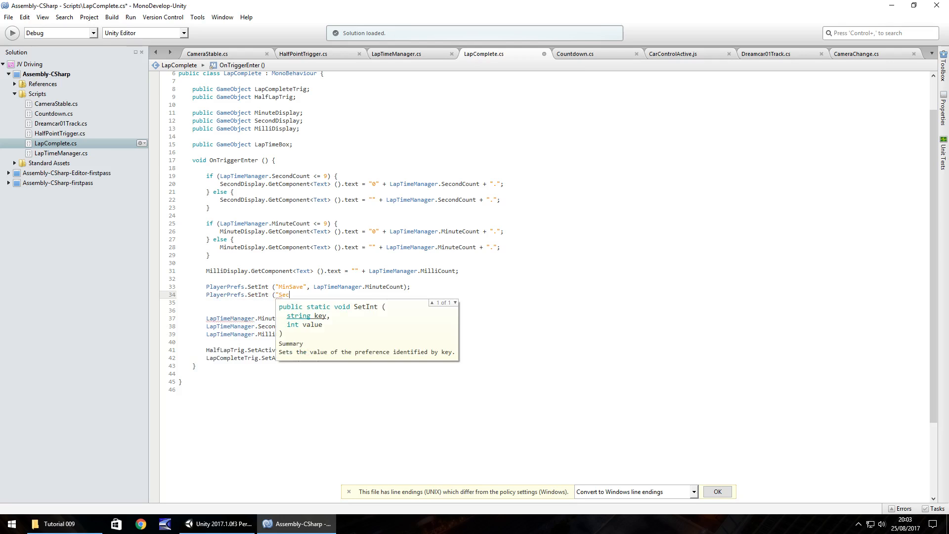
pyautogui.write('Save",')
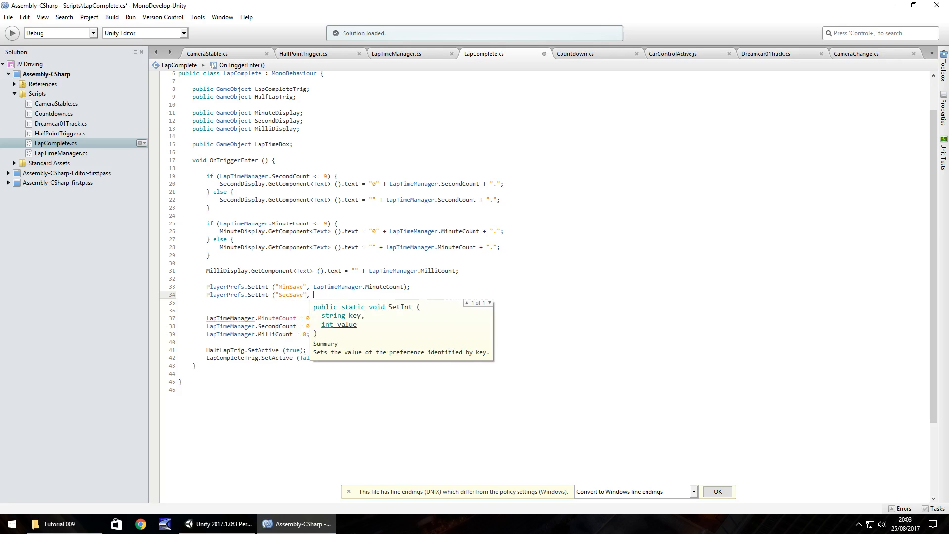
pyautogui.write('LapTimeM')
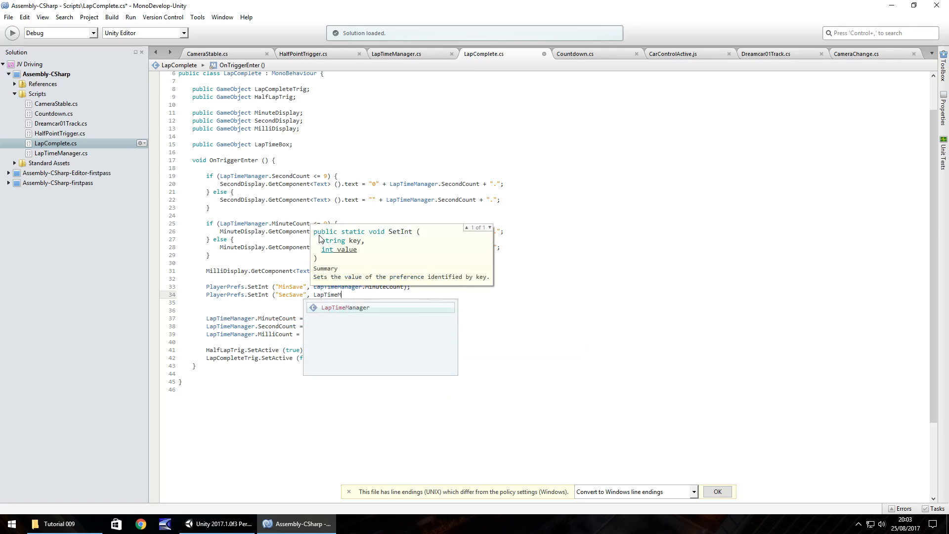
pyautogui.write('.')
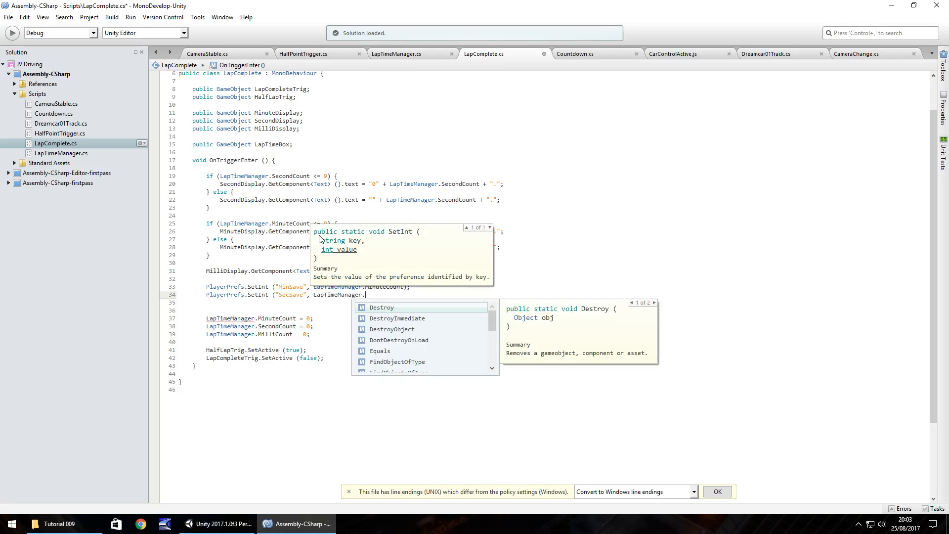
pyautogui.click(396, 54)
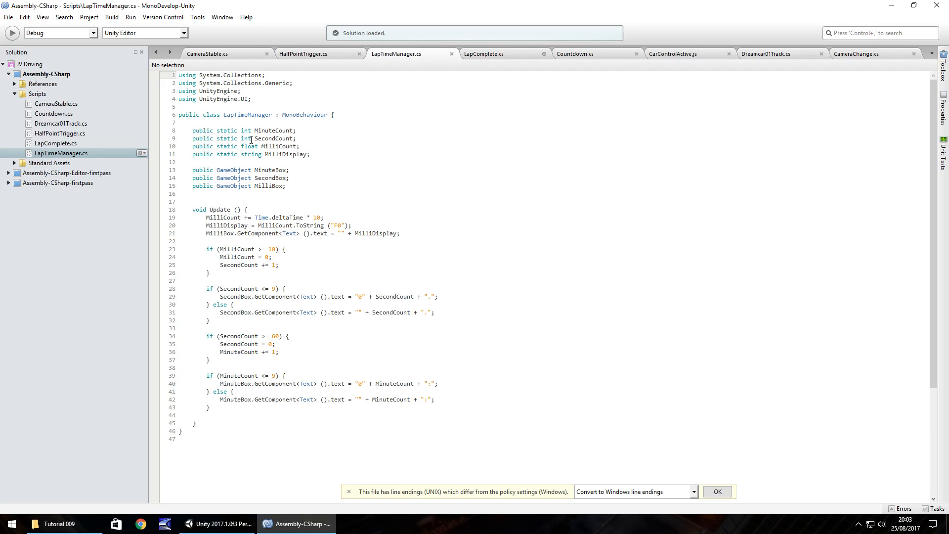
pyautogui.click(483, 54)
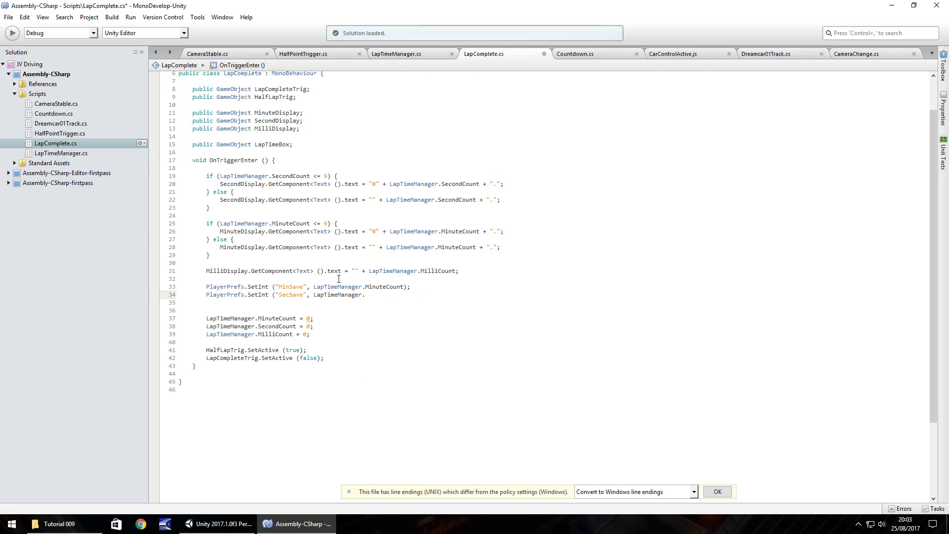
pyautogui.write('SecondCount);')
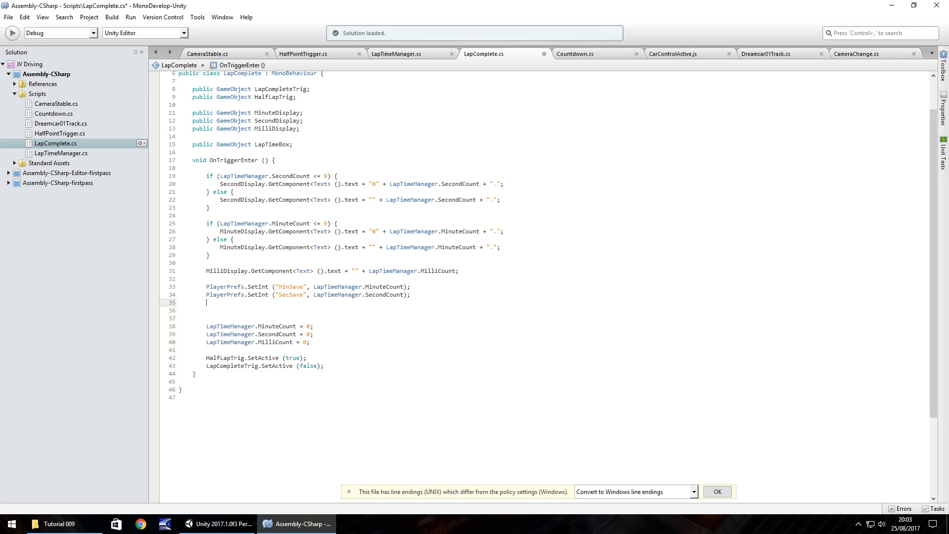
# - Add PlayerPrefs.SetFloat("MilliSave", LapTimeManager.MilliCount) to LapComplete's OnTriggerEnter
pyautogui.write('PlayerPrefs.')
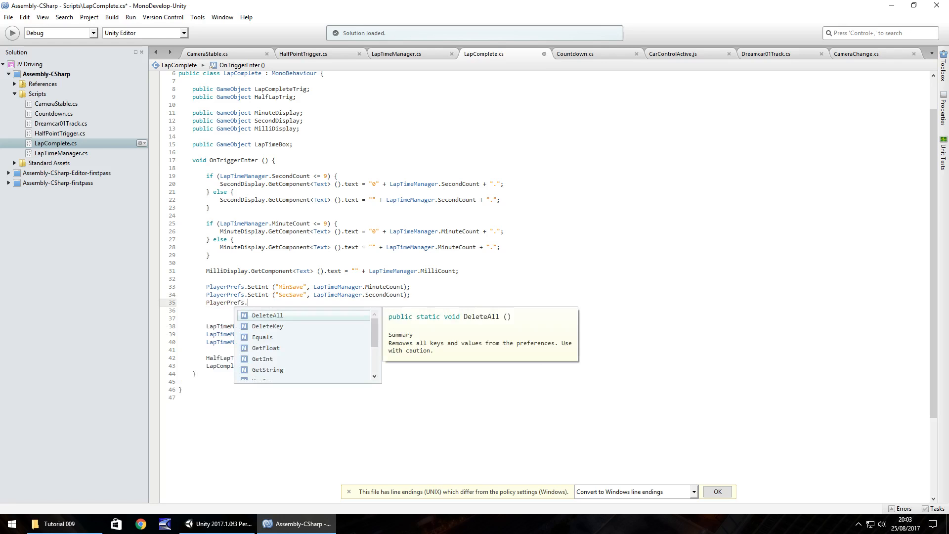
pyautogui.write('SetFloa')
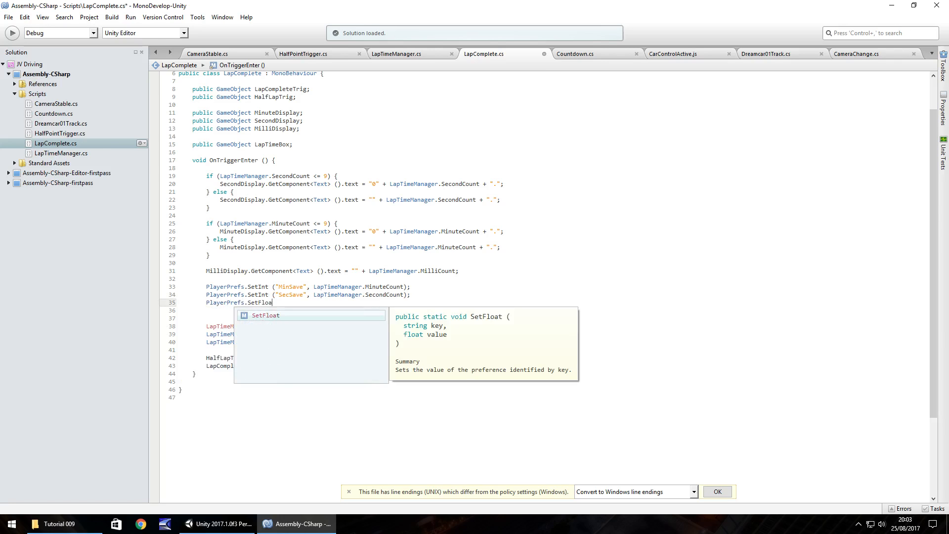
pyautogui.press('Escape')
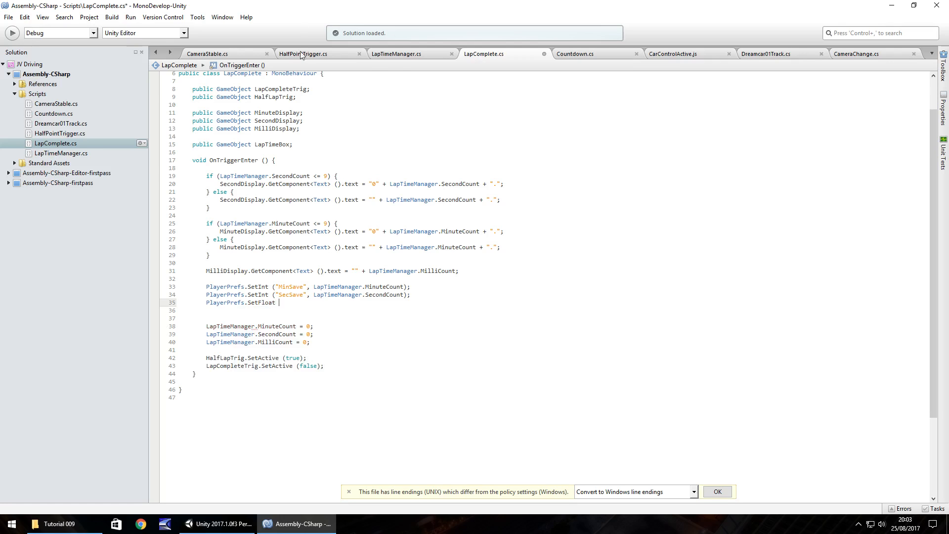
pyautogui.click(396, 54)
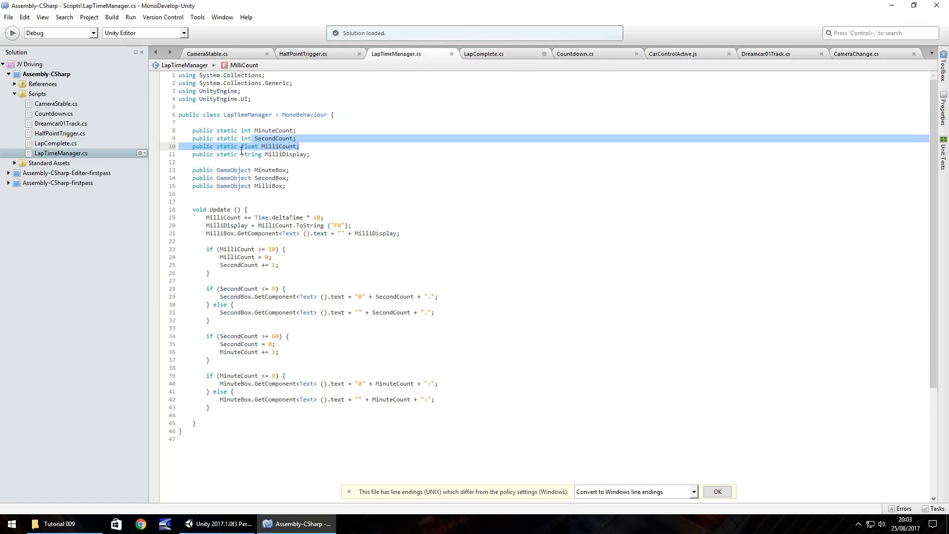
pyautogui.click(483, 54)
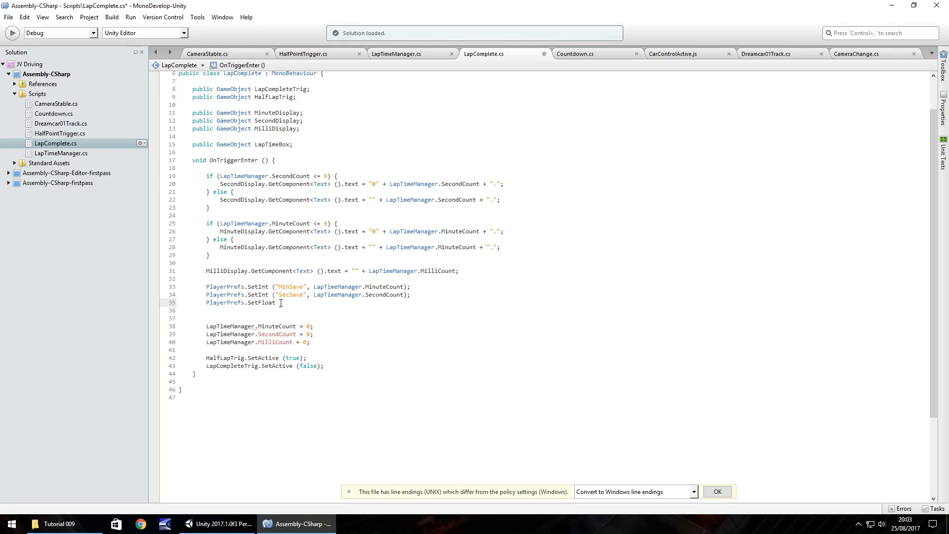
pyautogui.write('("')
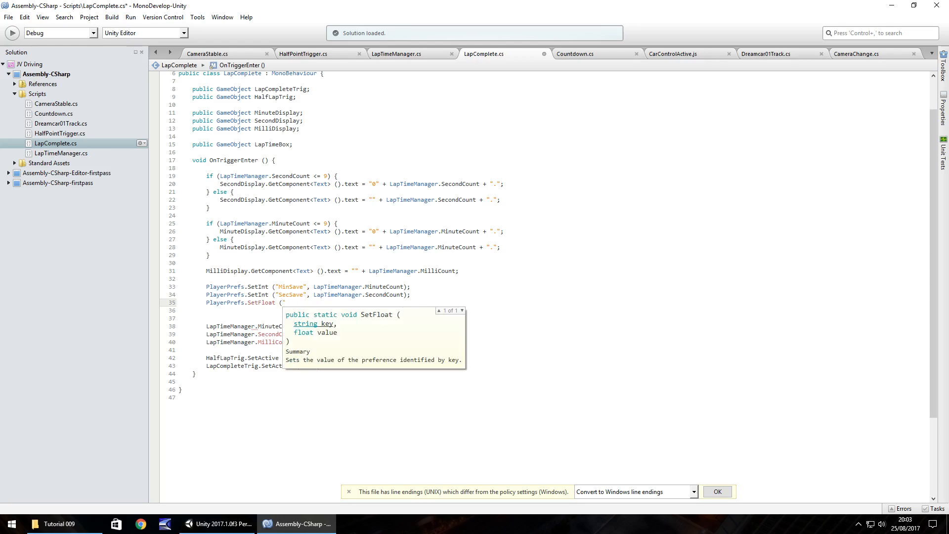
pyautogui.write('Milli')
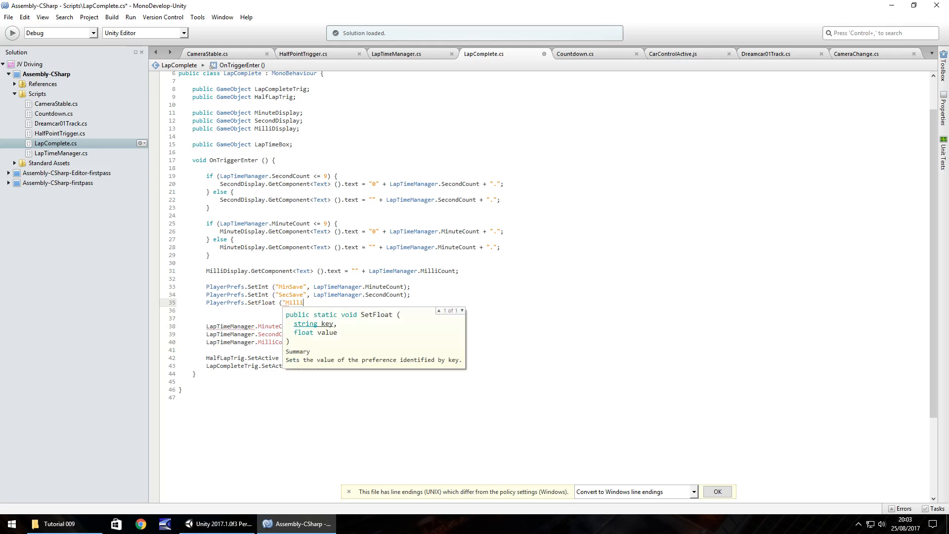
pyautogui.write('Save", LapTimeMa')
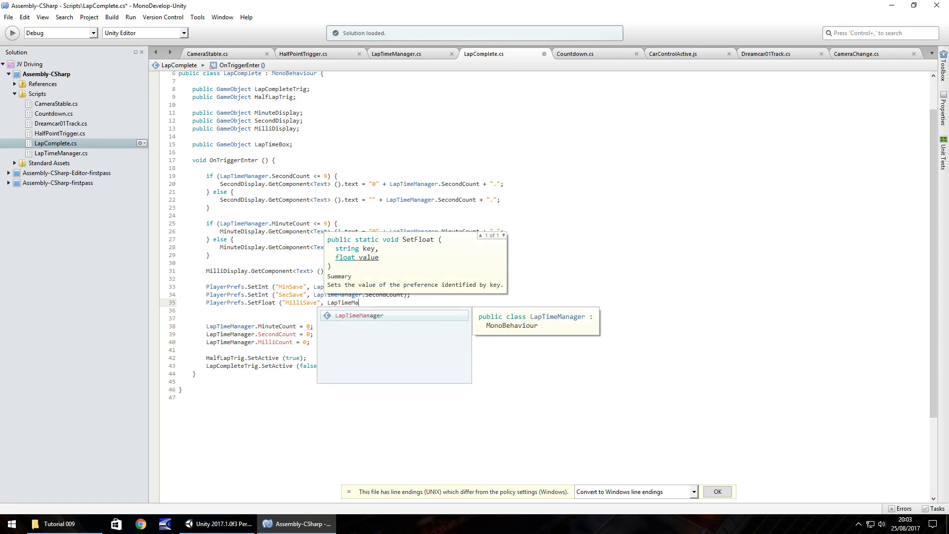
pyautogui.write('.')
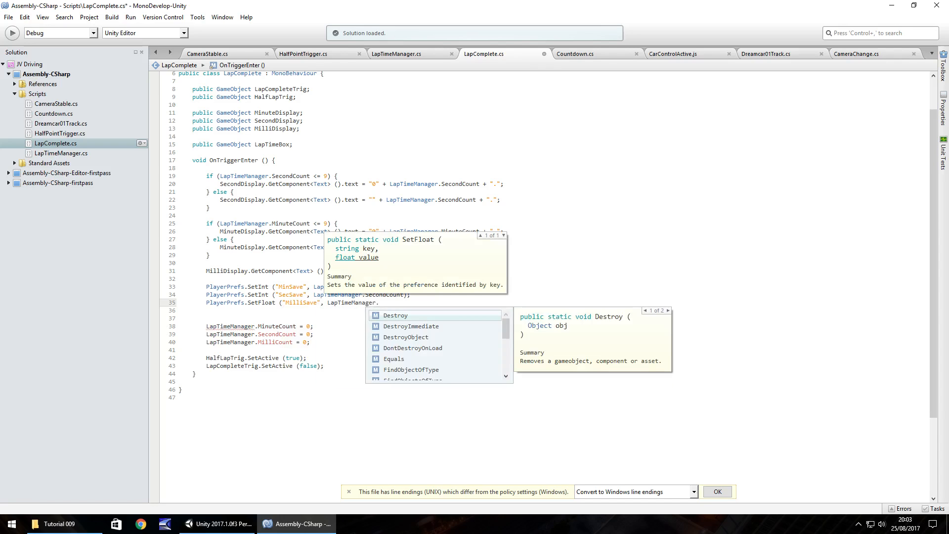
pyautogui.write('MilliCount);')
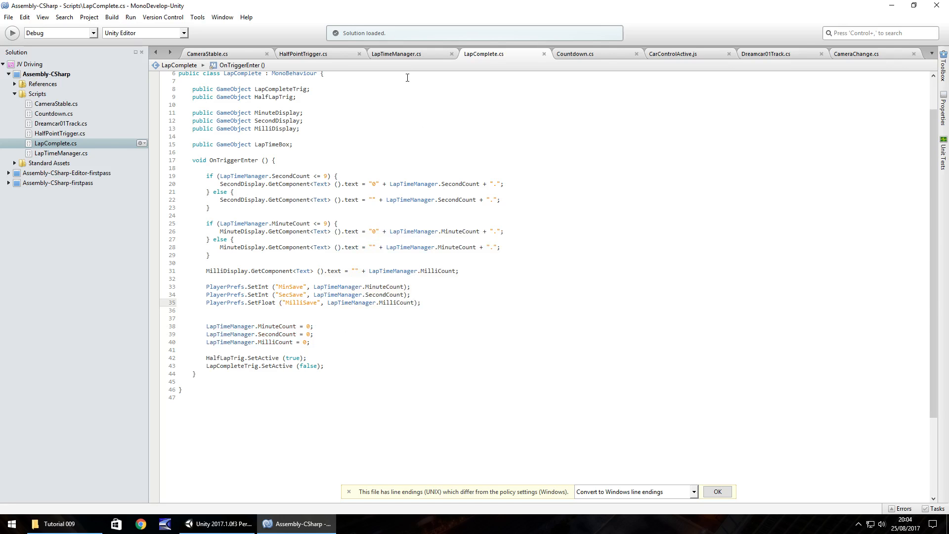
# - Return to Unity and view the LapCompleteTrigger's Lap Complete script component
pyautogui.click(223, 523)
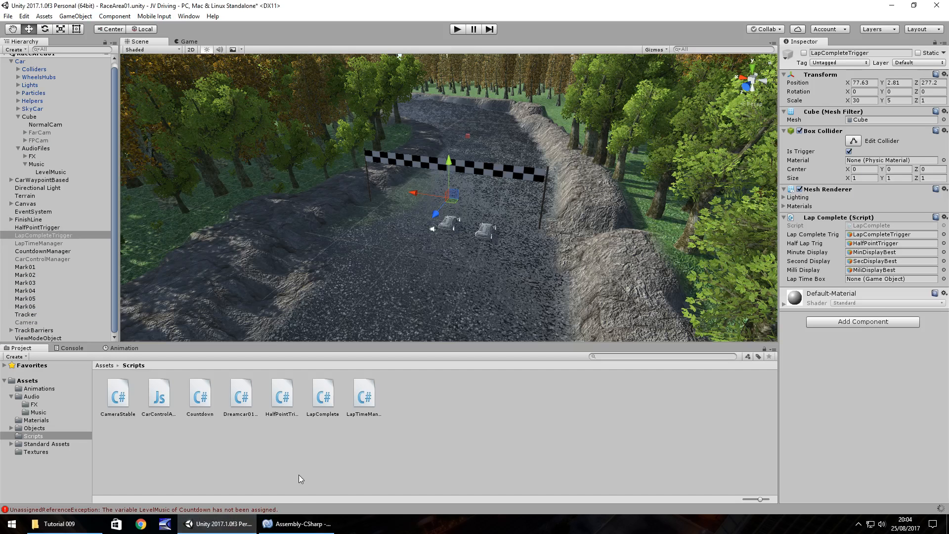
pyautogui.doubleClick(322, 393)
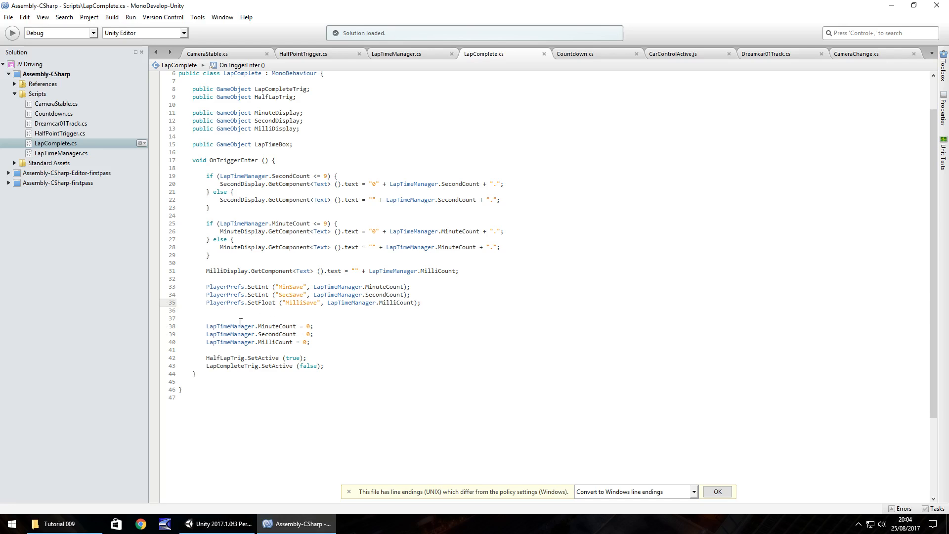
pyautogui.moveTo(229, 286)
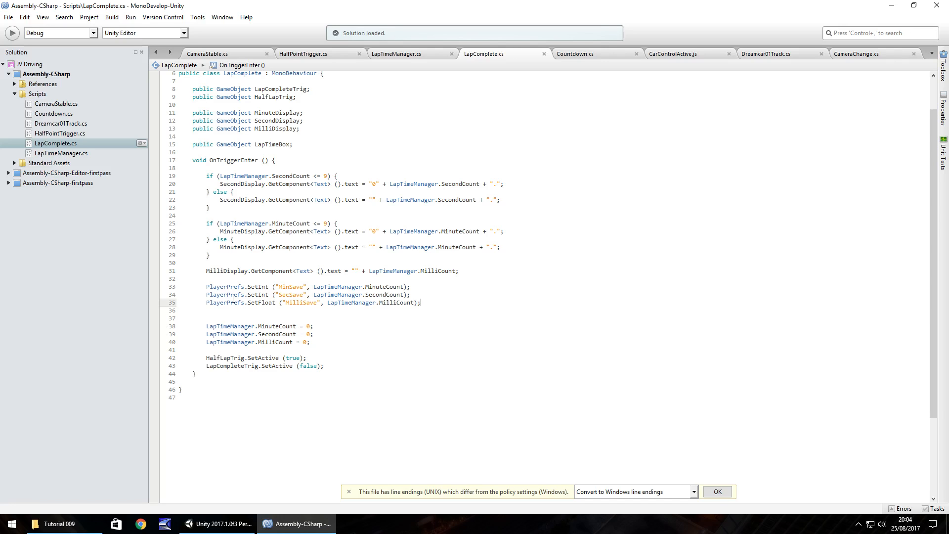
pyautogui.moveTo(251, 329)
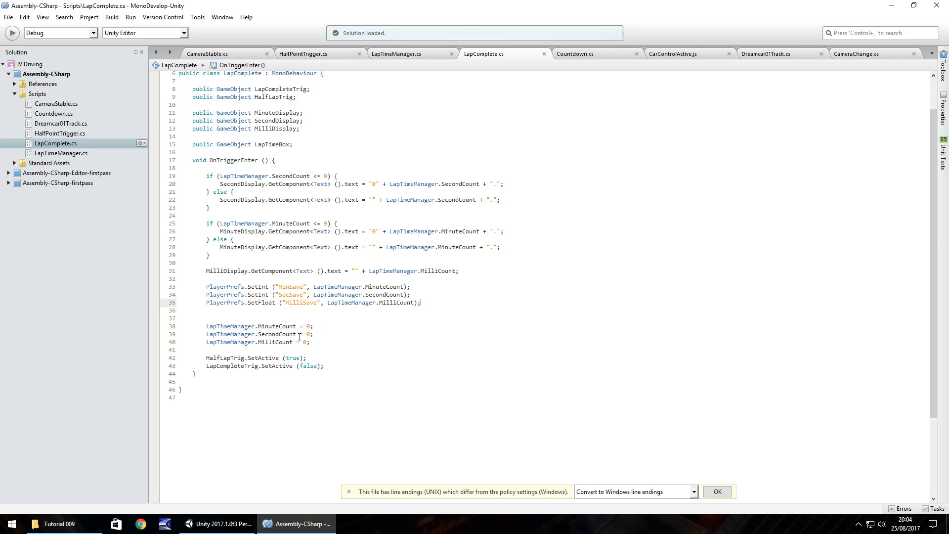
pyautogui.click(218, 523)
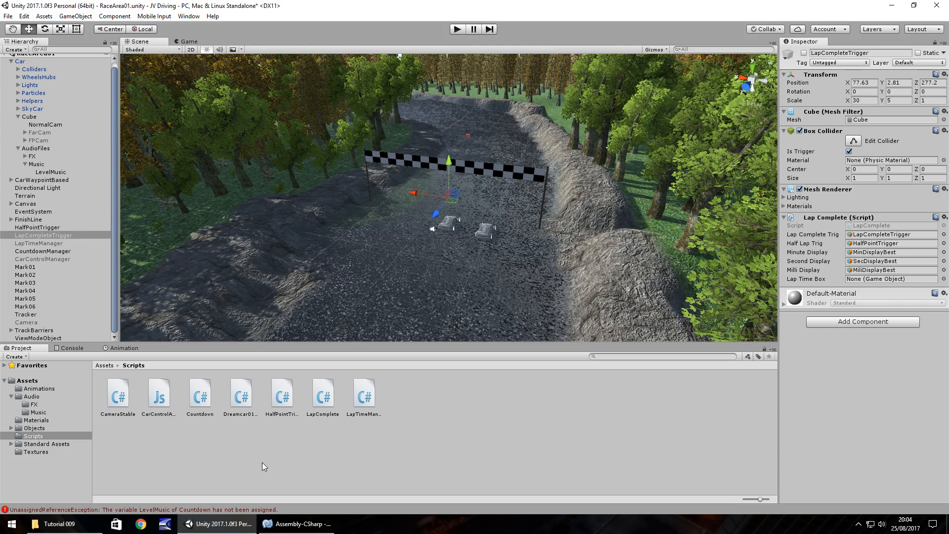
pyautogui.moveTo(297, 477)
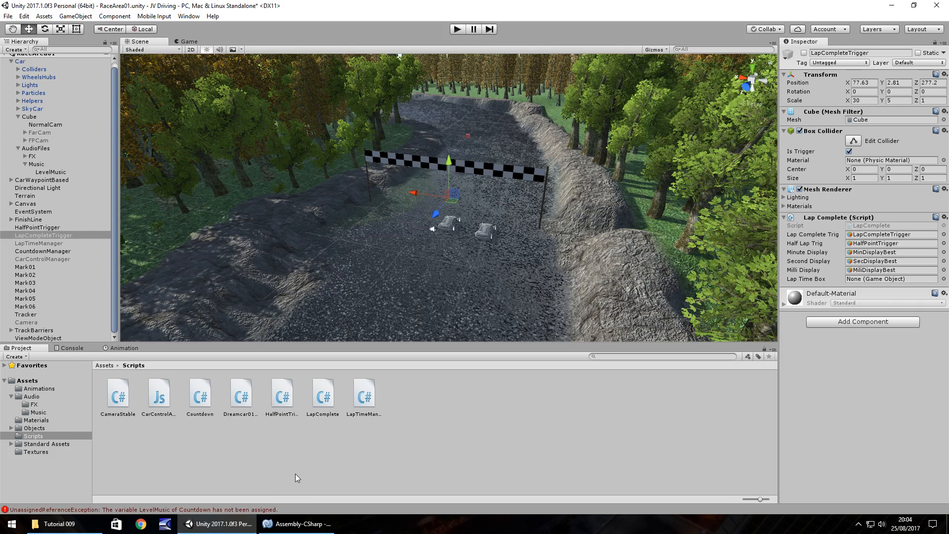
pyautogui.moveTo(289, 492)
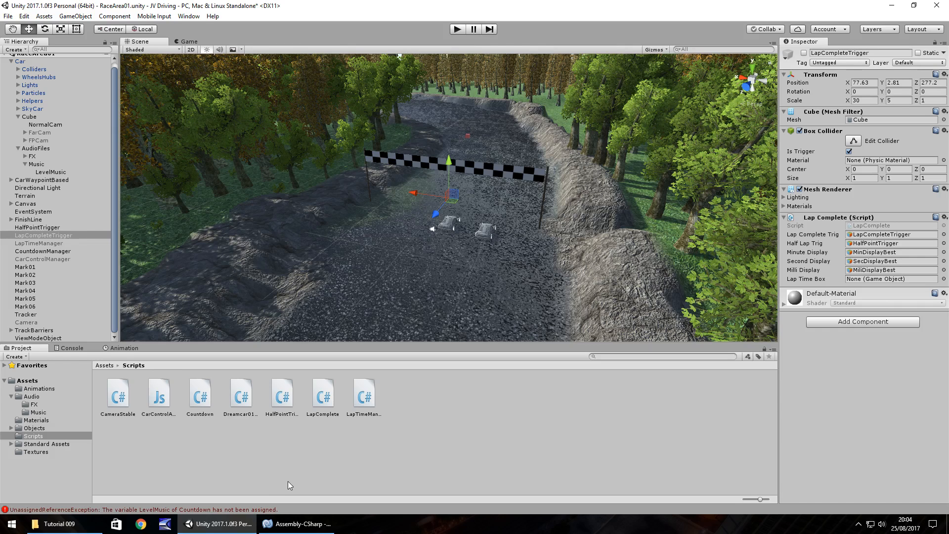
pyautogui.moveTo(295, 474)
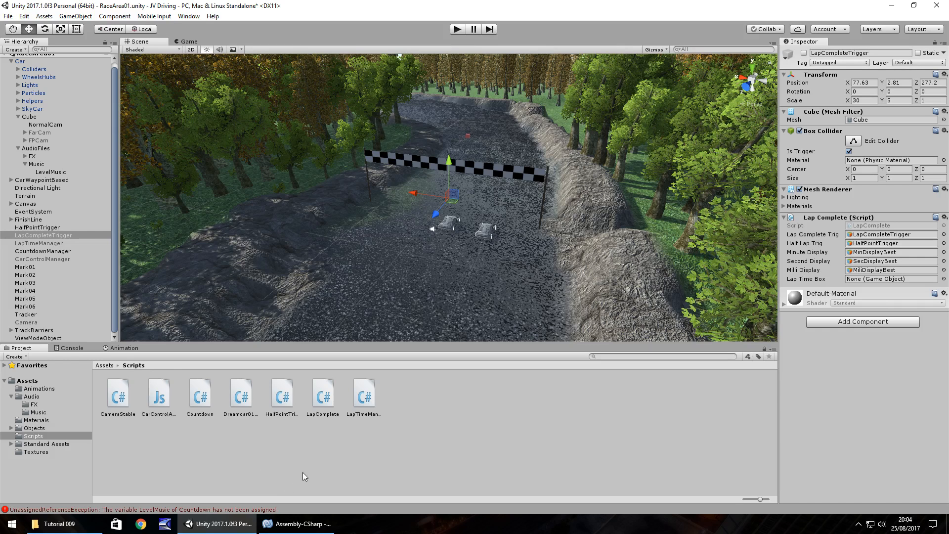
pyautogui.moveTo(410, 403)
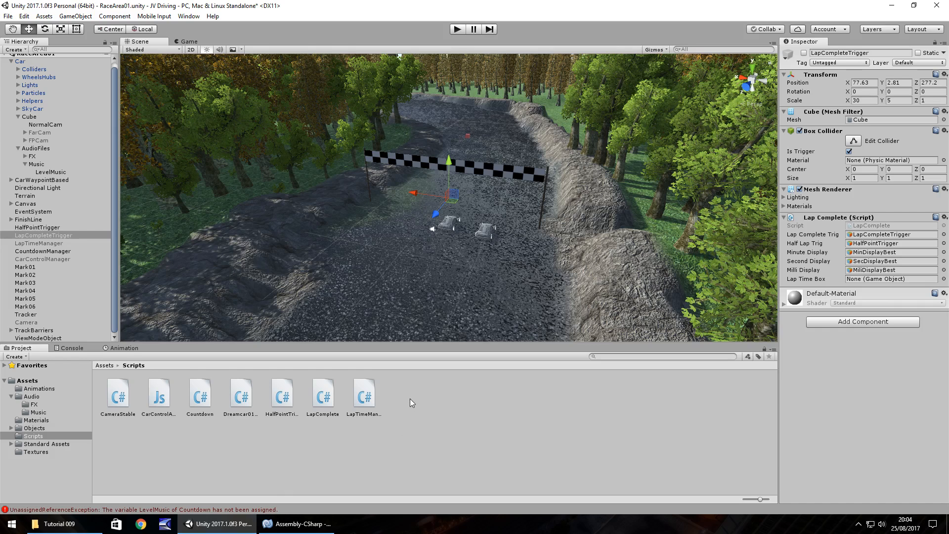
# - Create a C# script named LoadLapTime in the Project panel's Scripts folder
pyautogui.rightClick(411, 402)
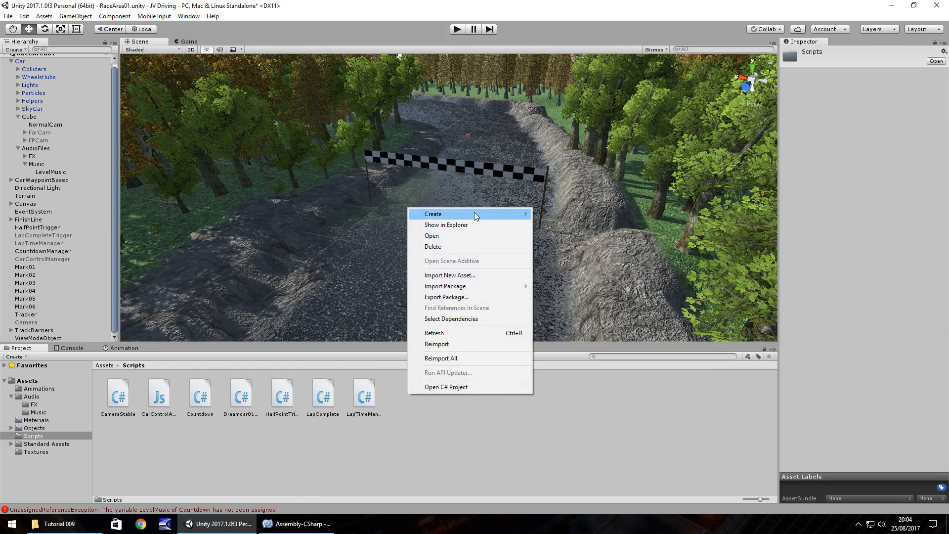
pyautogui.click(433, 214)
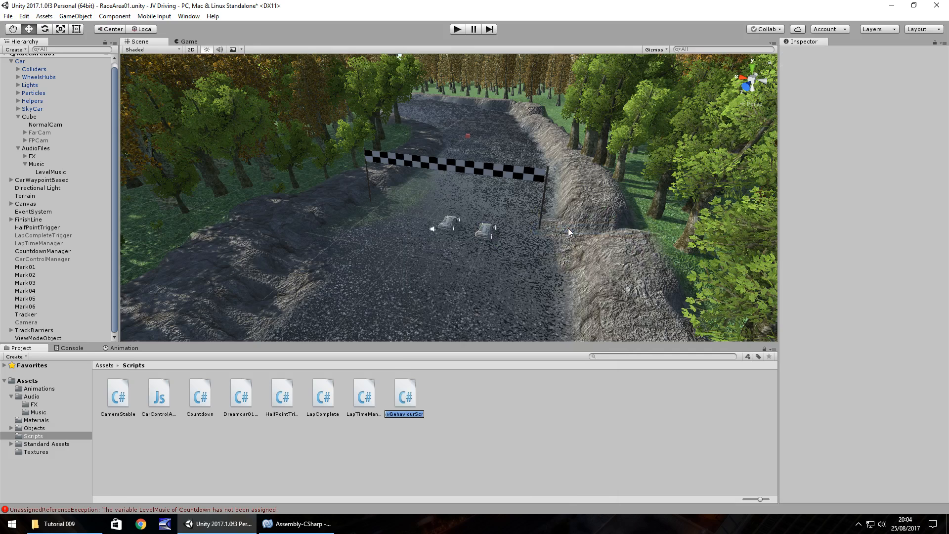
pyautogui.write('LoadLapTime')
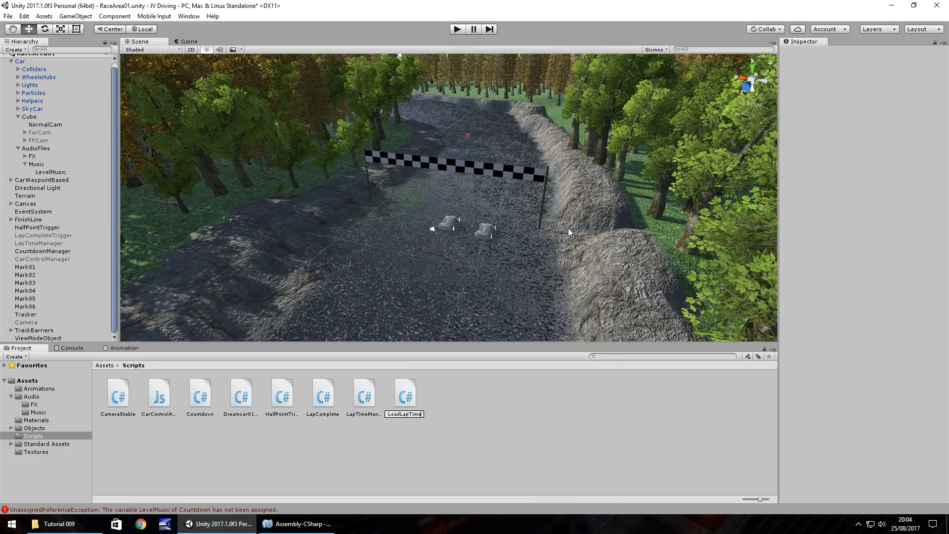
pyautogui.click(404, 393)
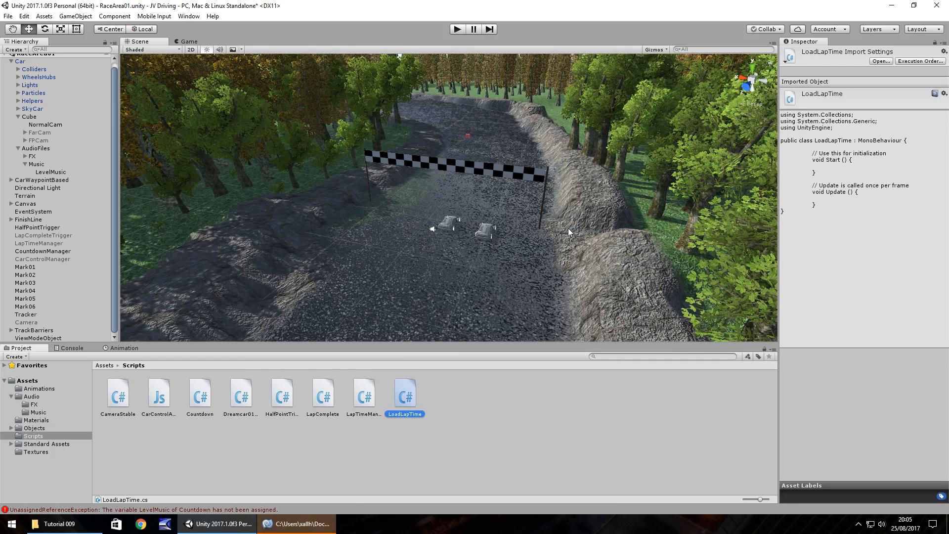
# - Open LoadLapTime, add 'using UnityEngine.UI;', and select the empty Update method for deletion
pyautogui.doubleClick(405, 392)
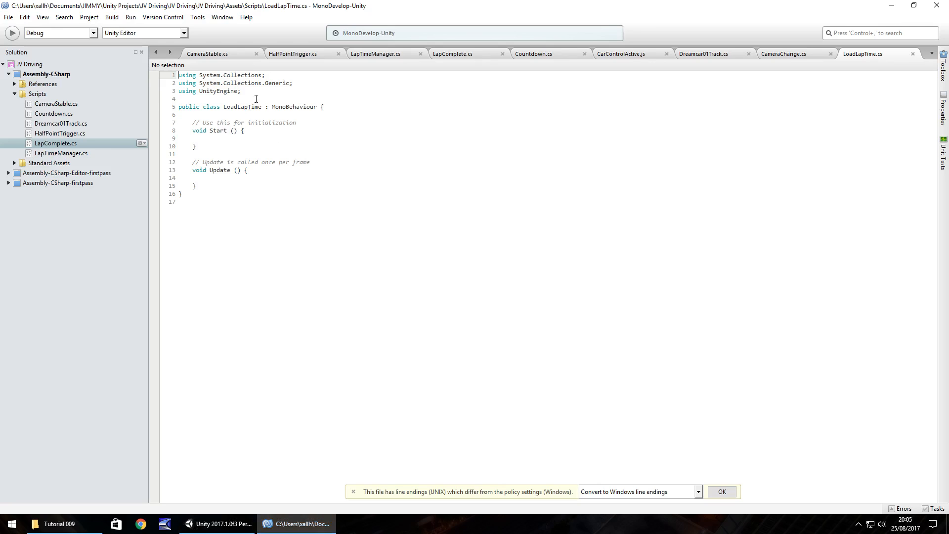
pyautogui.write('using UnityEngine.')
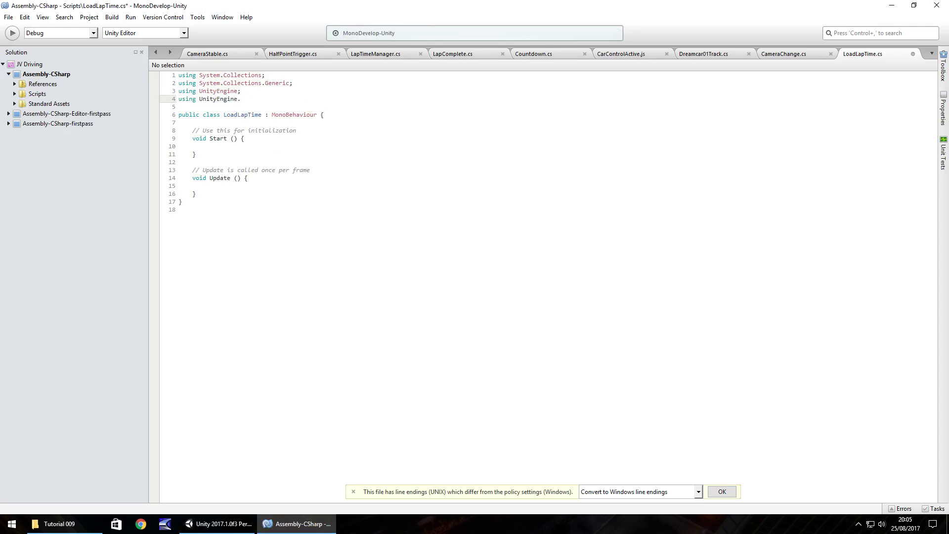
pyautogui.write('UI;')
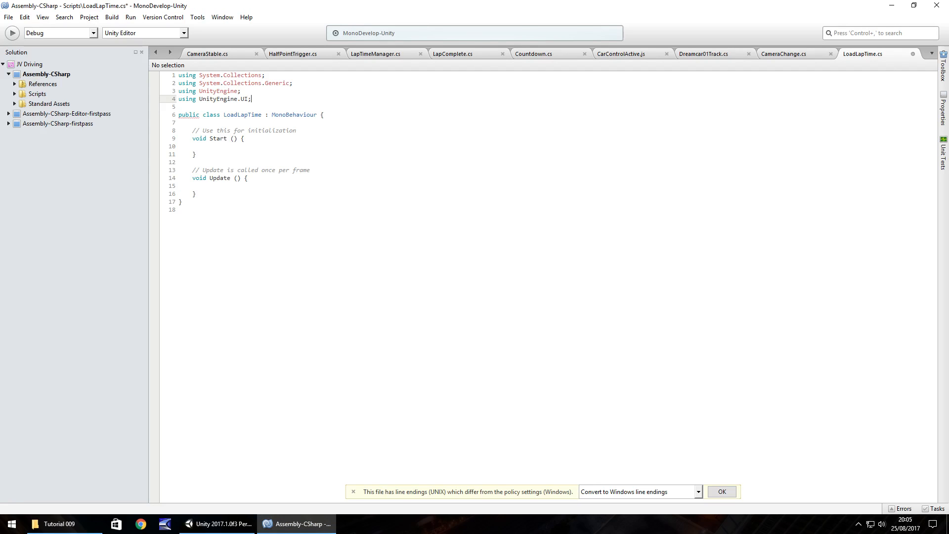
pyautogui.click(245, 146)
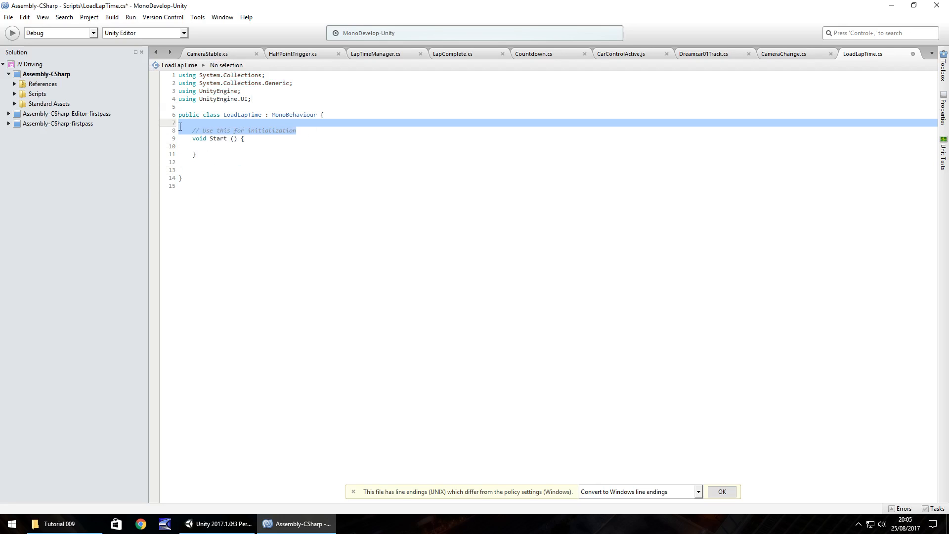
# - Declare public int MinCount, SecCount and public float MilliCount fields in LoadLapTime
pyautogui.press('Delete')
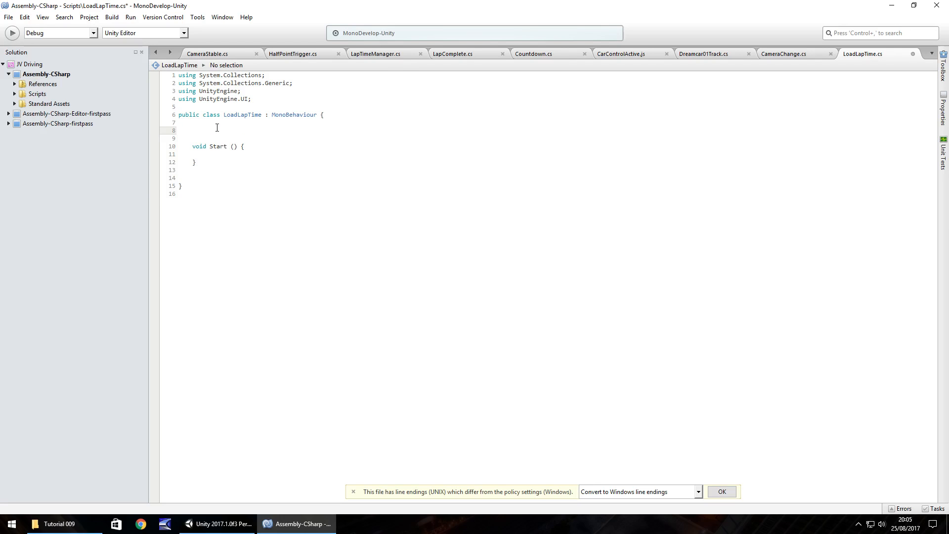
pyautogui.write('public')
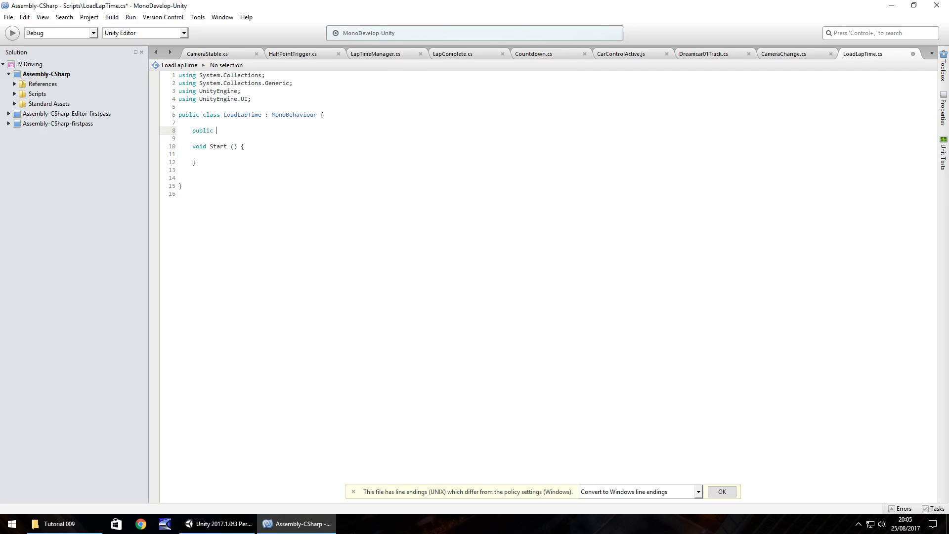
pyautogui.write('int')
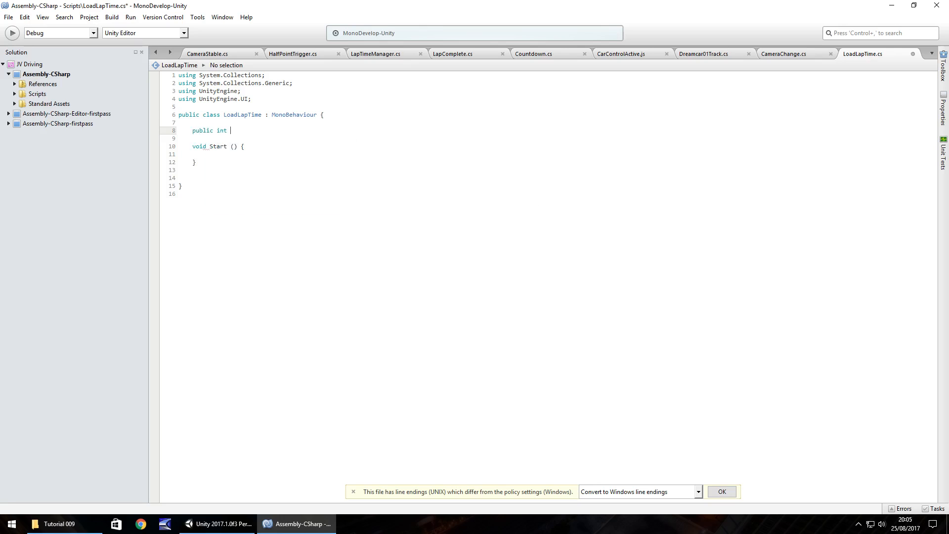
pyautogui.write('MinCount;')
pyautogui.write('public int S')
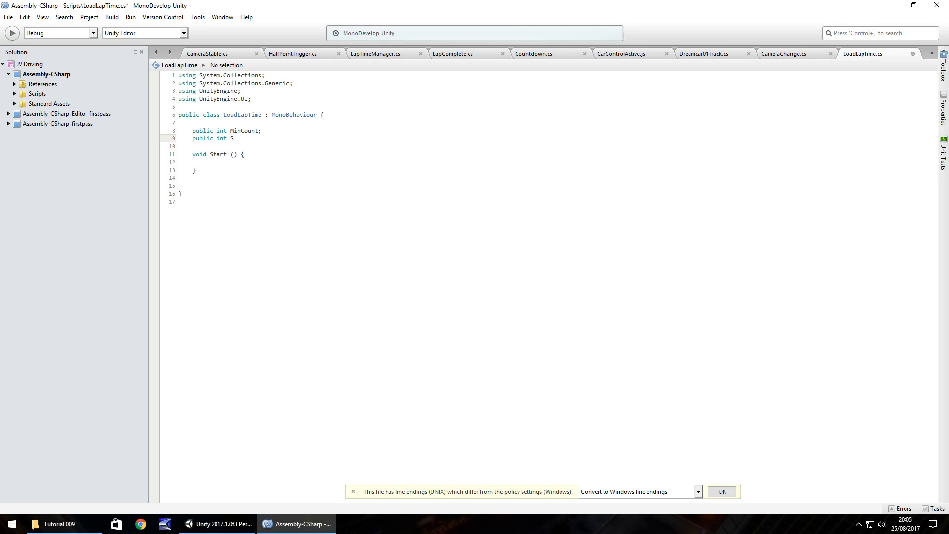
pyautogui.write('ecCount')
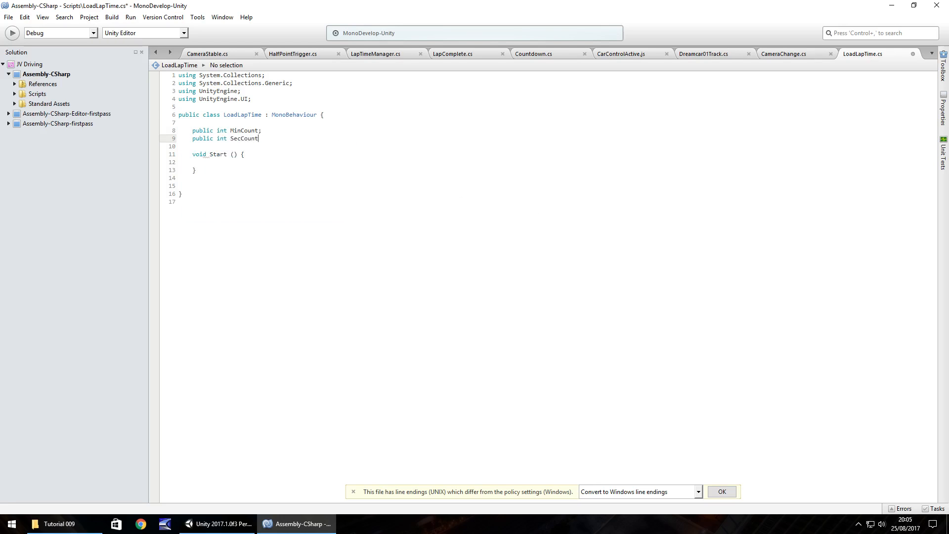
pyautogui.press('Return')
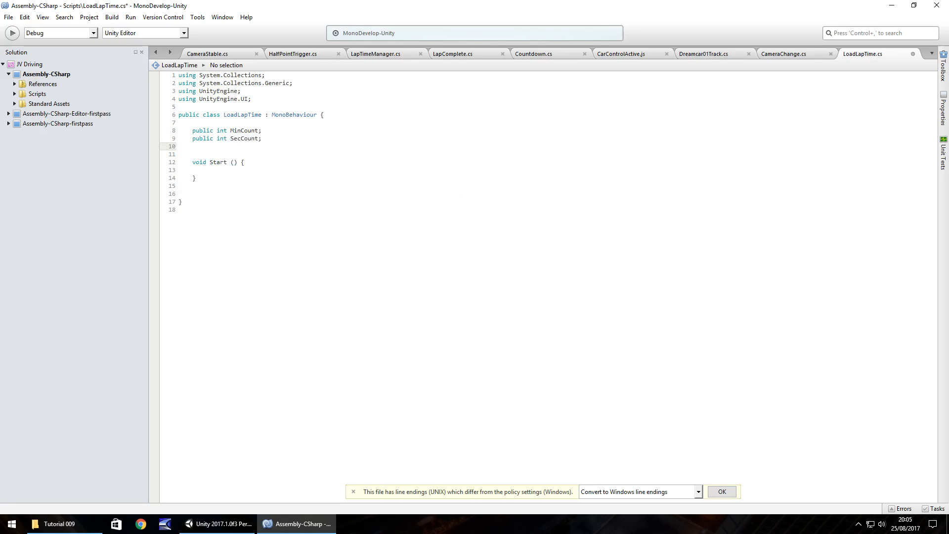
pyautogui.write('public')
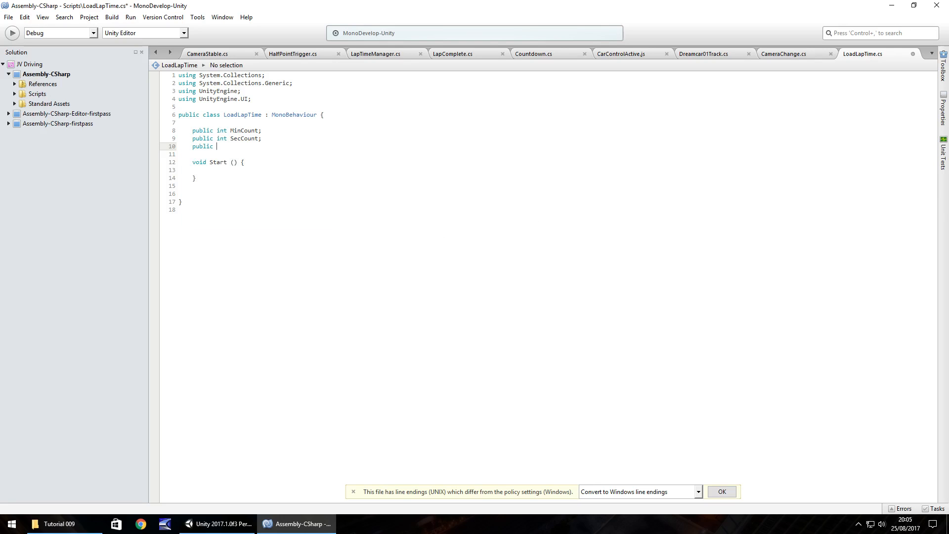
pyautogui.write('float M')
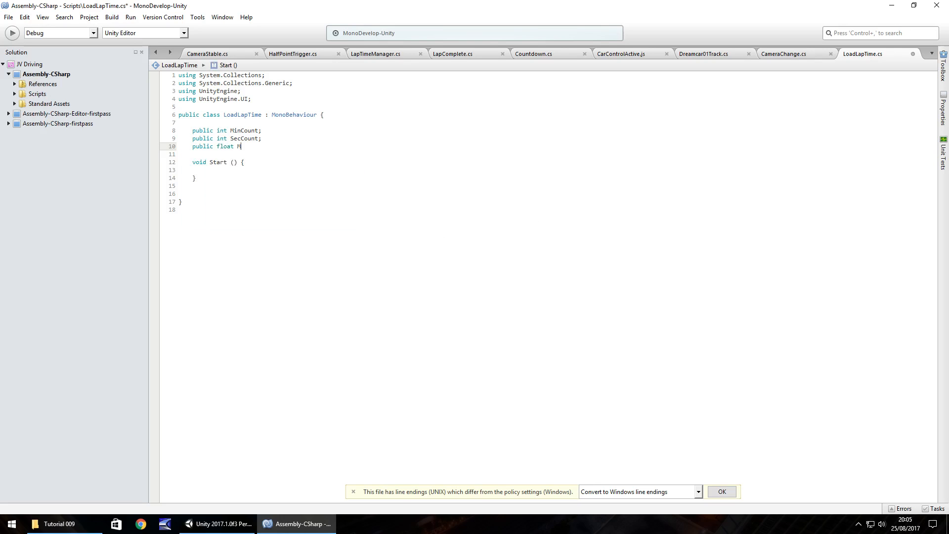
pyautogui.write('illiCount;')
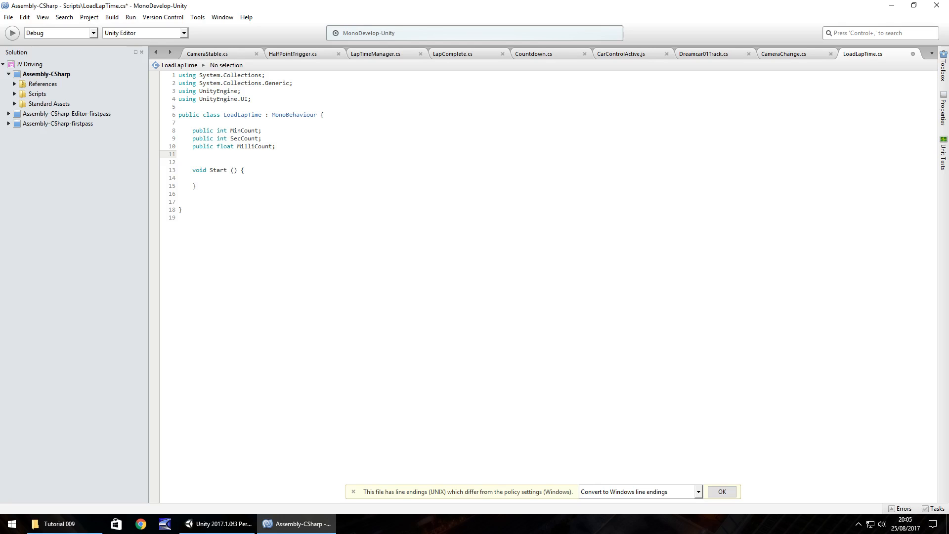
# - Declare public GameObject MinDisplay, SecDisplay and MilliDisplay fields
pyautogui.write('public GameObject')
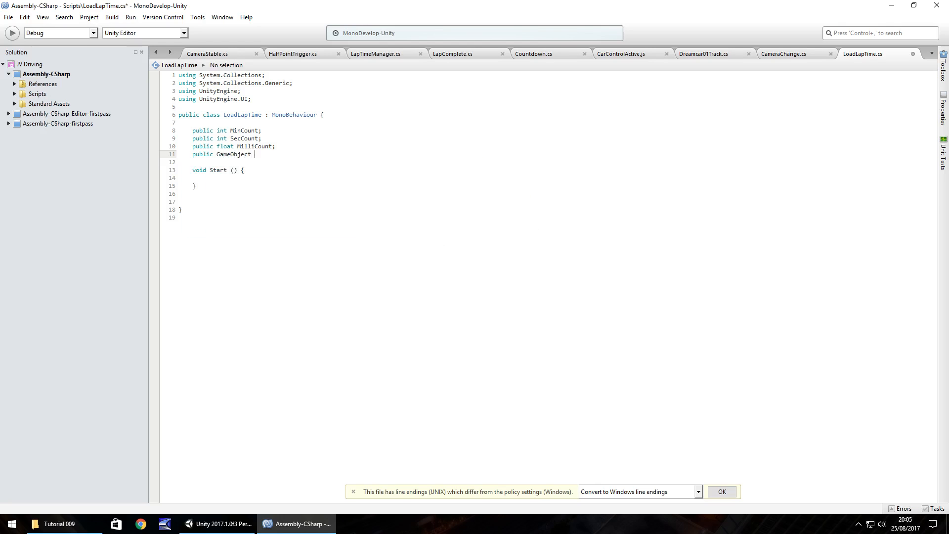
pyautogui.write('Min')
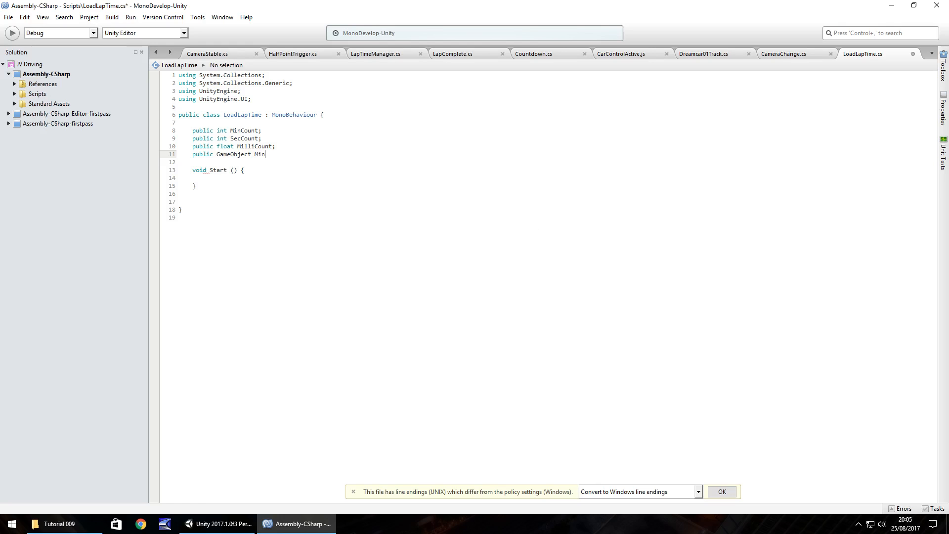
pyautogui.write('Display;')
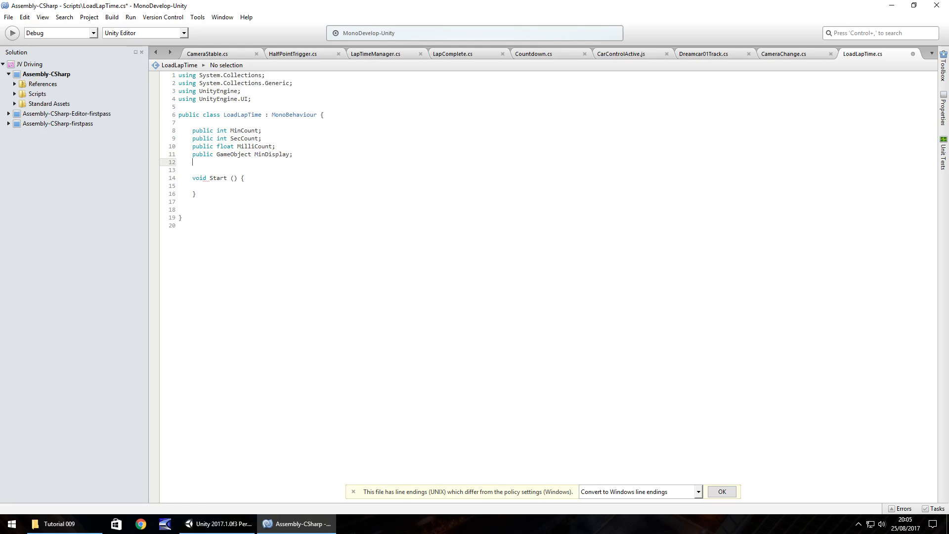
pyautogui.write('public')
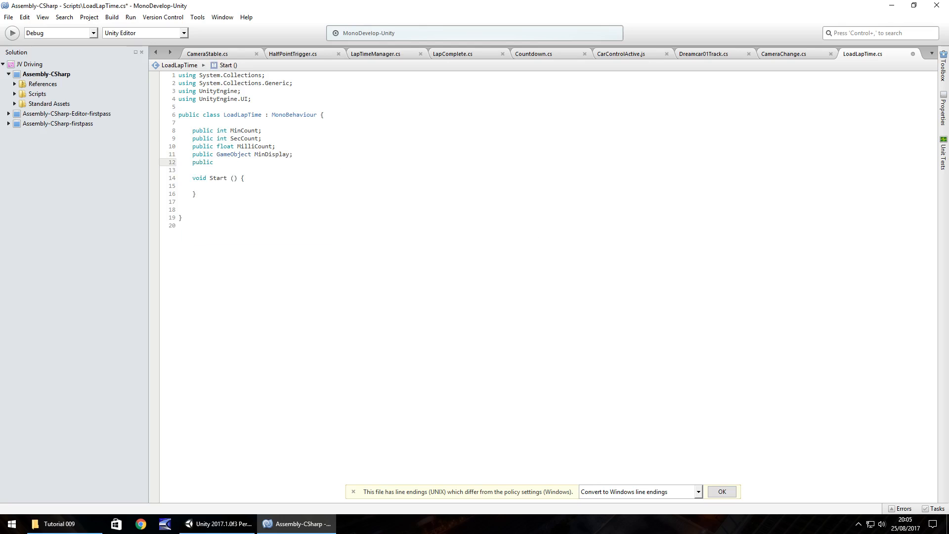
pyautogui.write('GameOb')
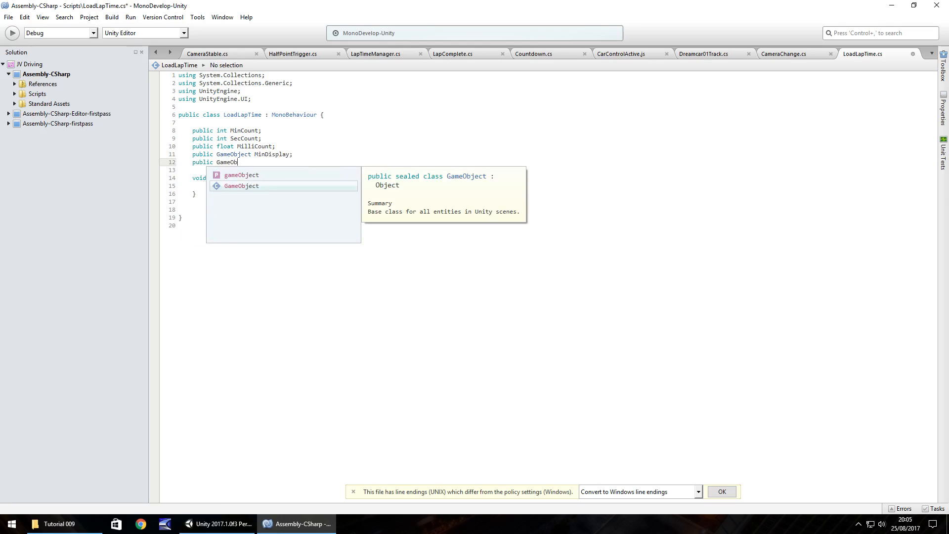
pyautogui.write('Sec')
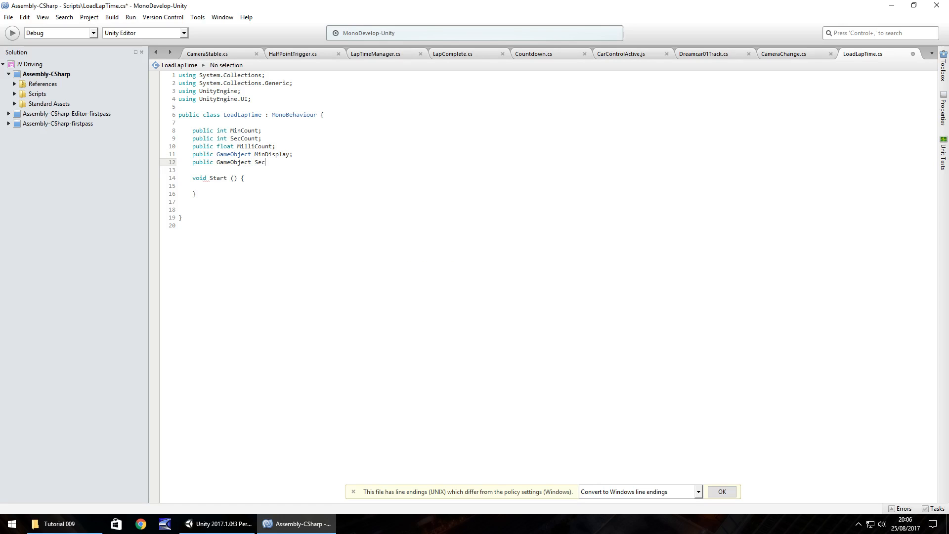
pyautogui.write('Display;')
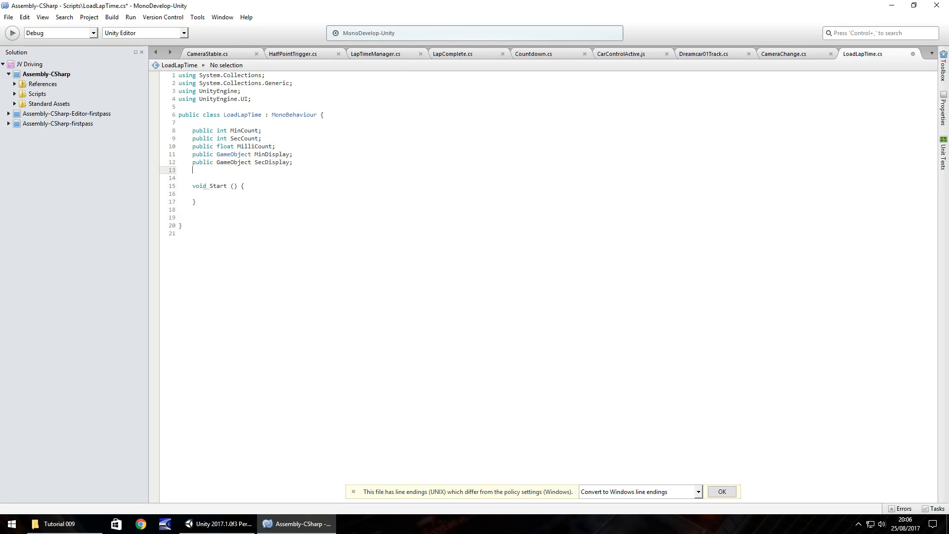
pyautogui.write('publi')
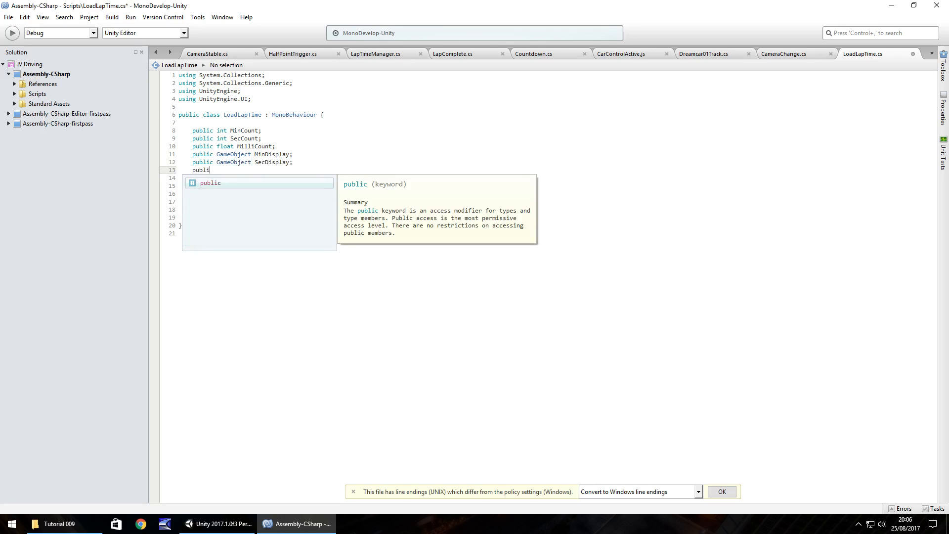
pyautogui.write('GameObject MilliDi')
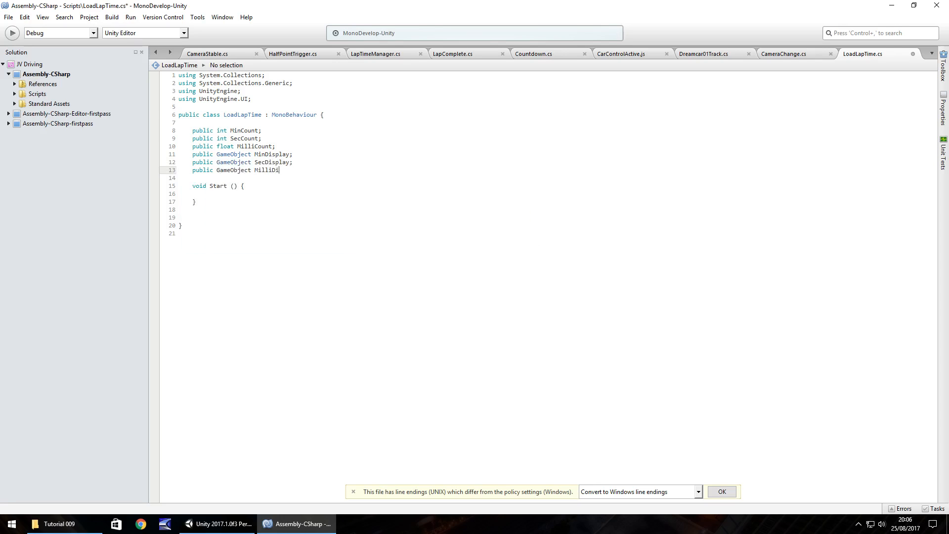
pyautogui.write('splay;')
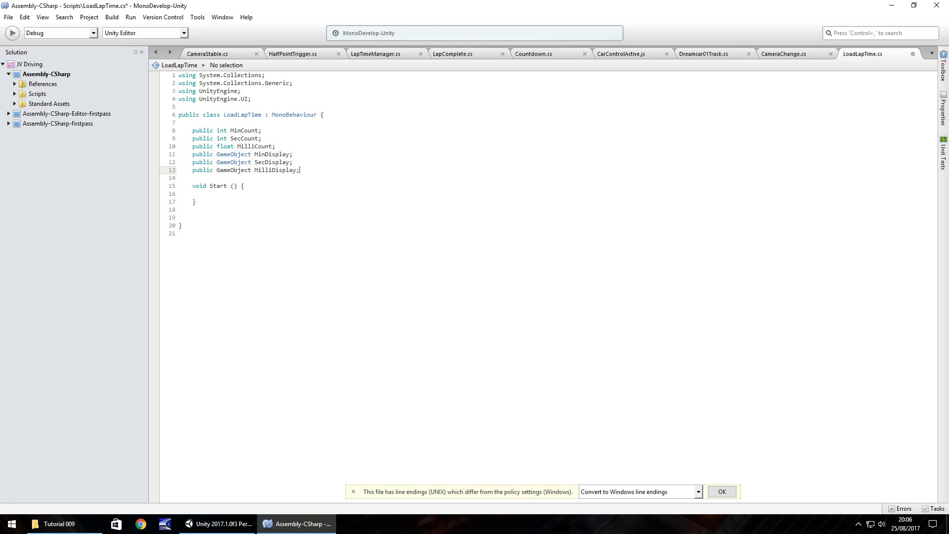
pyautogui.click(299, 170)
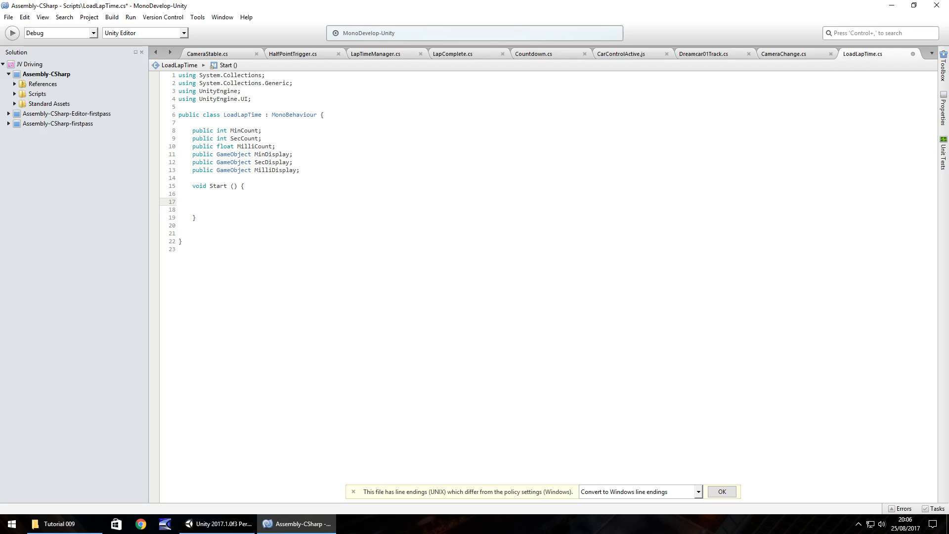
# - In Start, set MinCount = PlayerPrefs.GetInt("MinSave"), checking the key name in LapComplete
pyautogui.click(207, 202)
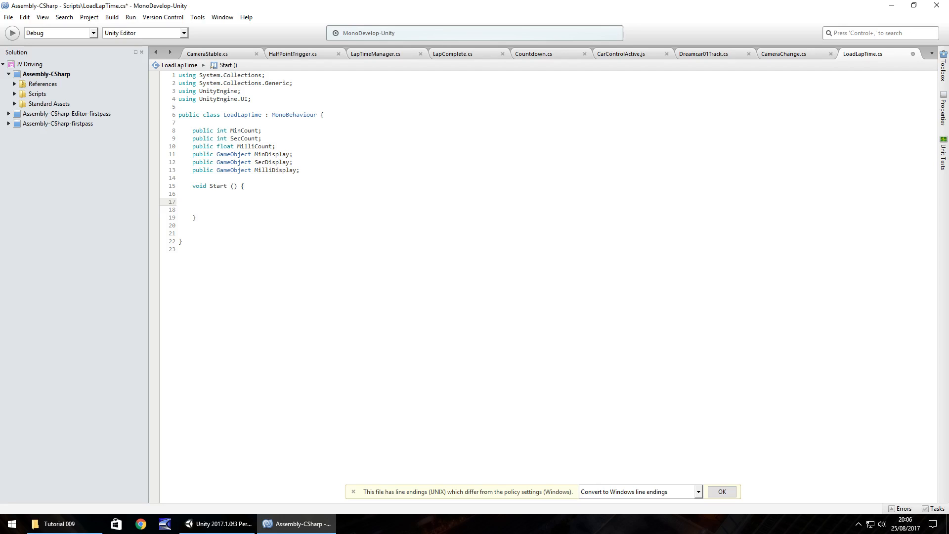
pyautogui.click(208, 202)
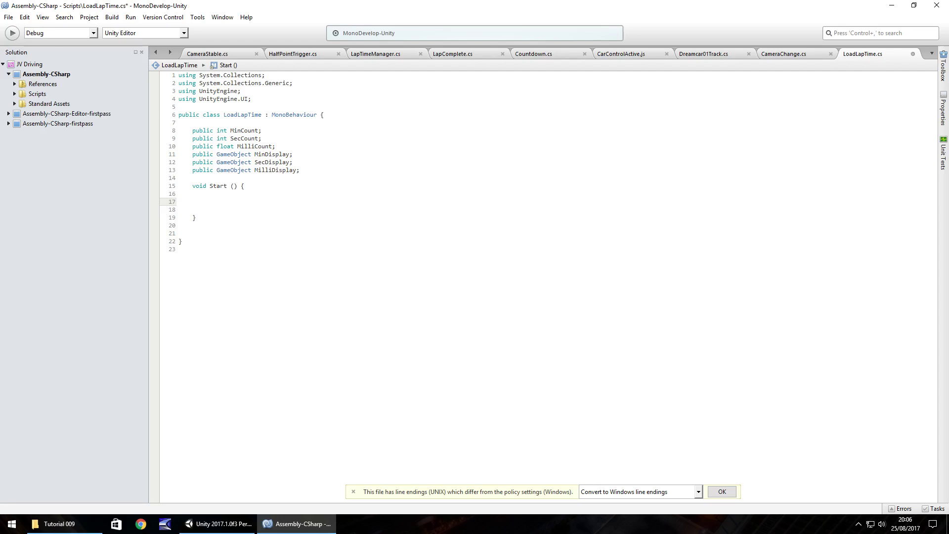
pyautogui.write('M')
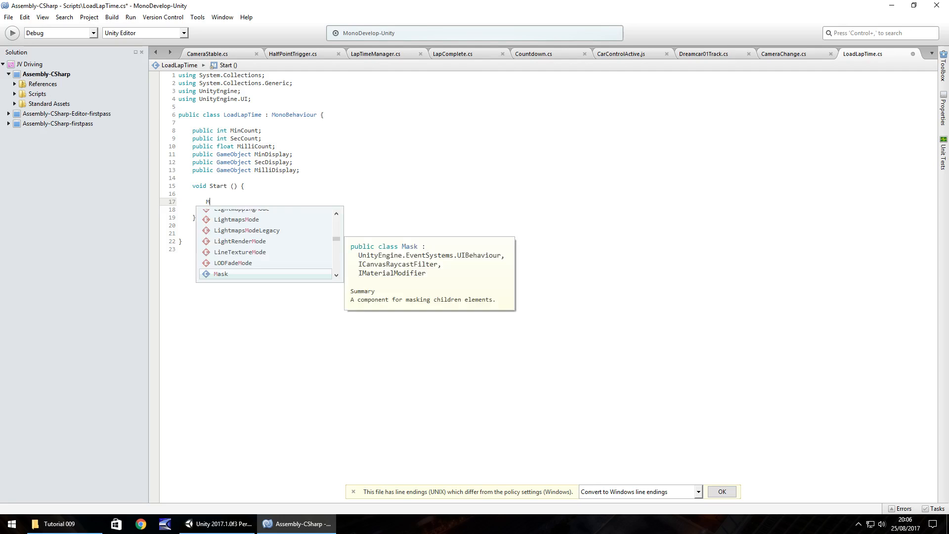
pyautogui.write('inCount')
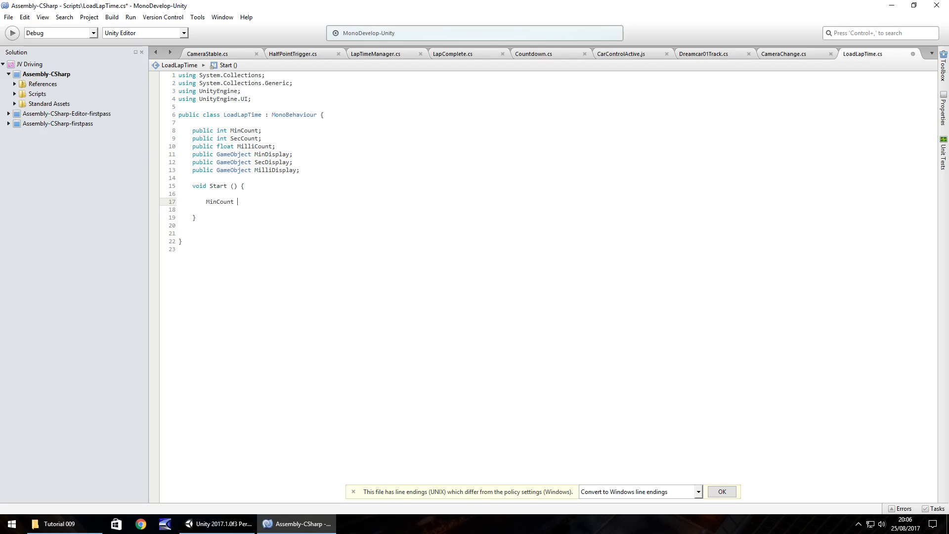
pyautogui.write('= Pl')
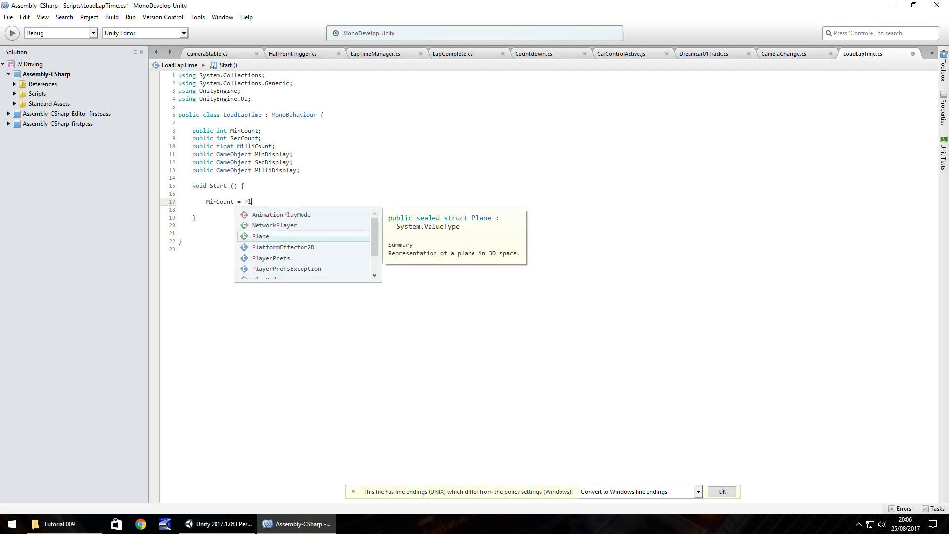
pyautogui.write('ayerPrefs.')
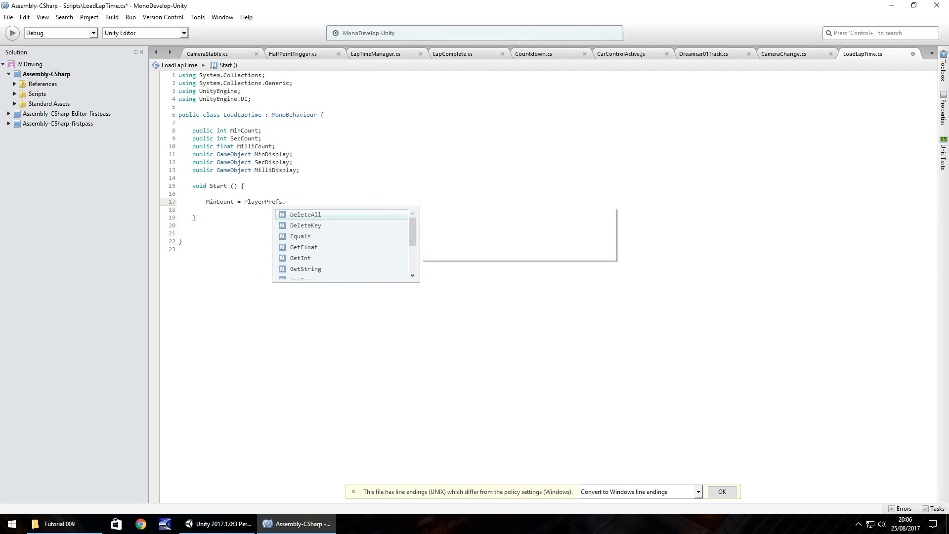
pyautogui.write('GetInt ("')
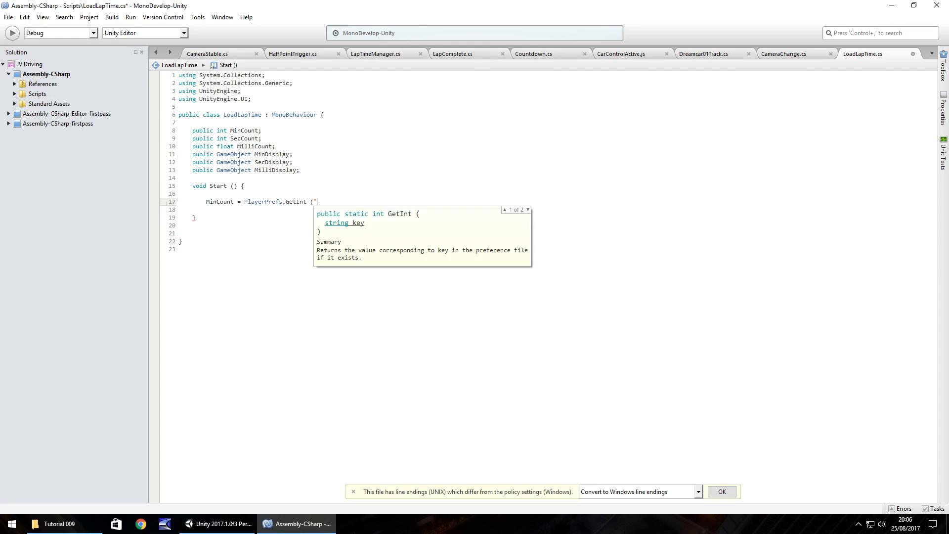
pyautogui.click(453, 54)
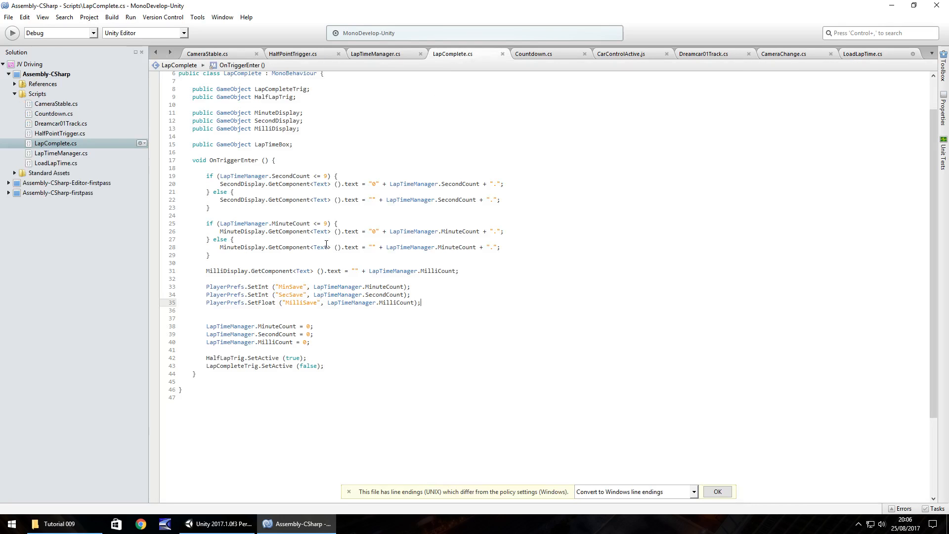
pyautogui.moveTo(843, 72)
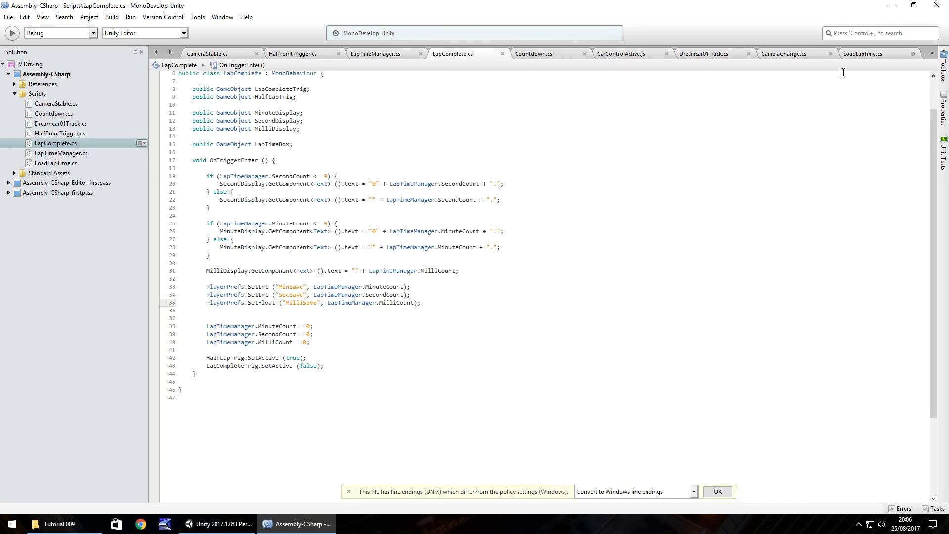
pyautogui.click(862, 53)
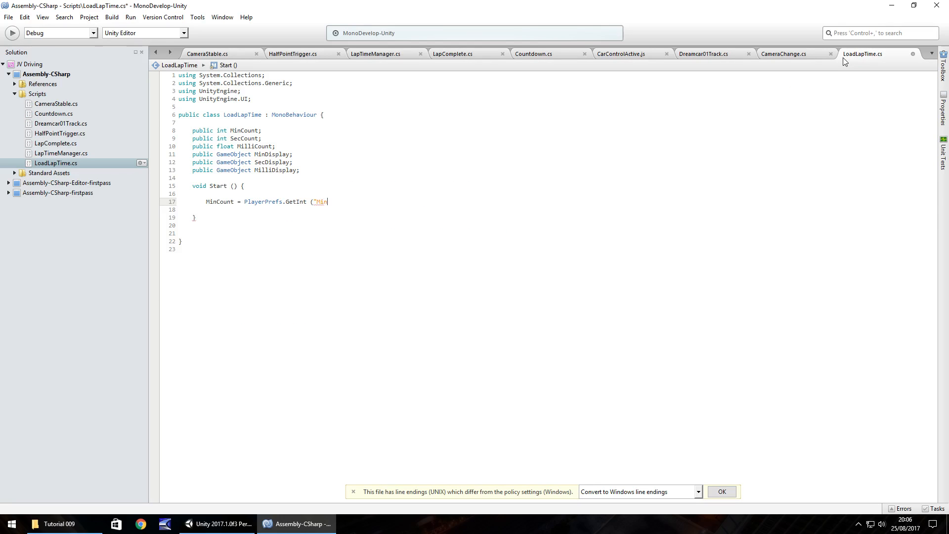
pyautogui.write('Save')
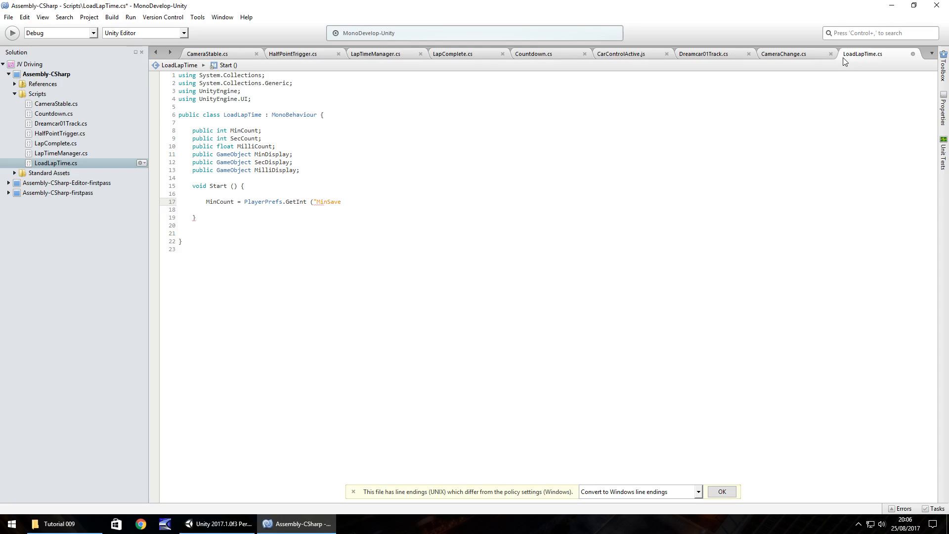
pyautogui.write('");')
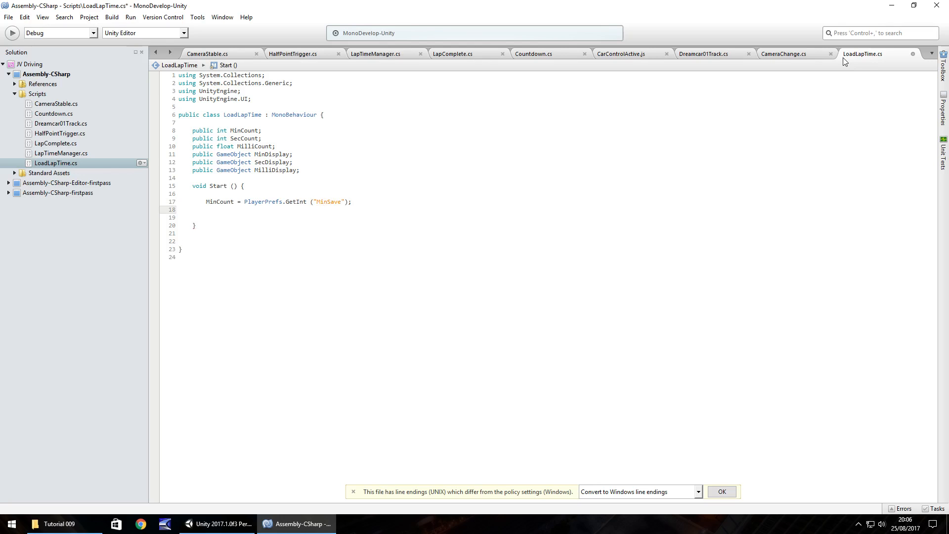
# - Load SecCount via GetInt("SecSave") and MilliCount via GetFloat("MilliSave")
pyautogui.click(207, 209)
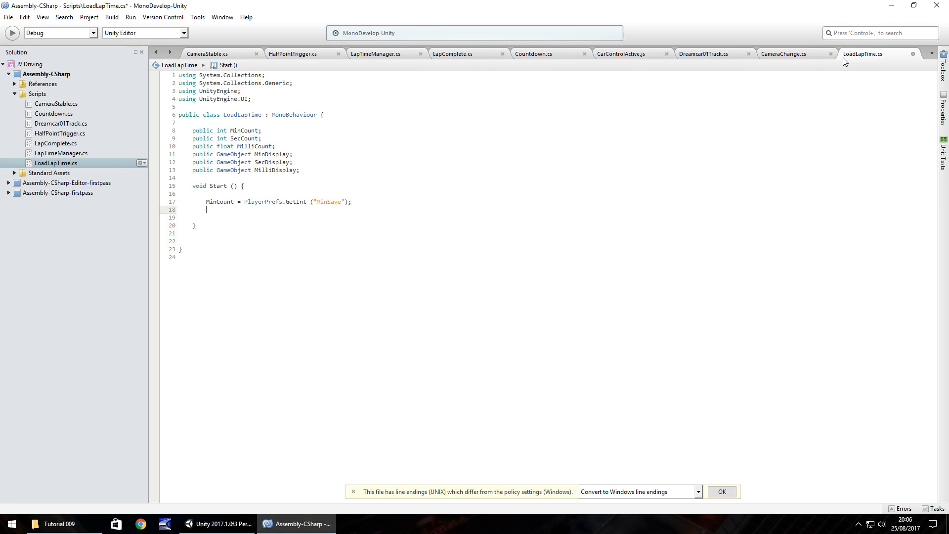
pyautogui.write('SecCount =')
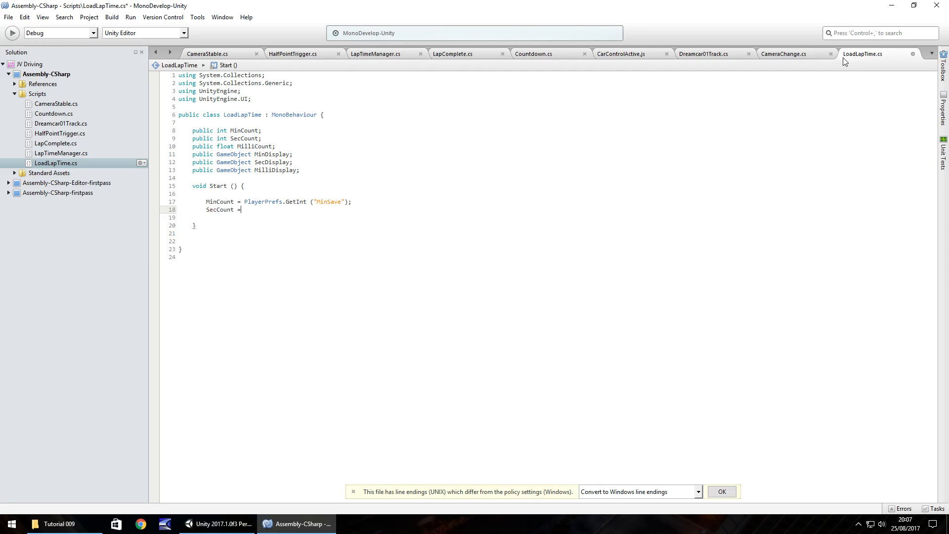
pyautogui.write('PlayerPre')
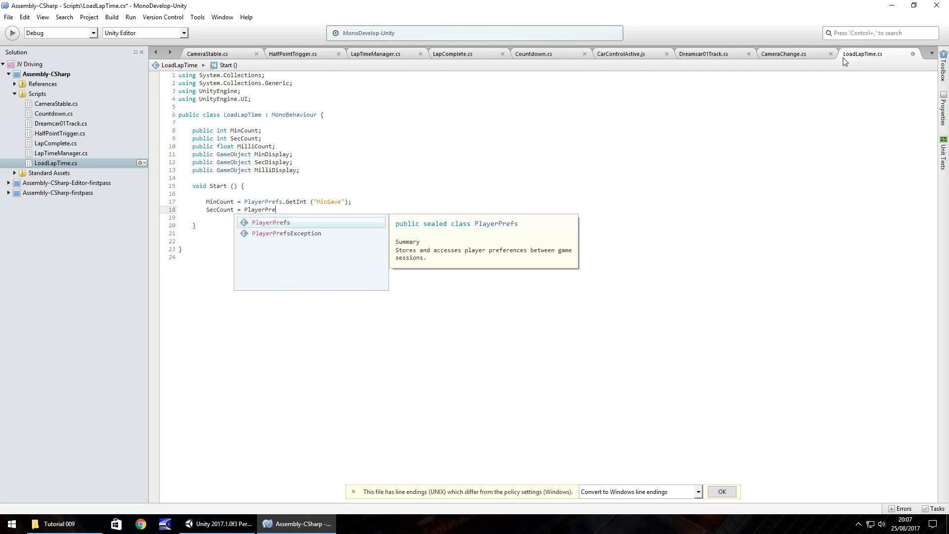
pyautogui.write('.GetInt')
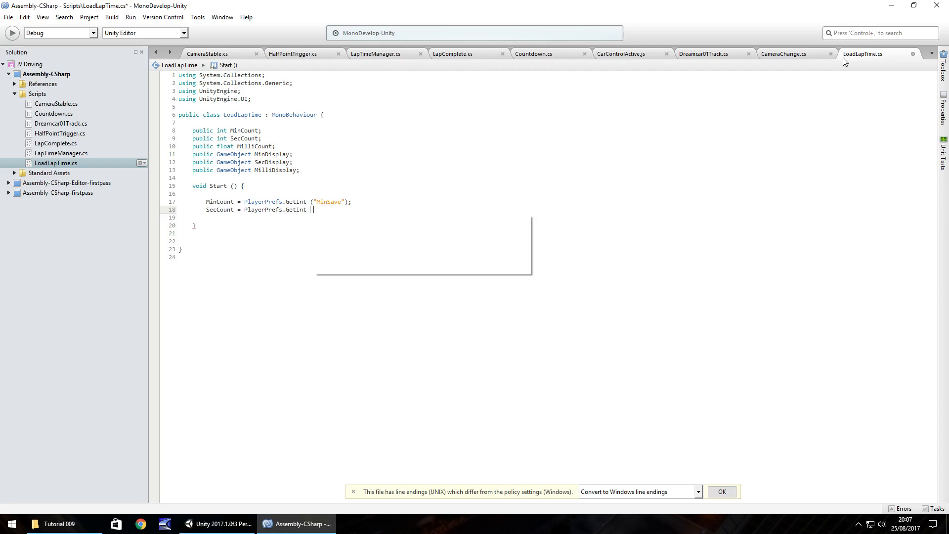
pyautogui.write('("SecSave')
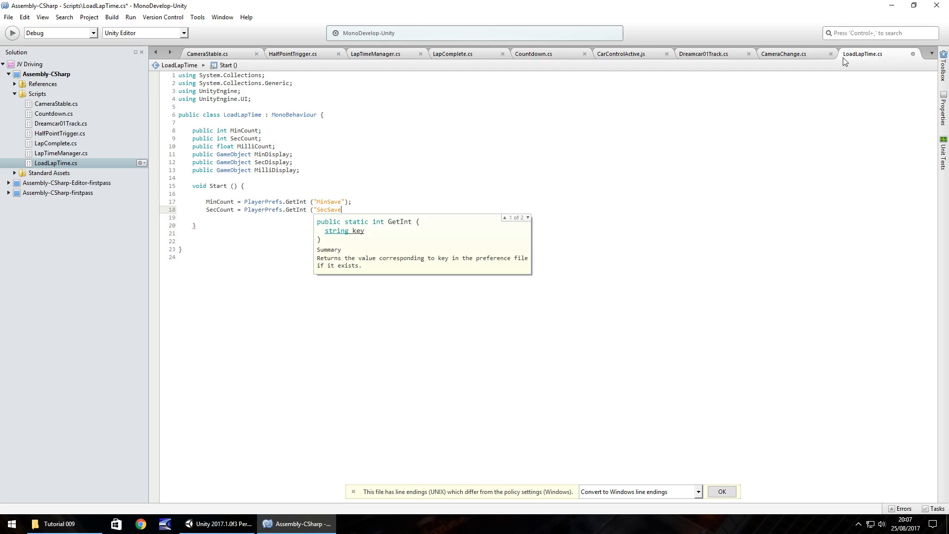
pyautogui.press('Return')
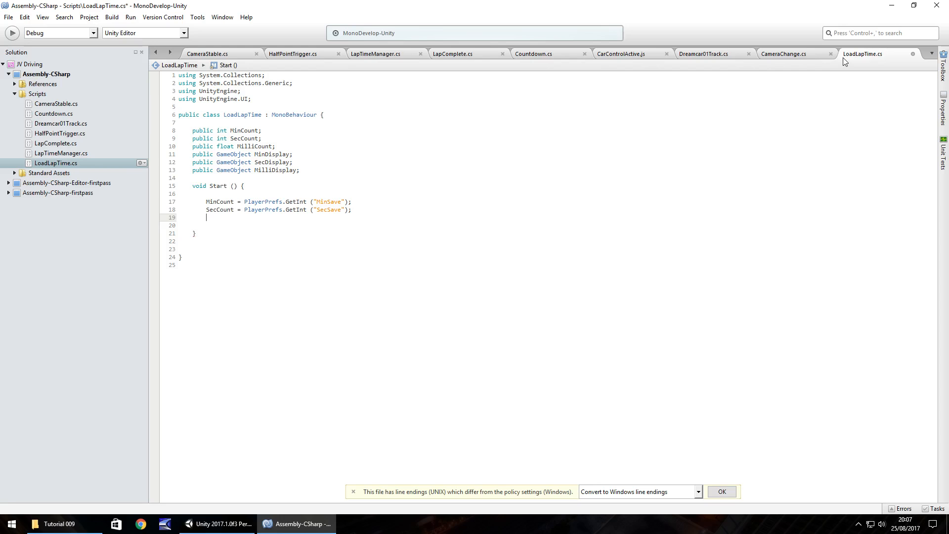
pyautogui.write('MilliCount =')
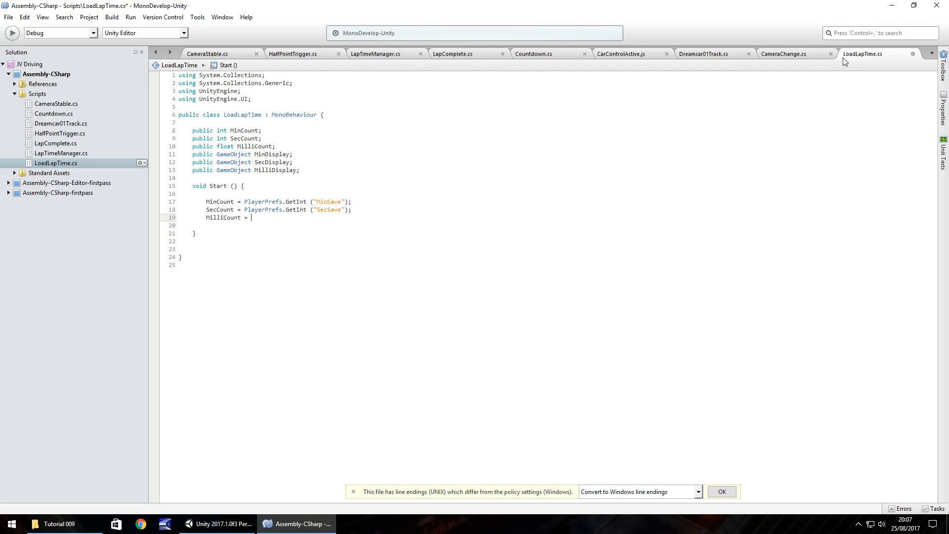
pyautogui.write('PlayerPre')
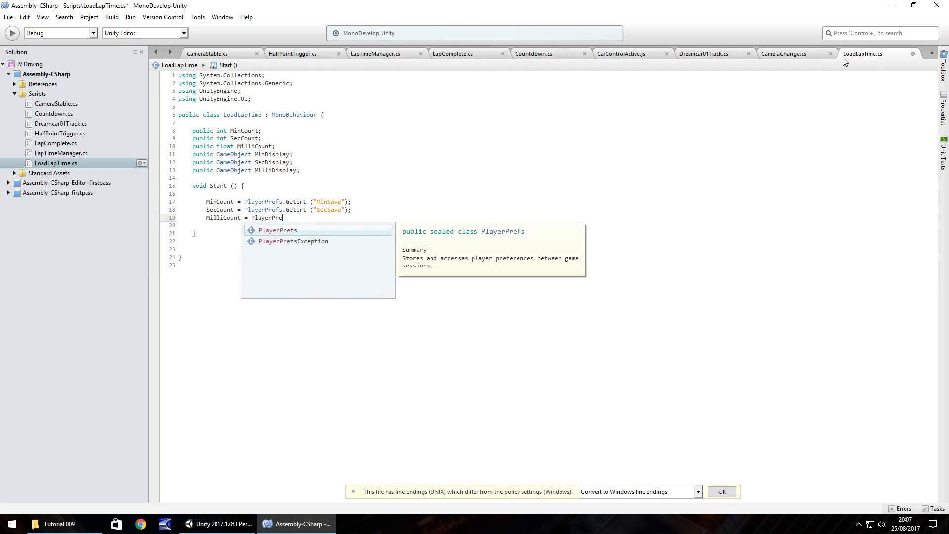
pyautogui.write('sa')
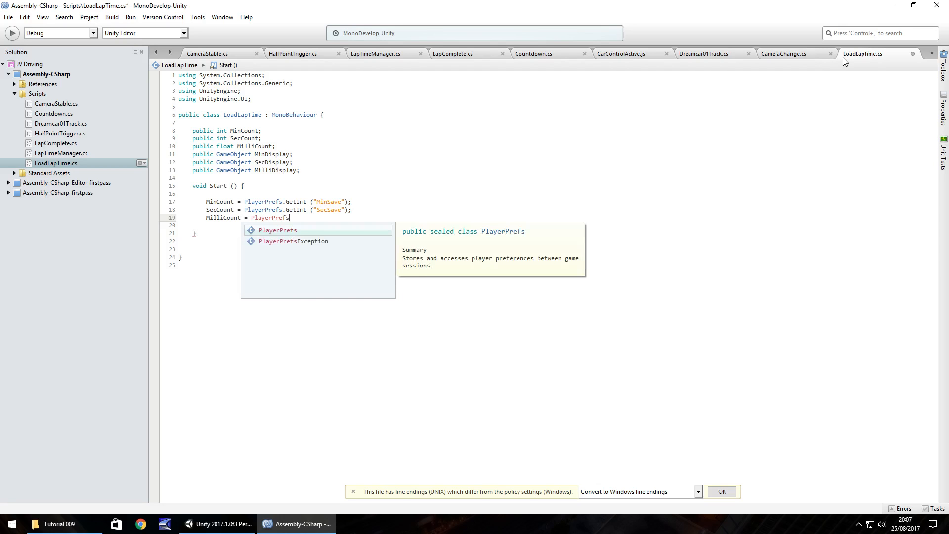
pyautogui.write('.GetFloat')
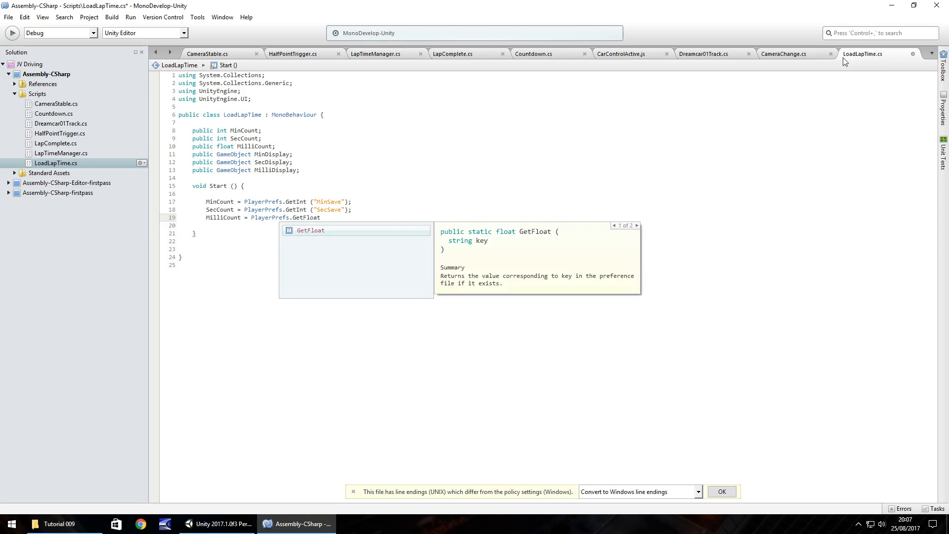
pyautogui.write('(')
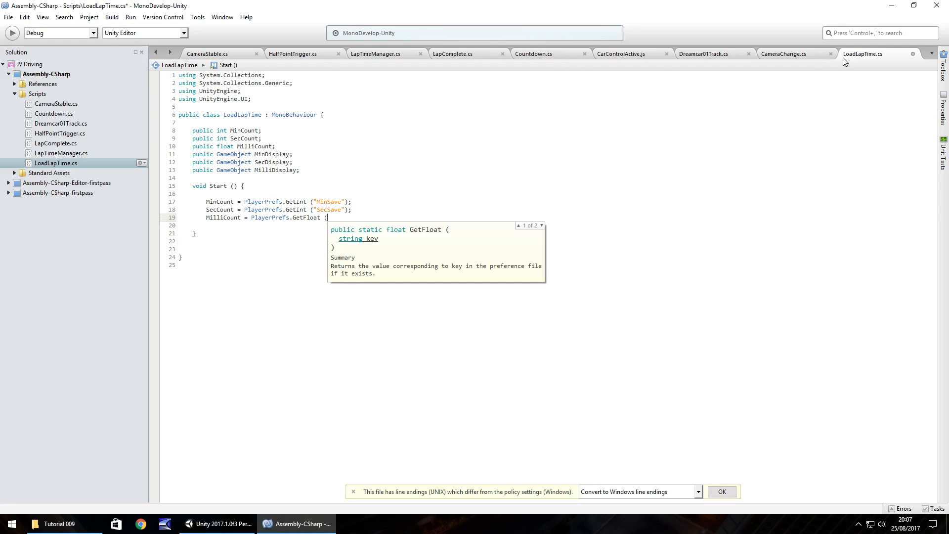
pyautogui.write('"MilliSave");')
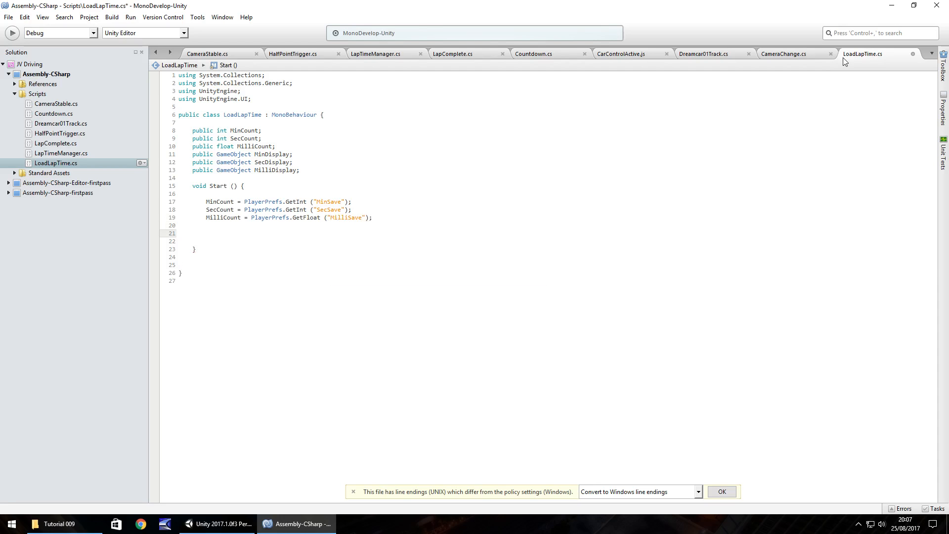
# - Set MinDisplay's Text component text to "" + MinCount in Start
pyautogui.click(208, 233)
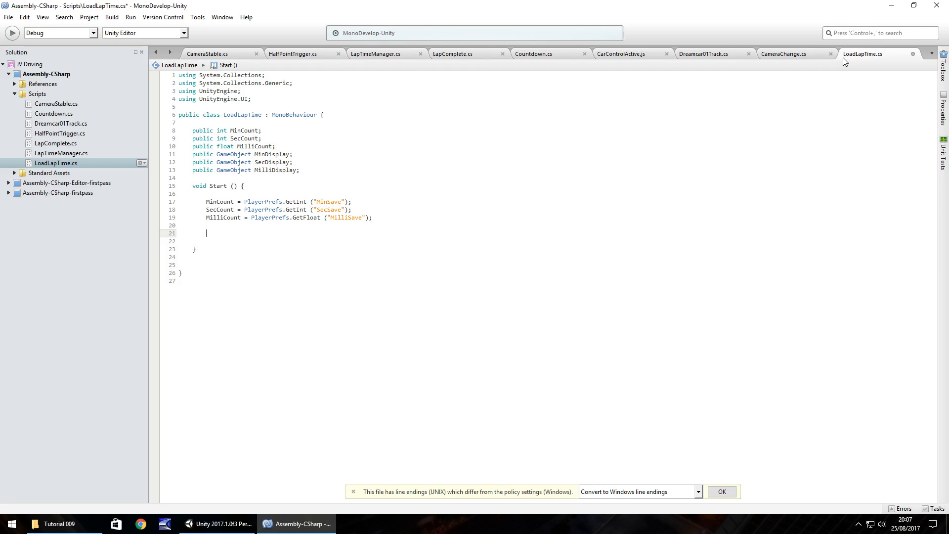
pyautogui.write('MinDisplay.Get')
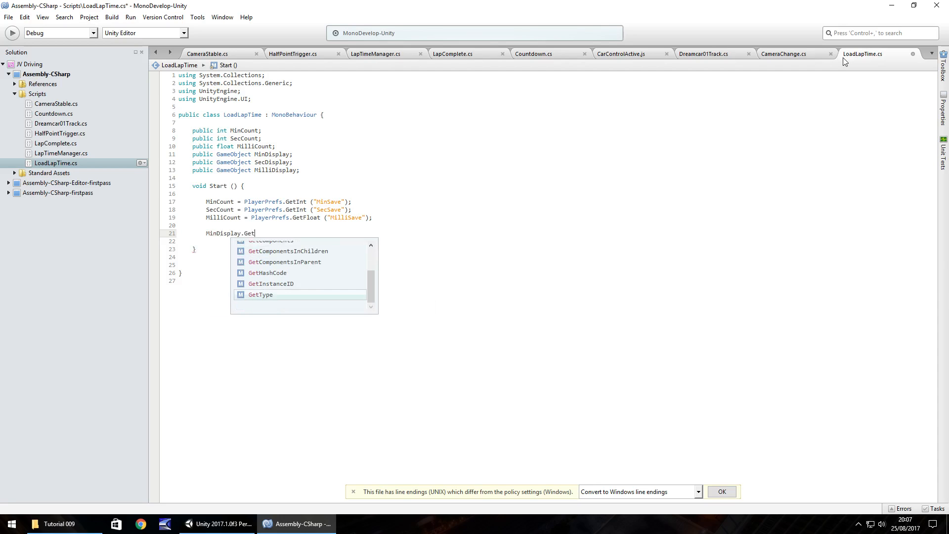
pyautogui.write('Component')
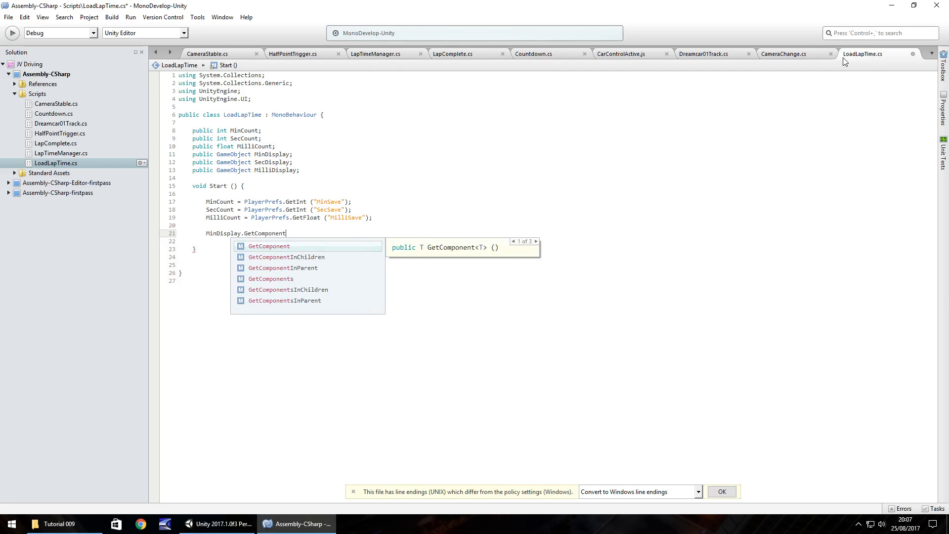
pyautogui.write('<Text>(')
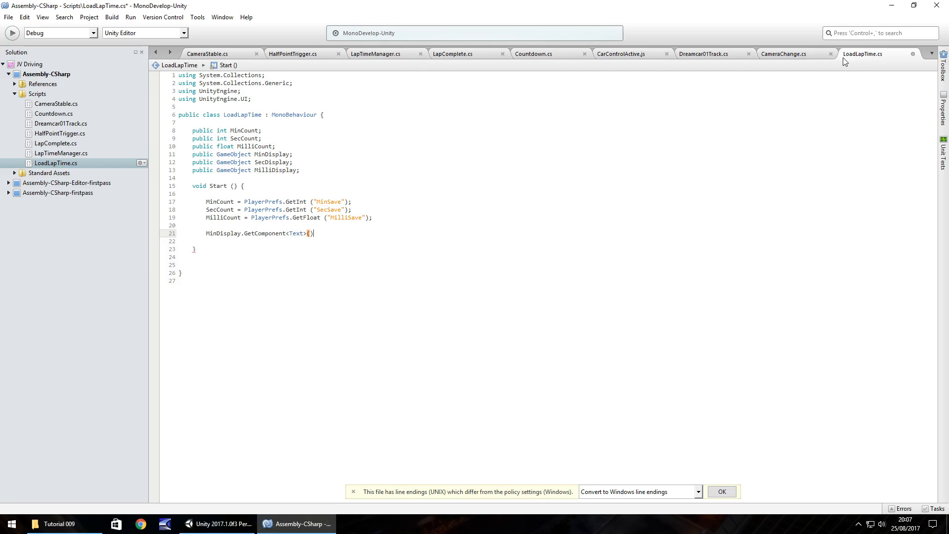
pyautogui.write('.text = ""')
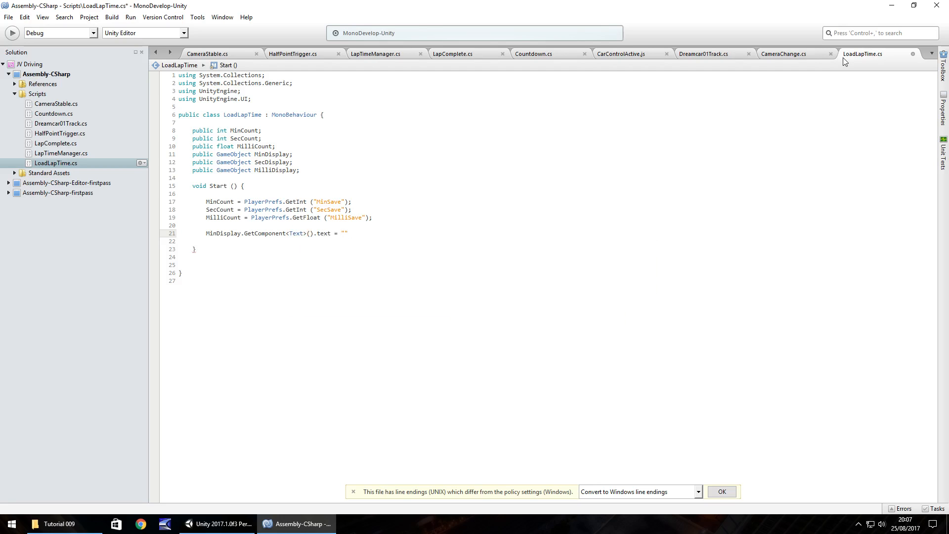
pyautogui.write('+ M')
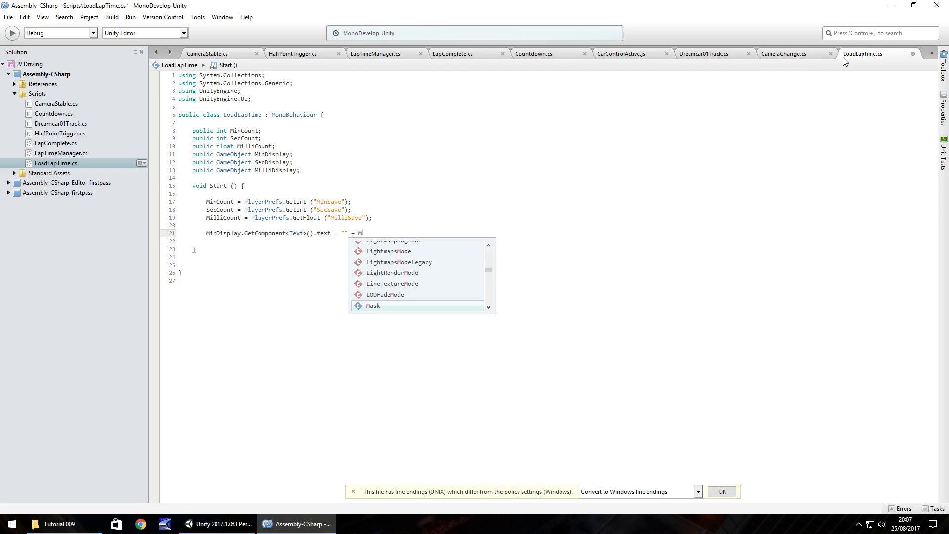
pyautogui.write('inCount;')
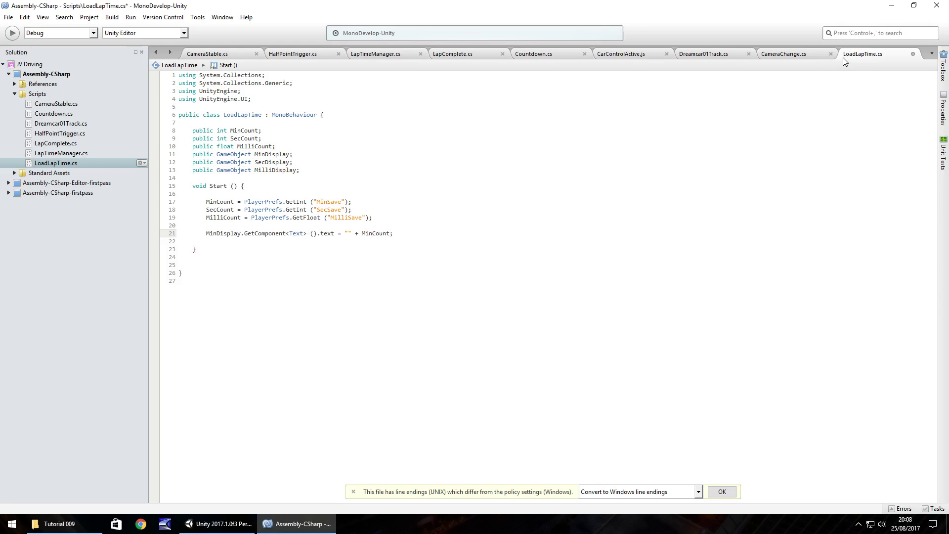
pyautogui.click(394, 233)
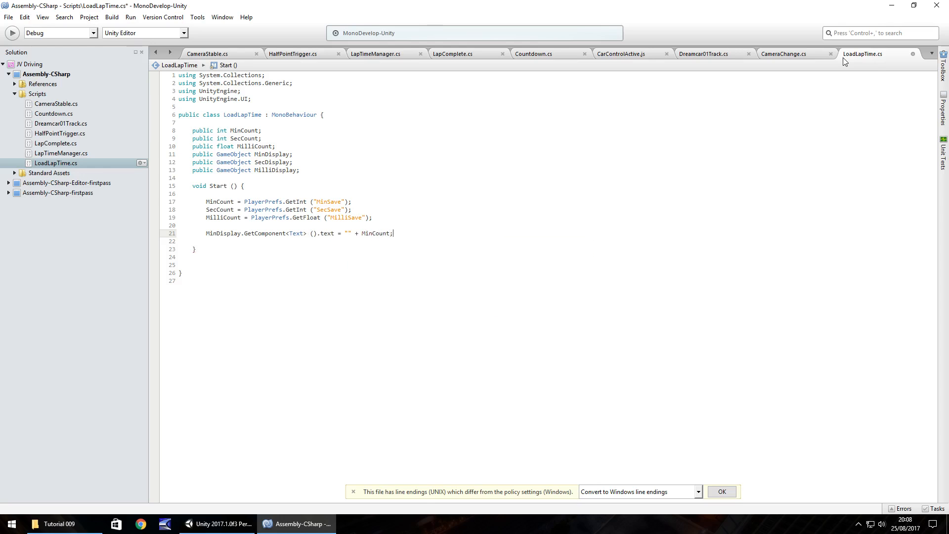
# - Write SecCount into SecDisplay's and MilliDisplay into MilliDisplay's text, then save and return to Unity
pyautogui.press('Return')
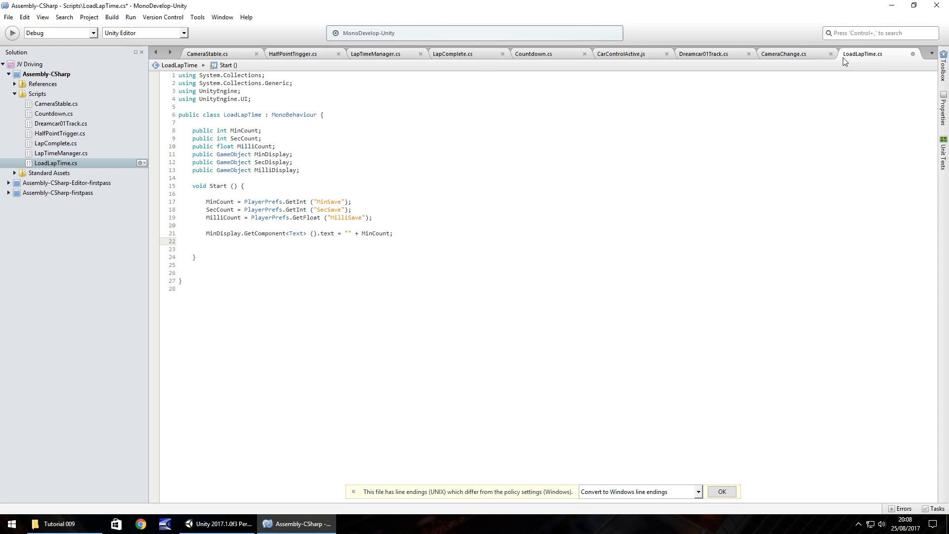
pyautogui.write('S')
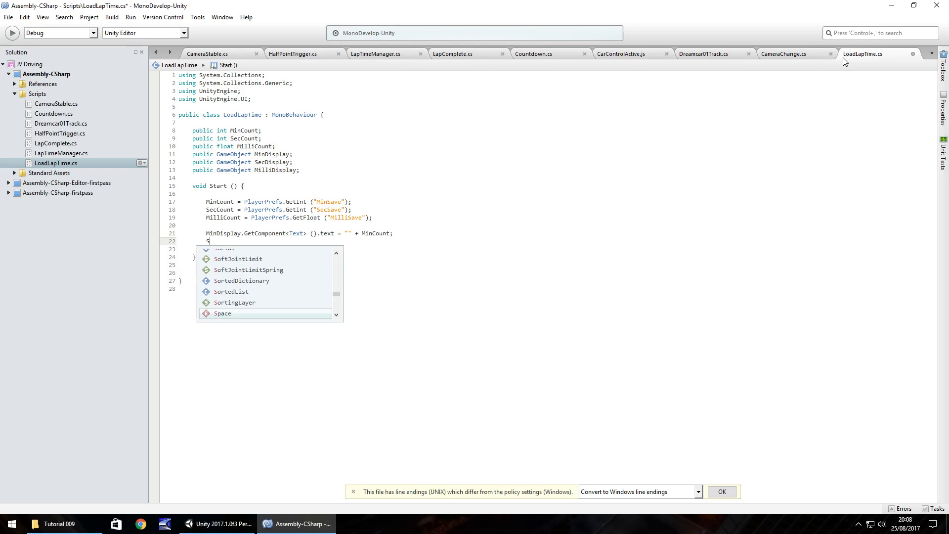
pyautogui.write('ecDispl')
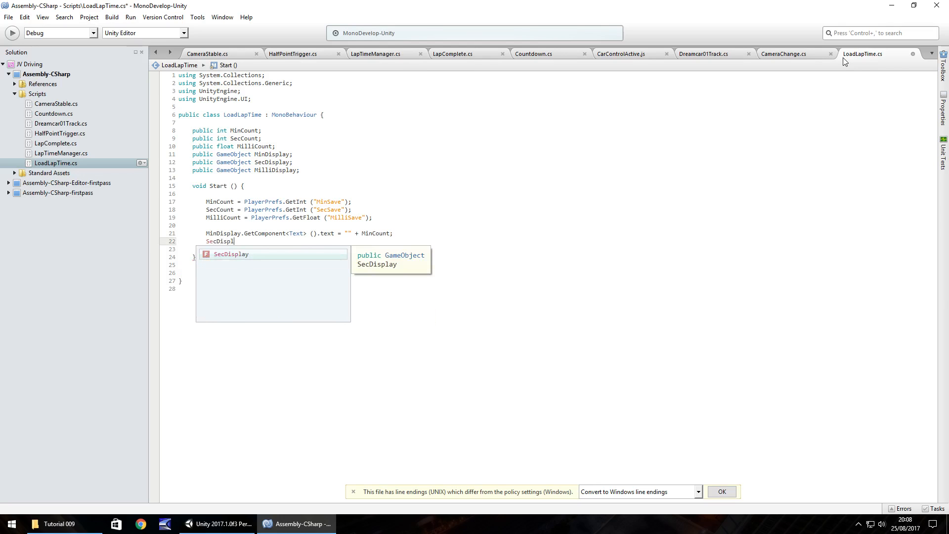
pyautogui.write('.GetComponent')
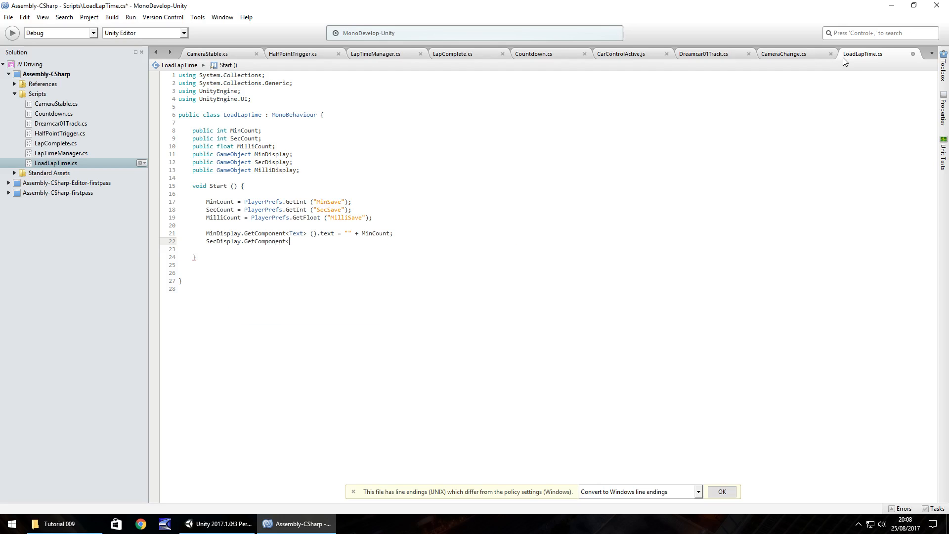
pyautogui.write('<Text>().text = "')
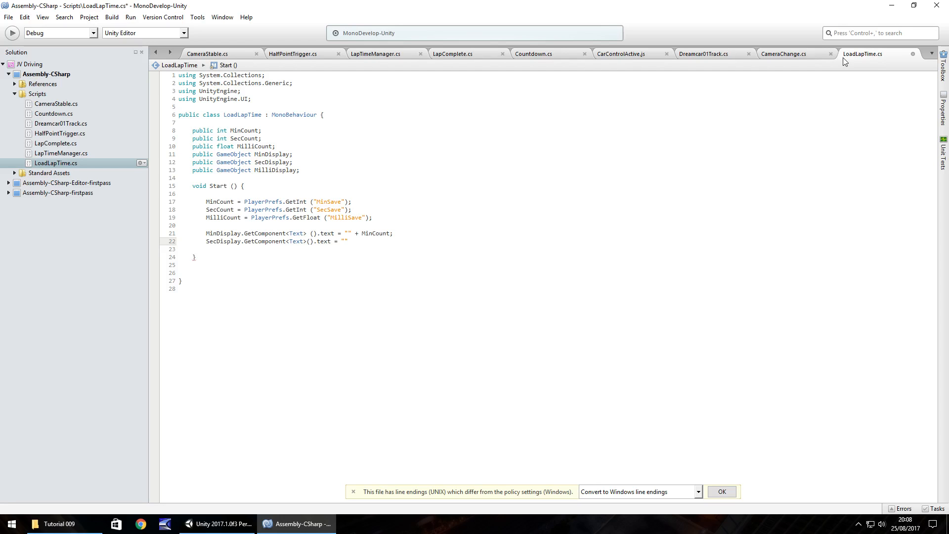
pyautogui.write('+')
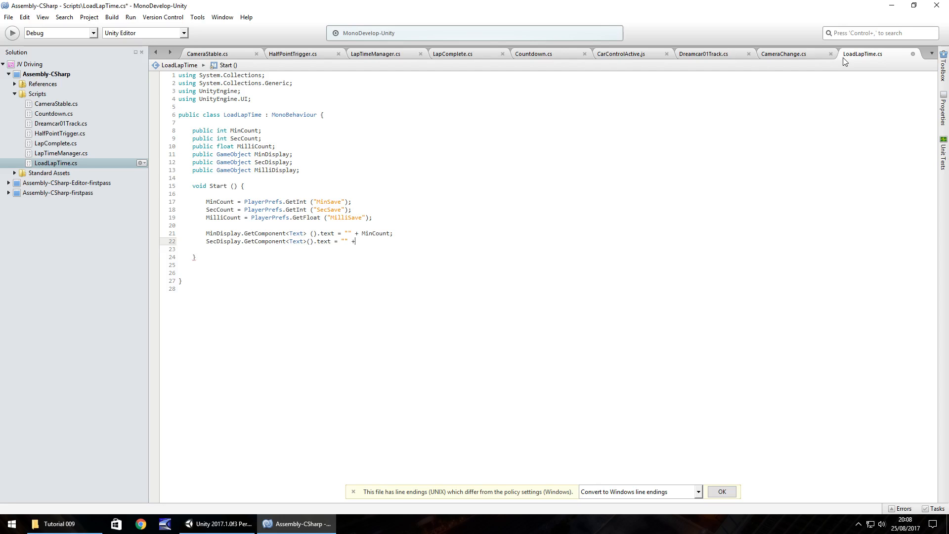
pyautogui.write('SecCount;')
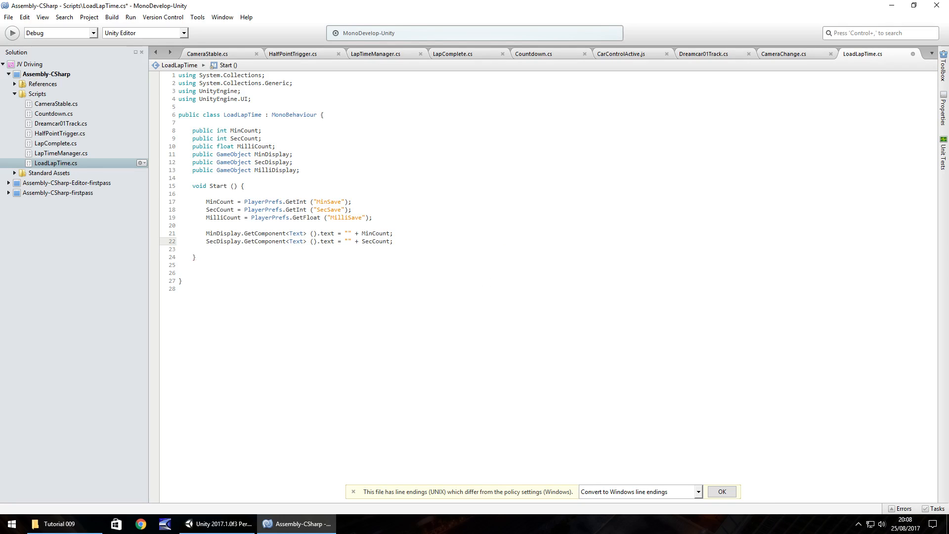
pyautogui.write('MilliDispla')
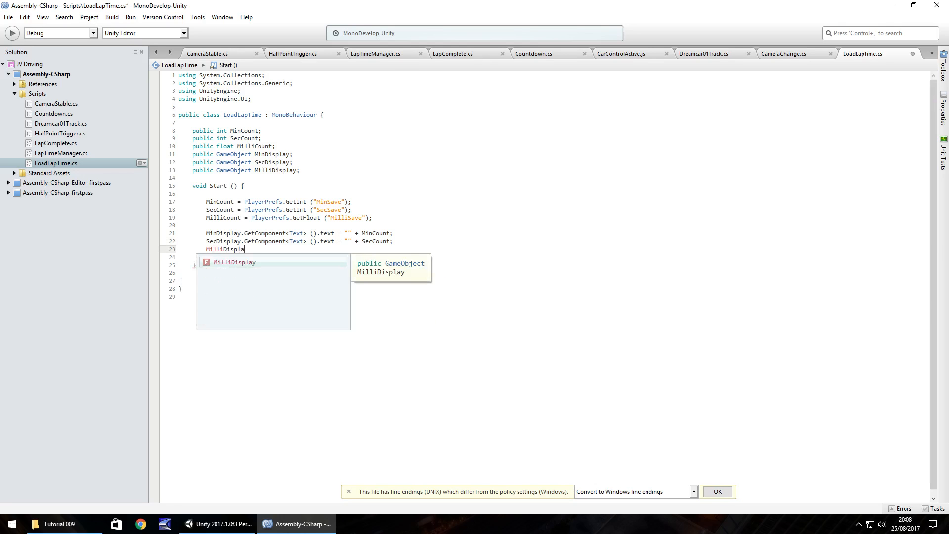
pyautogui.write('.GetComponent<Text>().text =')
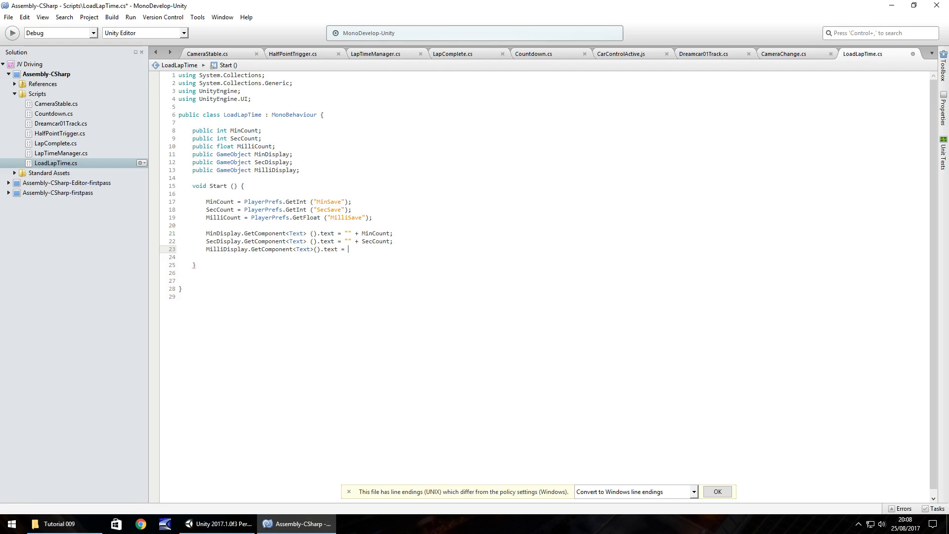
pyautogui.write('"" +')
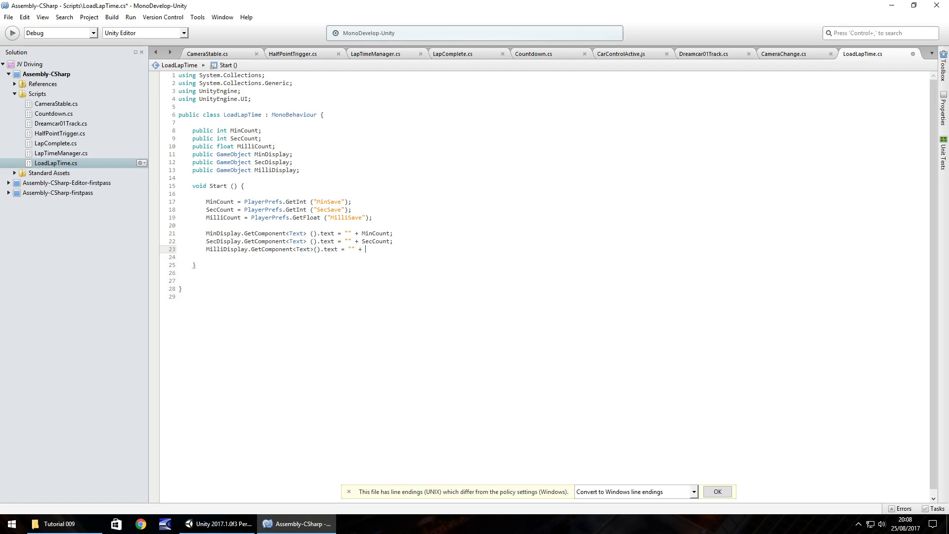
pyautogui.write('MilliDisplay;')
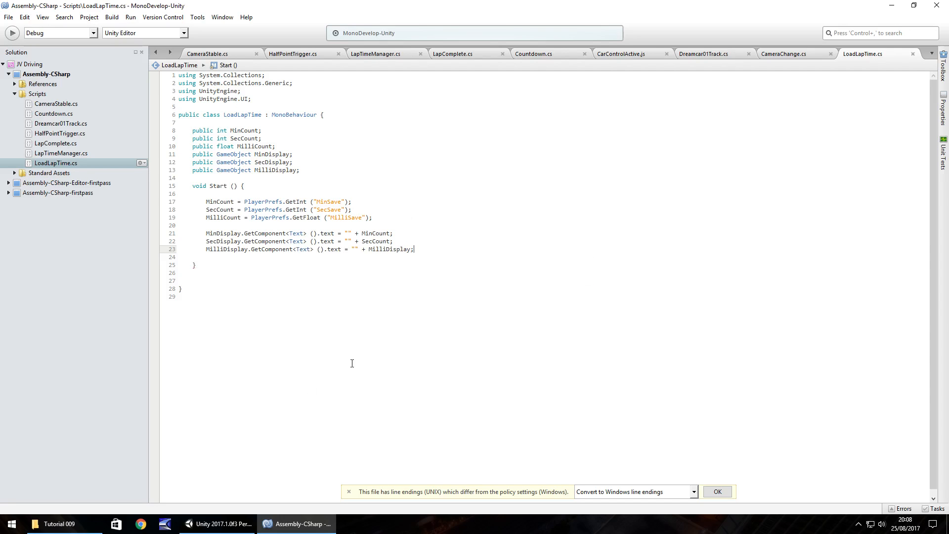
pyautogui.click(269, 231)
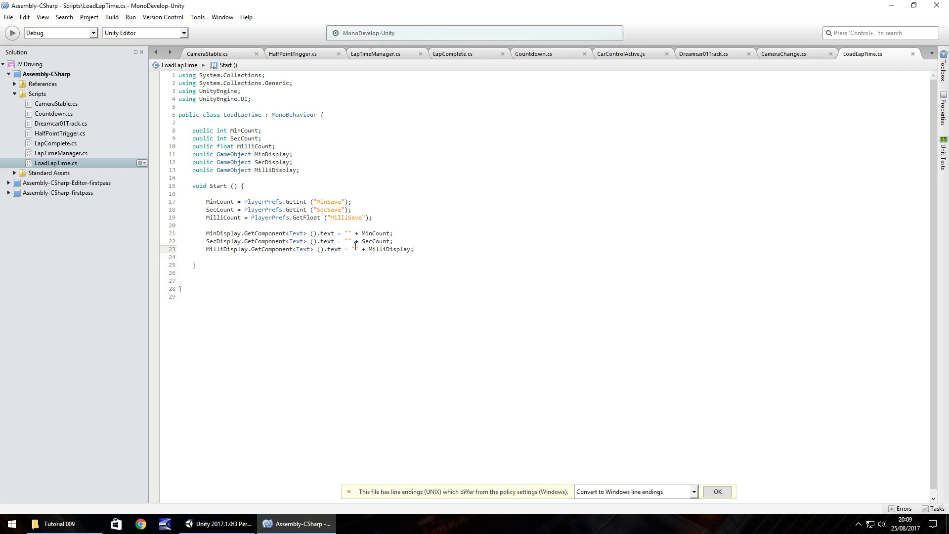
pyautogui.click(218, 523)
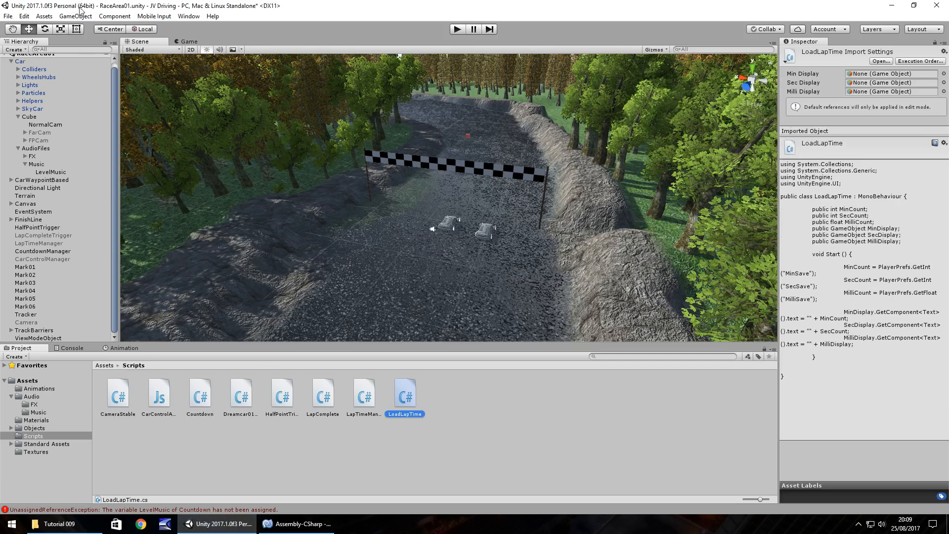
# - Create a LoadLapTime object linked to MinDisplayBest, SecDisplayBest, MilliDisplayBest, and start a test run
pyautogui.click(75, 16)
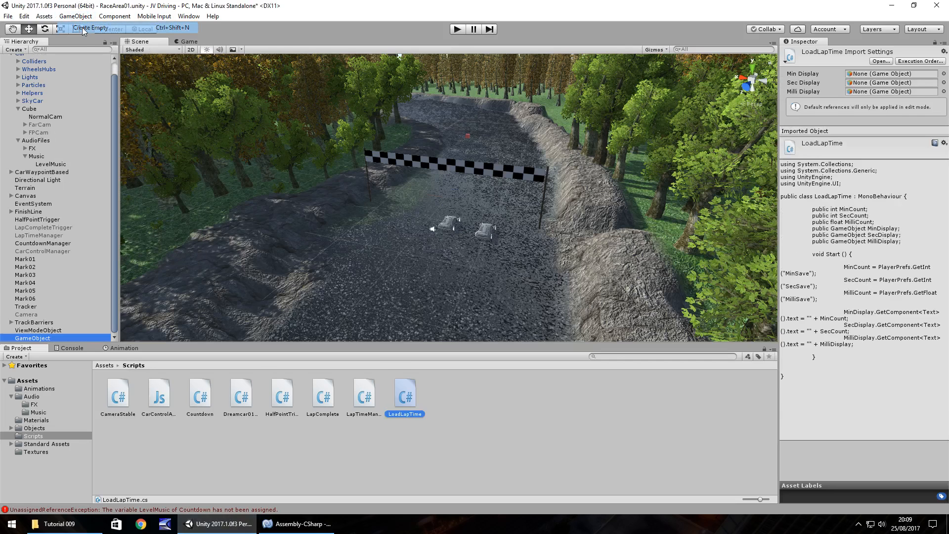
pyautogui.rightClick(54, 338)
pyautogui.write('LoadLapTime')
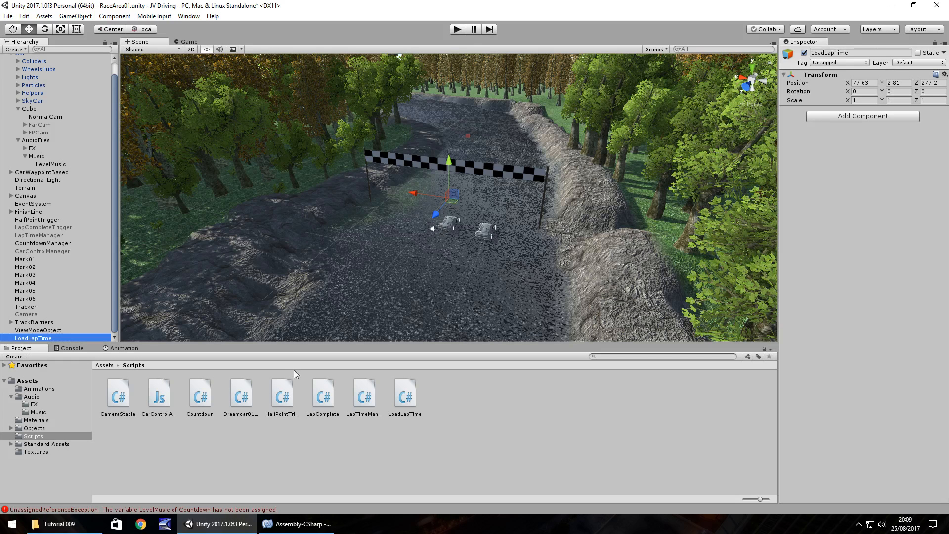
pyautogui.moveTo(409, 402)
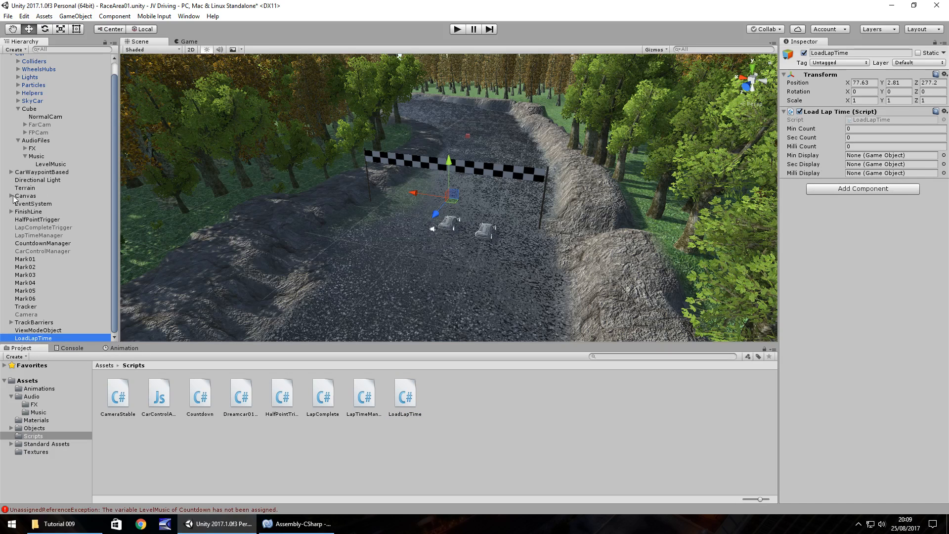
pyautogui.click(12, 196)
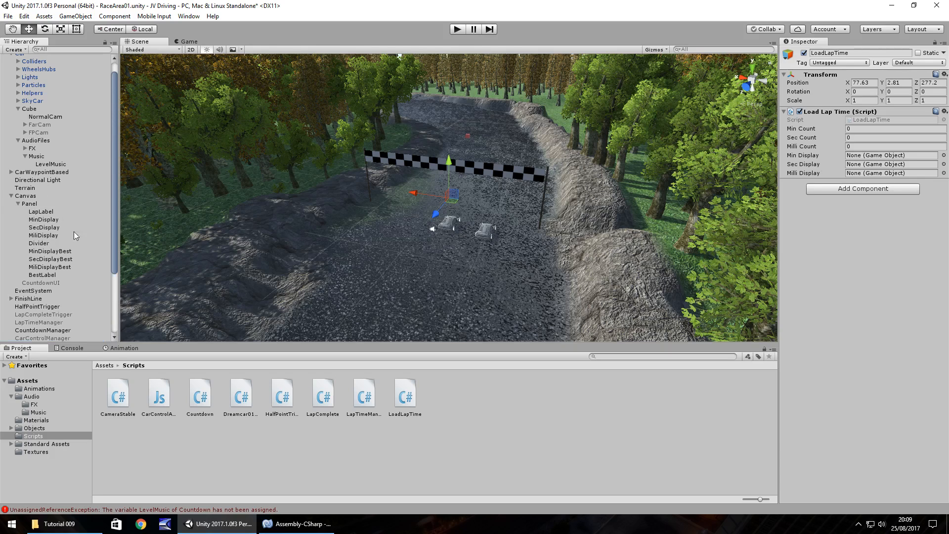
pyautogui.click(890, 173)
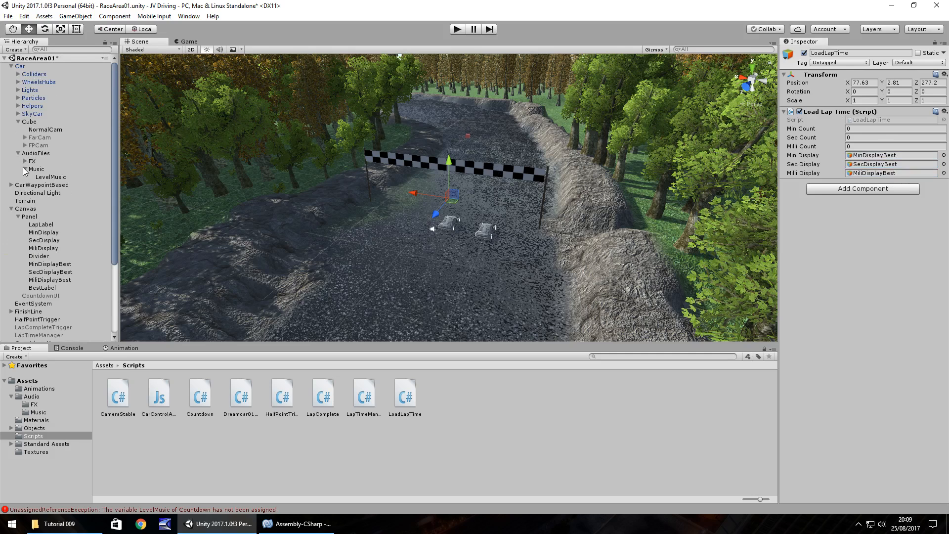
pyautogui.click(18, 121)
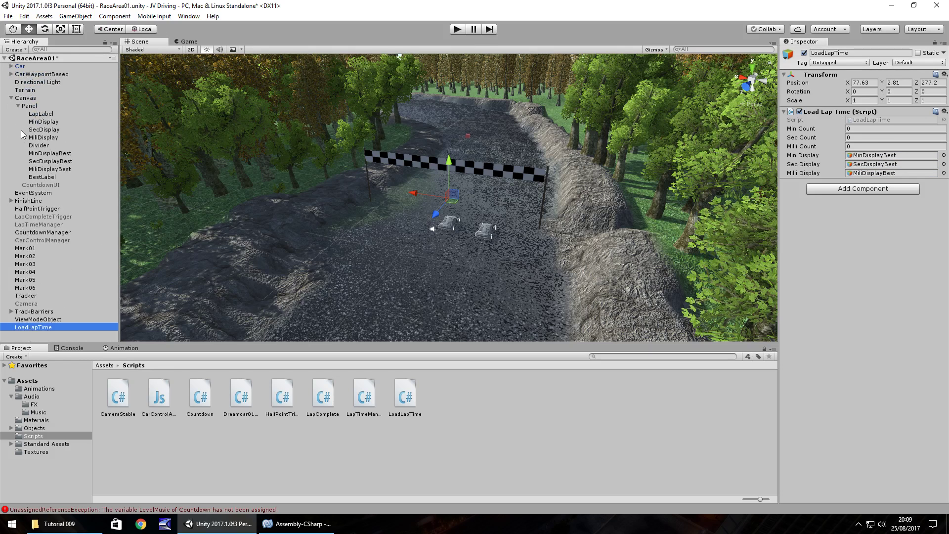
pyautogui.click(6, 97)
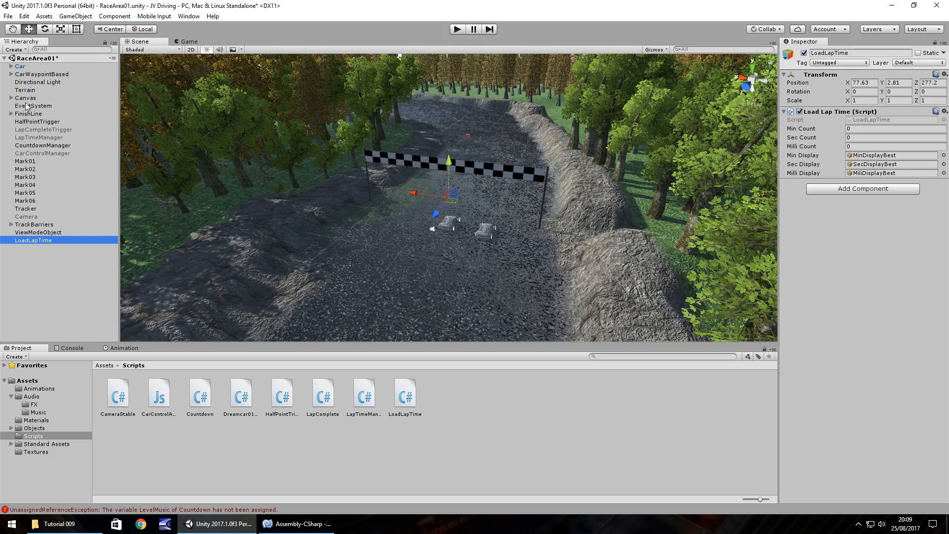
pyautogui.moveTo(20, 253)
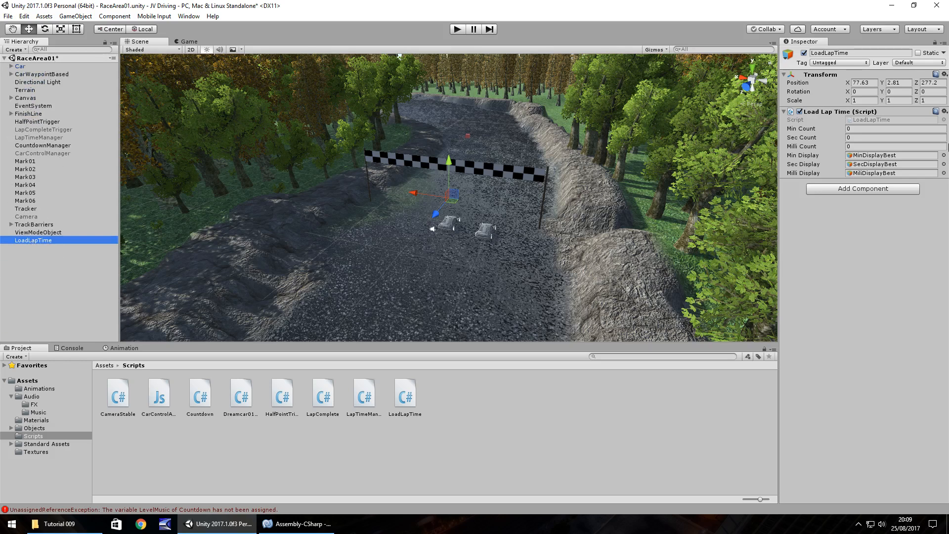
pyautogui.moveTo(802, 142)
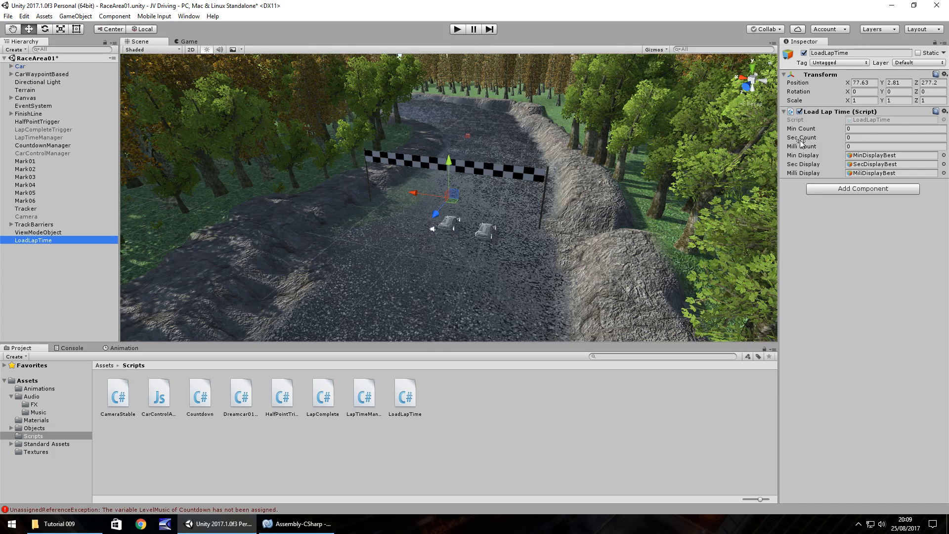
pyautogui.moveTo(542, 248)
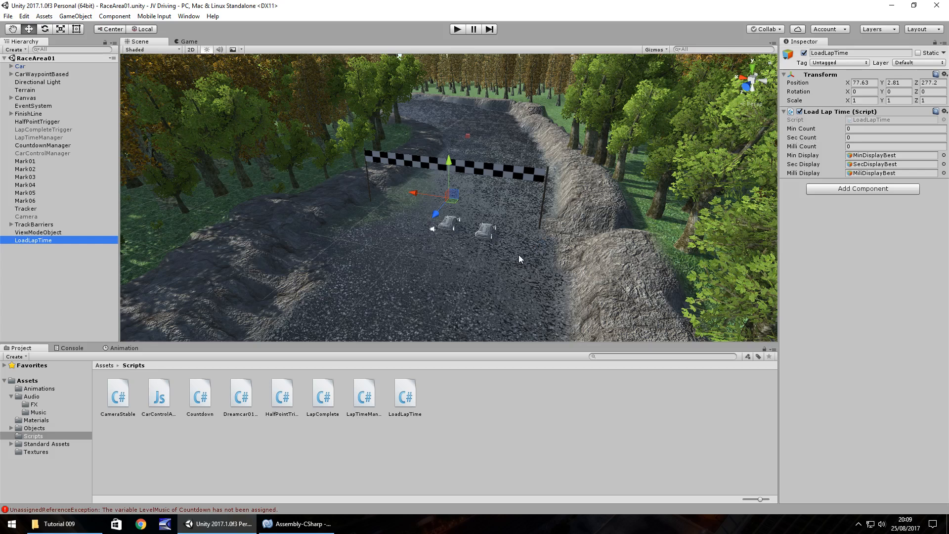
pyautogui.moveTo(426, 56)
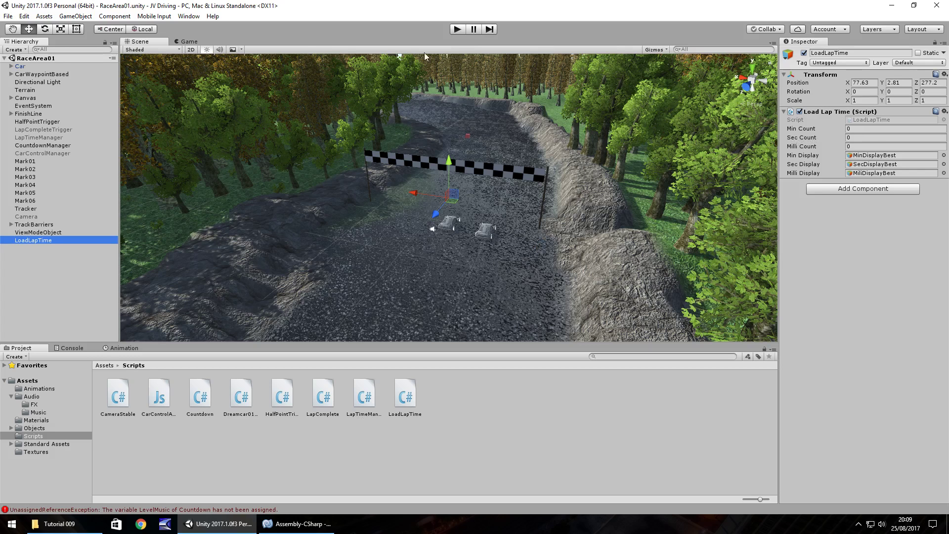
pyautogui.click(457, 28)
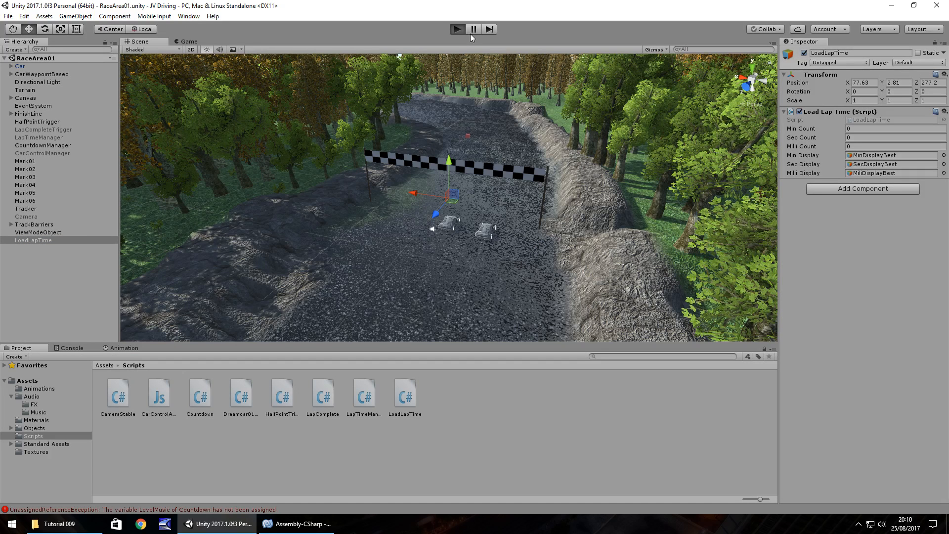
pyautogui.click(456, 29)
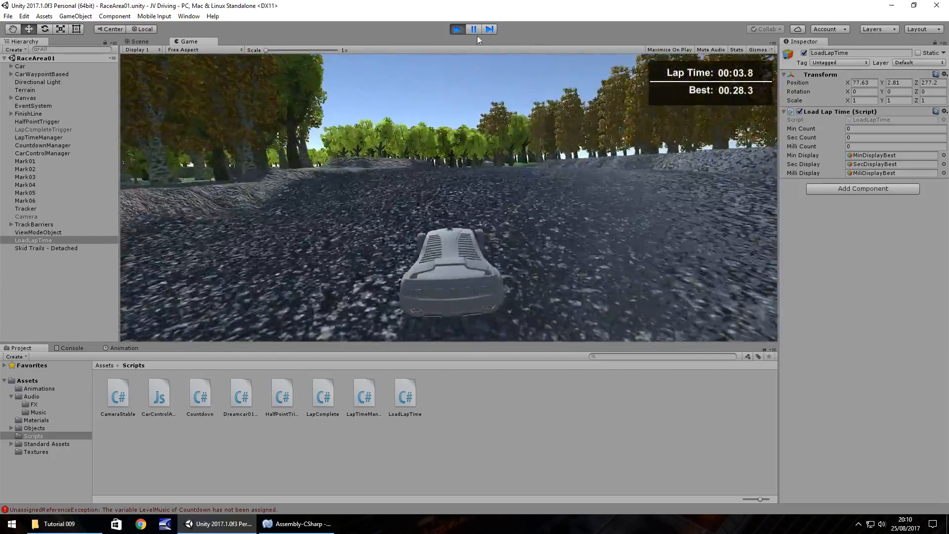
pyautogui.click(457, 28)
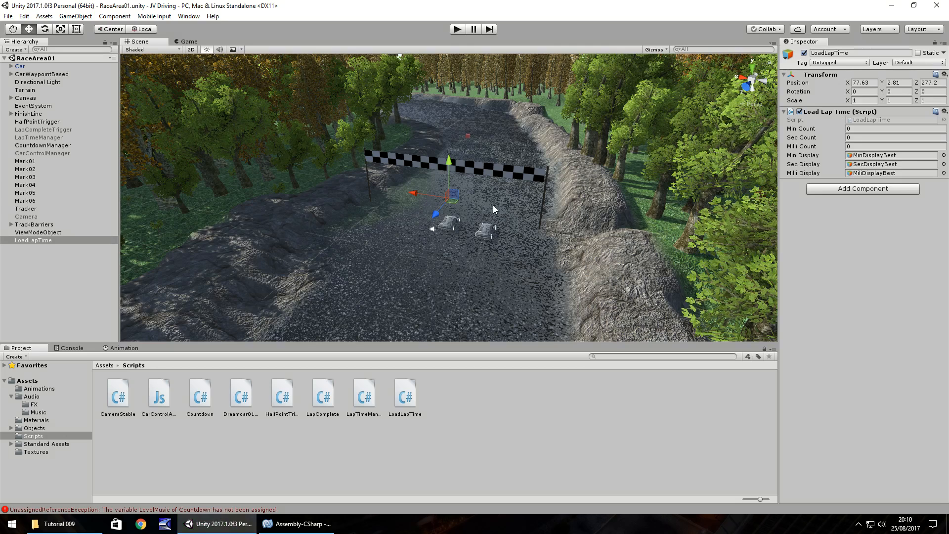
pyautogui.moveTo(35, 145)
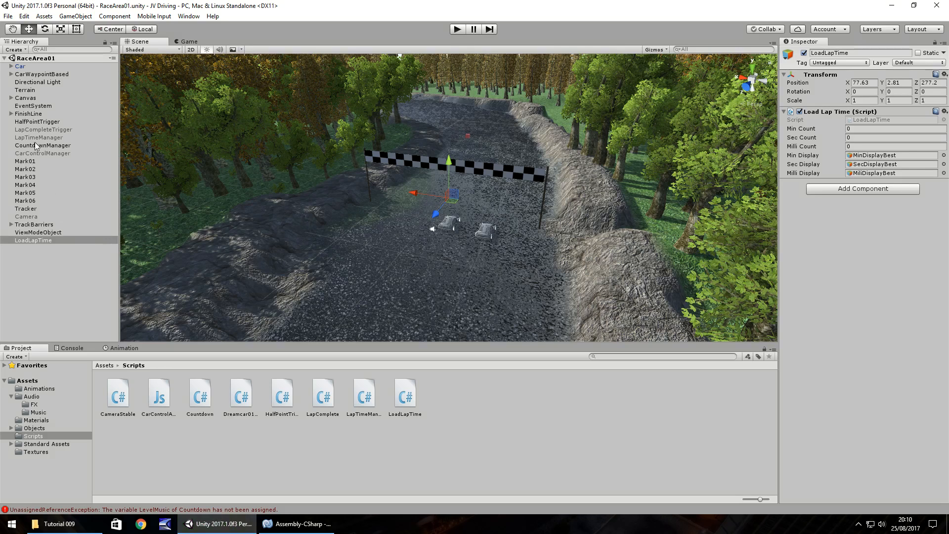
# - Inspect LapCompleteTrigger and LoadLapTime, then play and pause to check Best reads 0 28
pyautogui.click(43, 129)
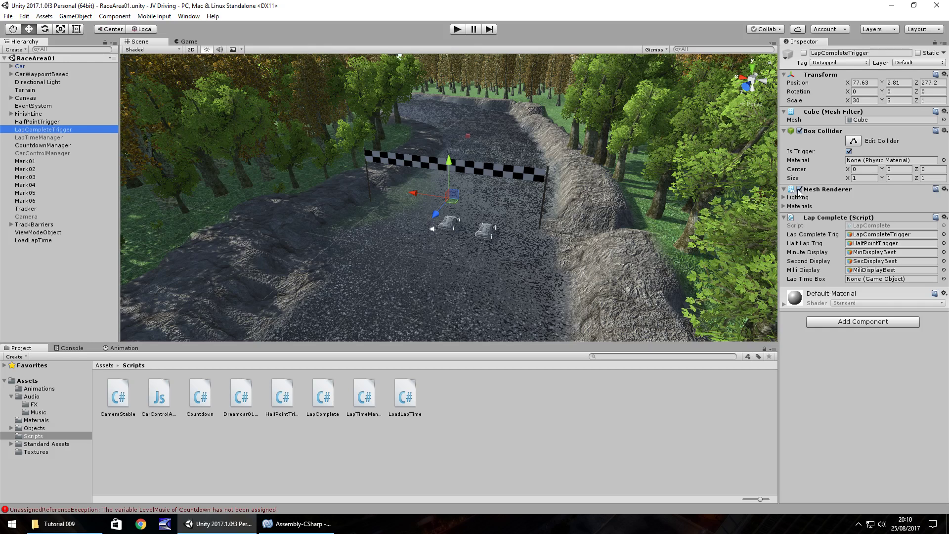
pyautogui.click(792, 189)
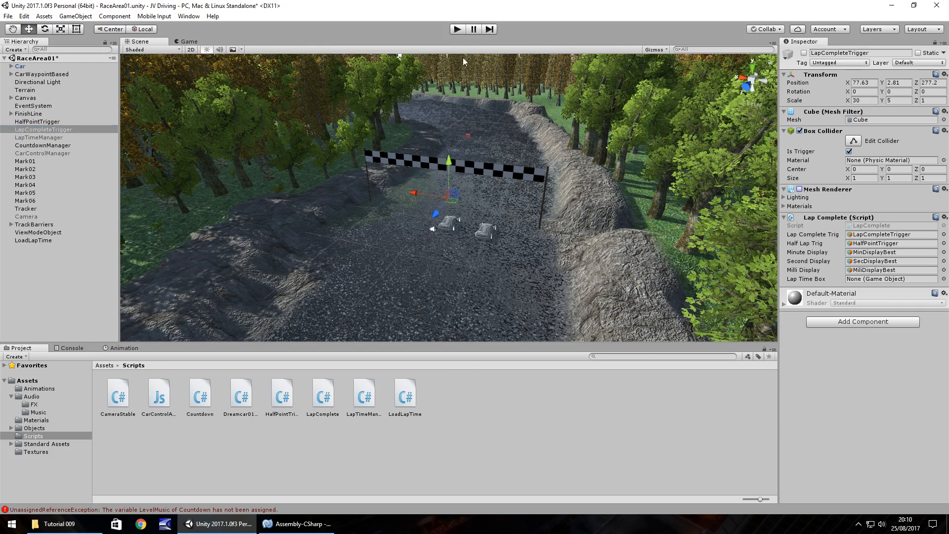
pyautogui.moveTo(25, 240)
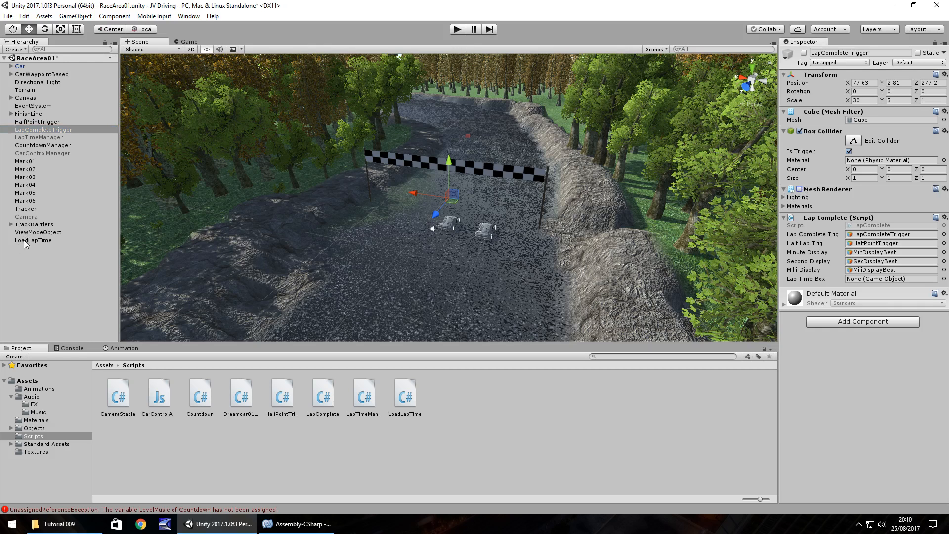
pyautogui.click(34, 241)
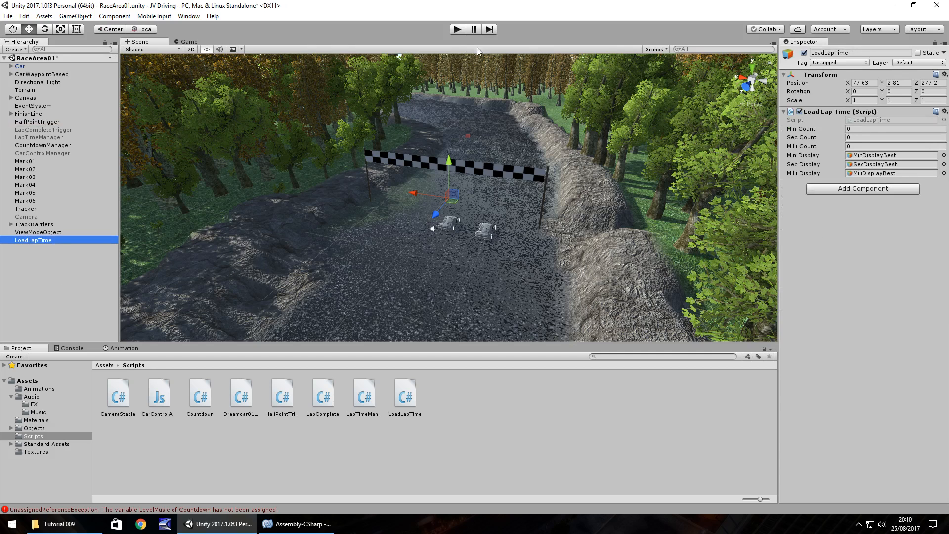
pyautogui.moveTo(862, 140)
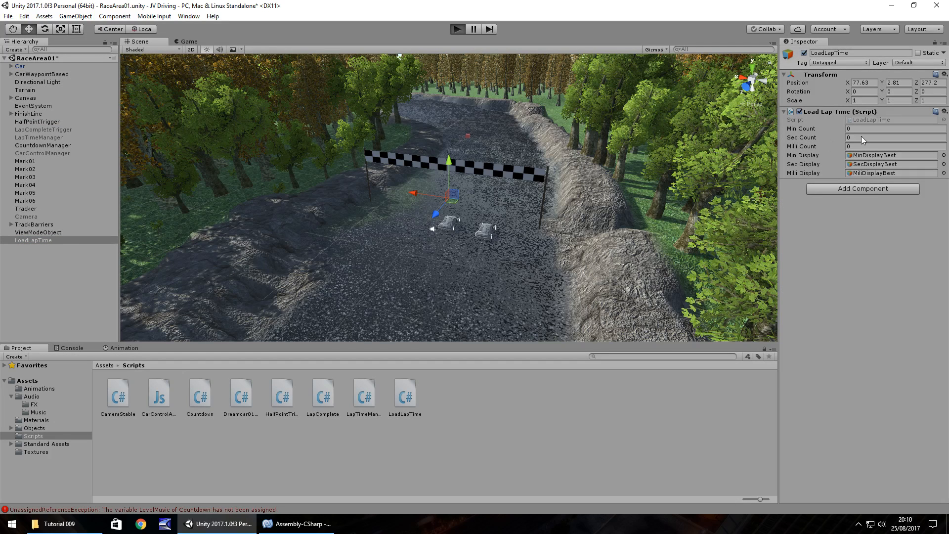
pyautogui.click(457, 28)
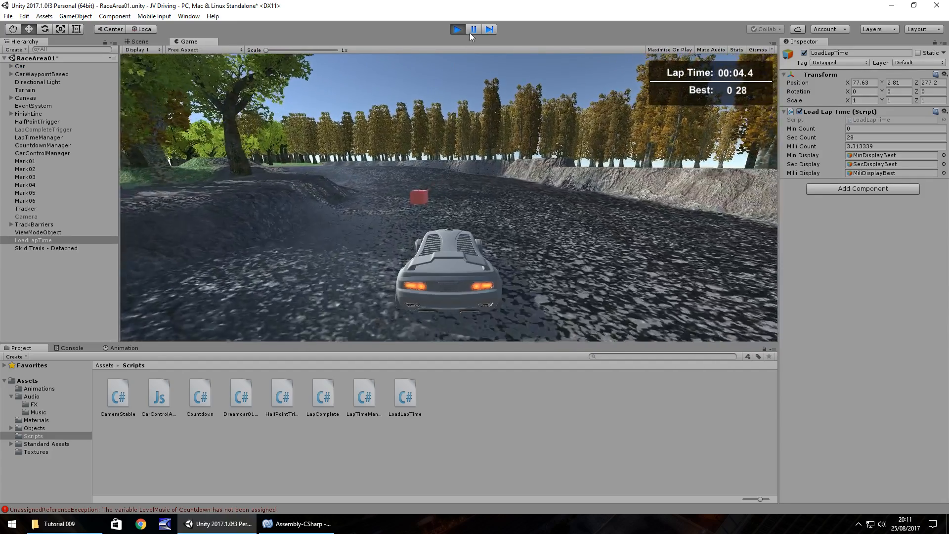
pyautogui.click(473, 29)
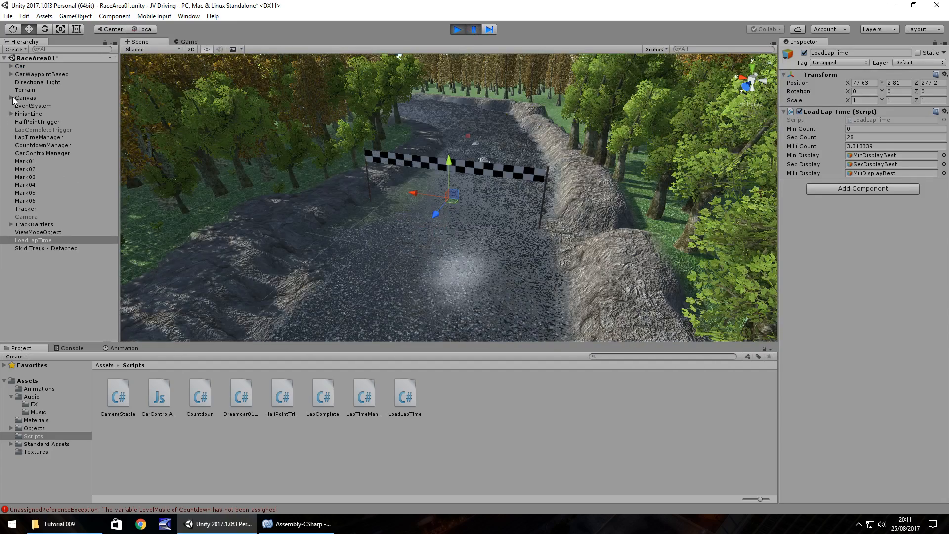
# - Find MiliDisplayBest's text showing its object name, then switch back to the LoadLapTime script
pyautogui.click(43, 137)
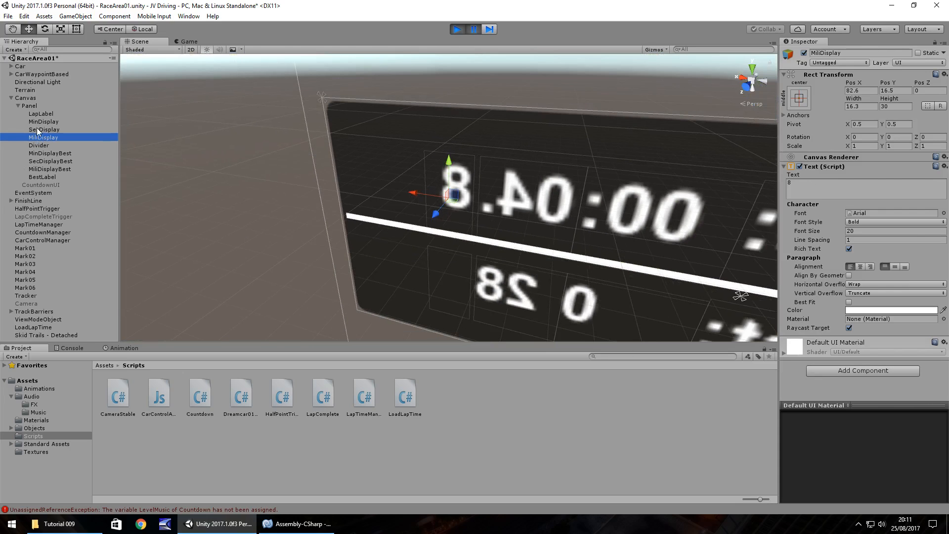
pyautogui.click(51, 169)
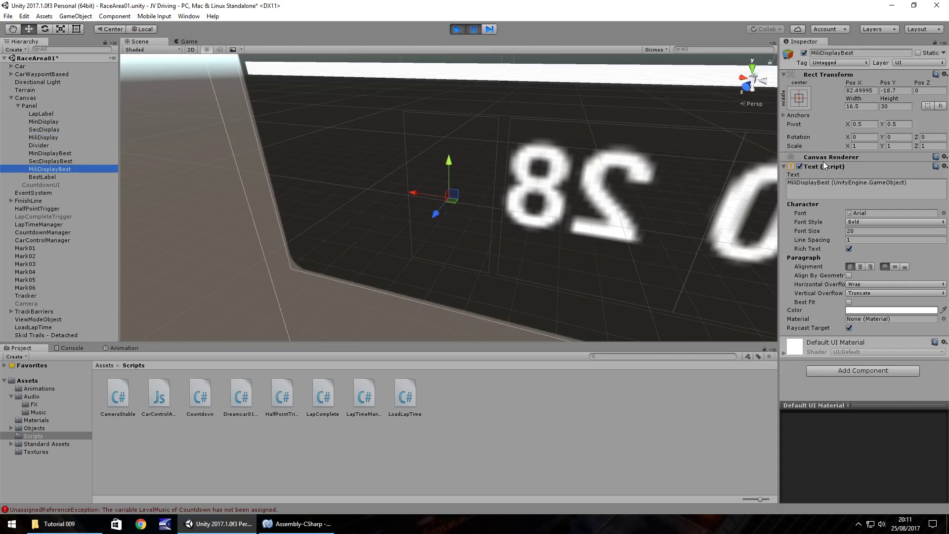
pyautogui.moveTo(612, 256)
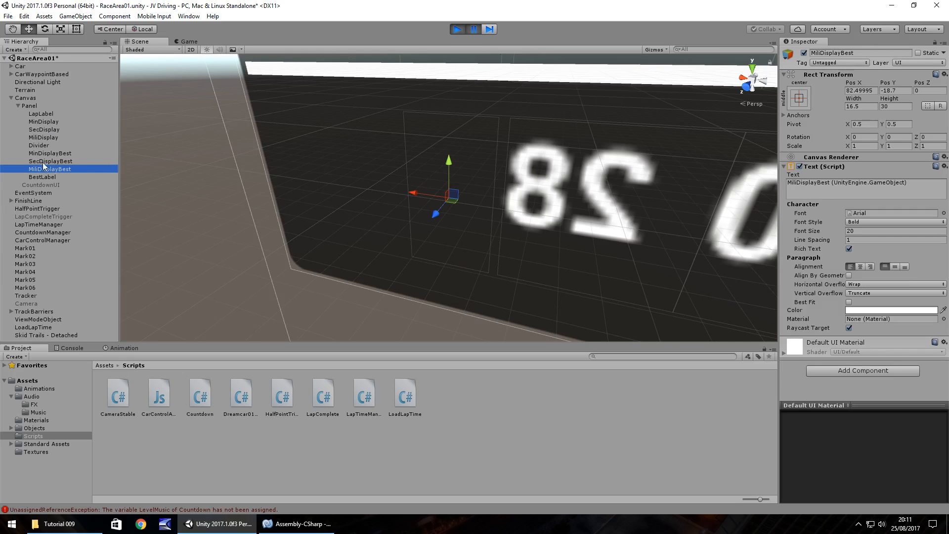
pyautogui.click(51, 162)
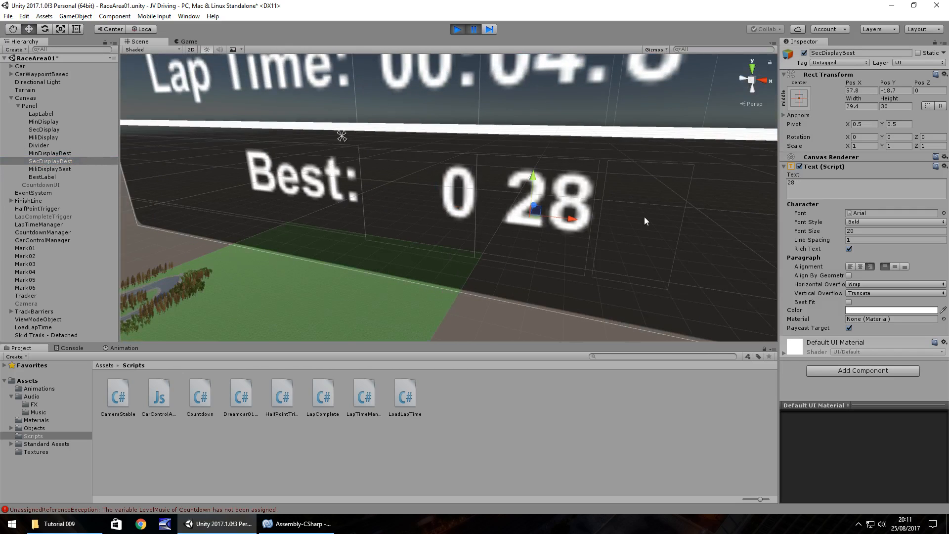
pyautogui.click(51, 169)
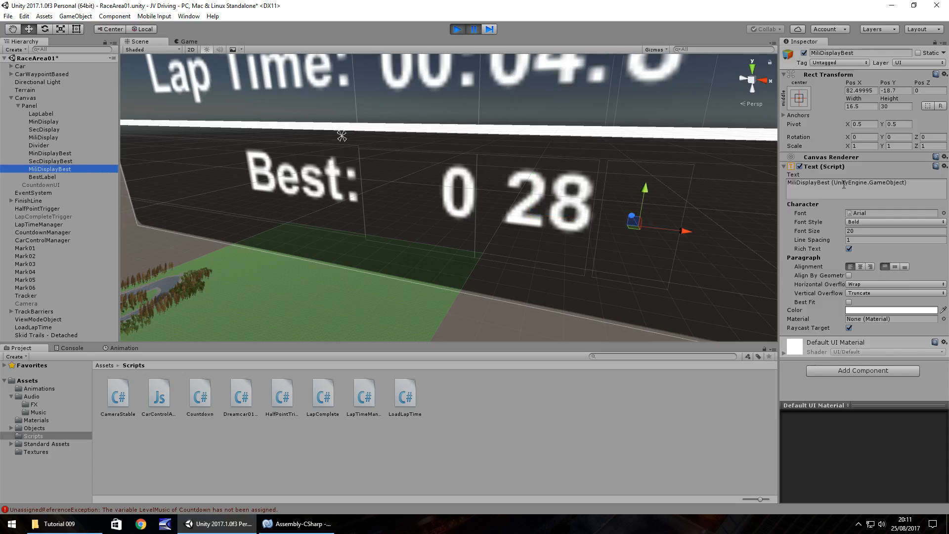
pyautogui.tripleClick(848, 183)
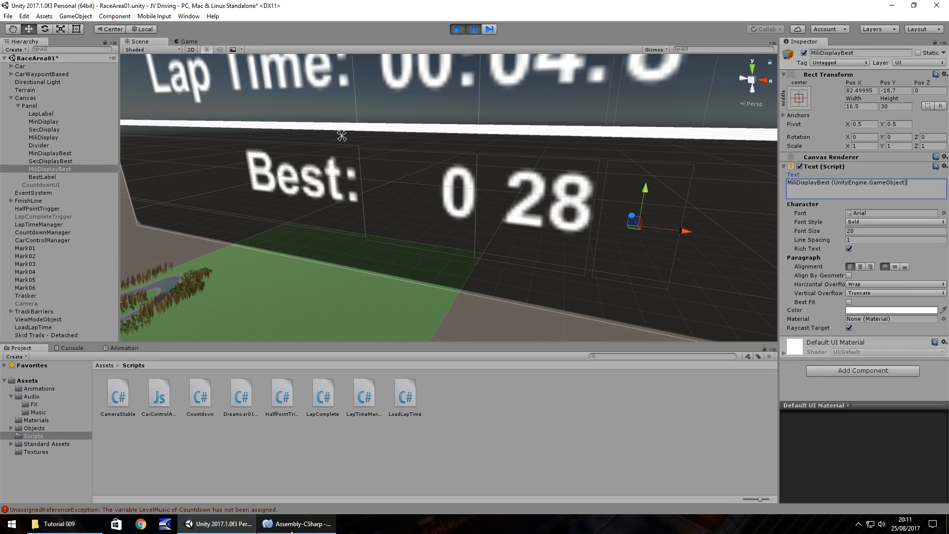
pyautogui.click(296, 524)
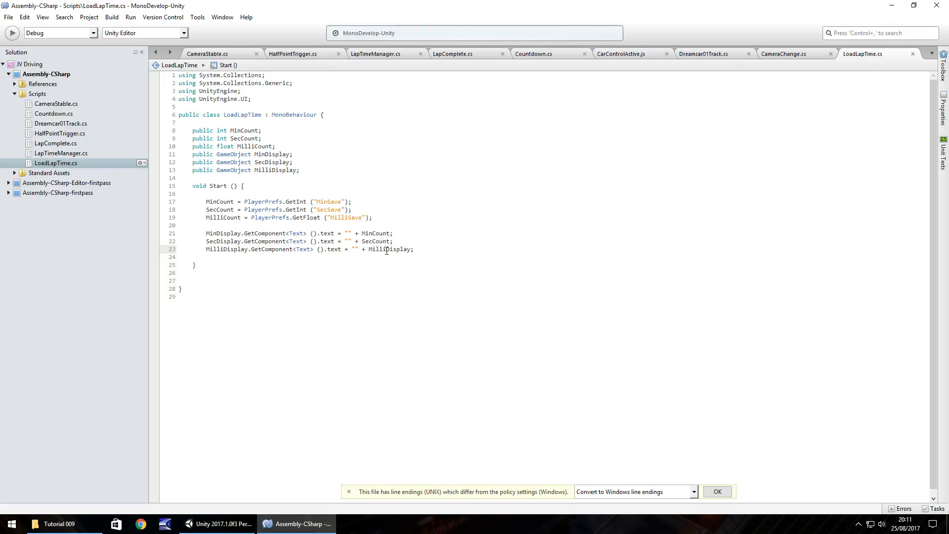
# - Change MilliDisplay to MilliCount in the millisecond Best line and return to Unity
pyautogui.doubleClick(397, 249)
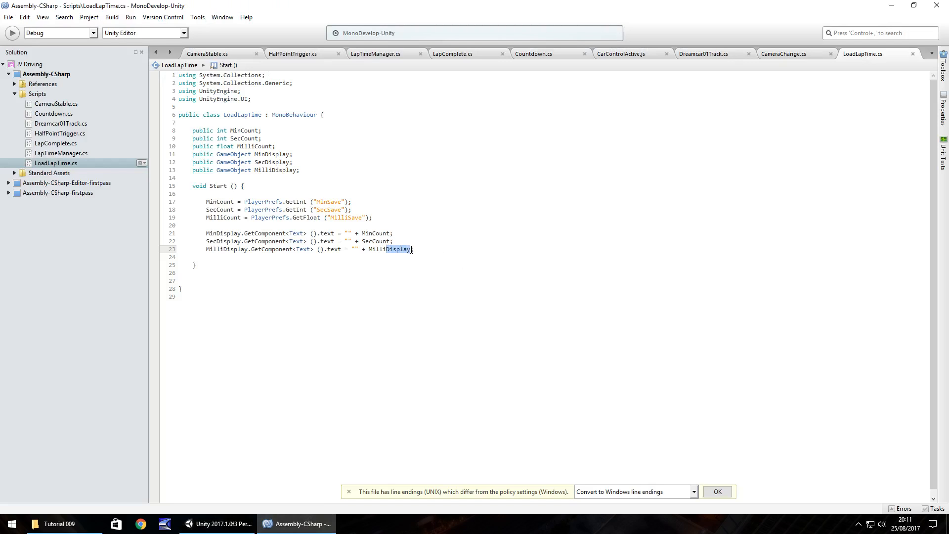
pyautogui.write('MilliCount')
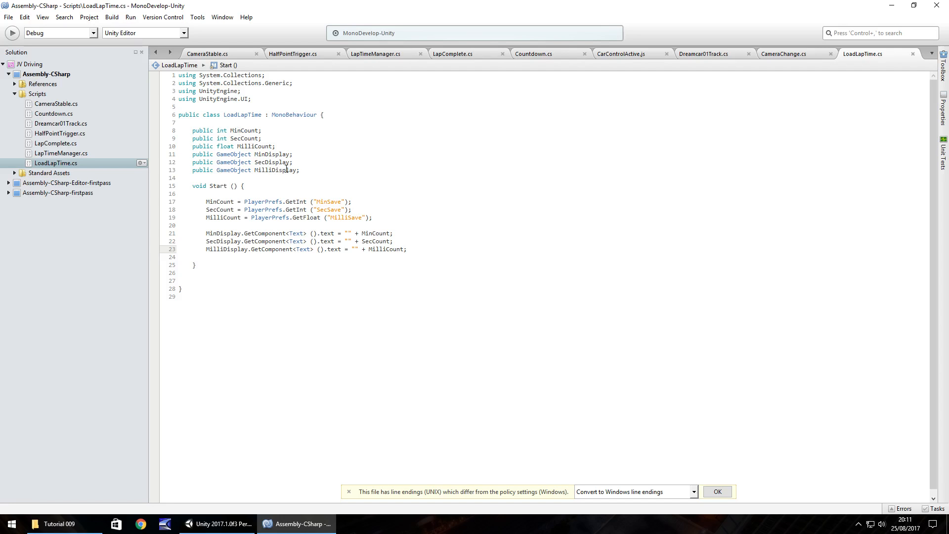
pyautogui.moveTo(353, 226)
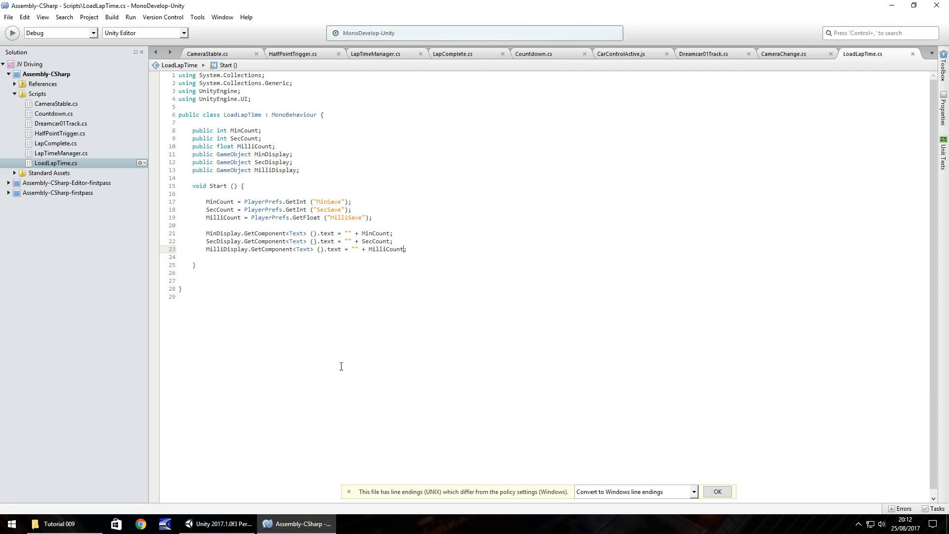
pyautogui.click(218, 524)
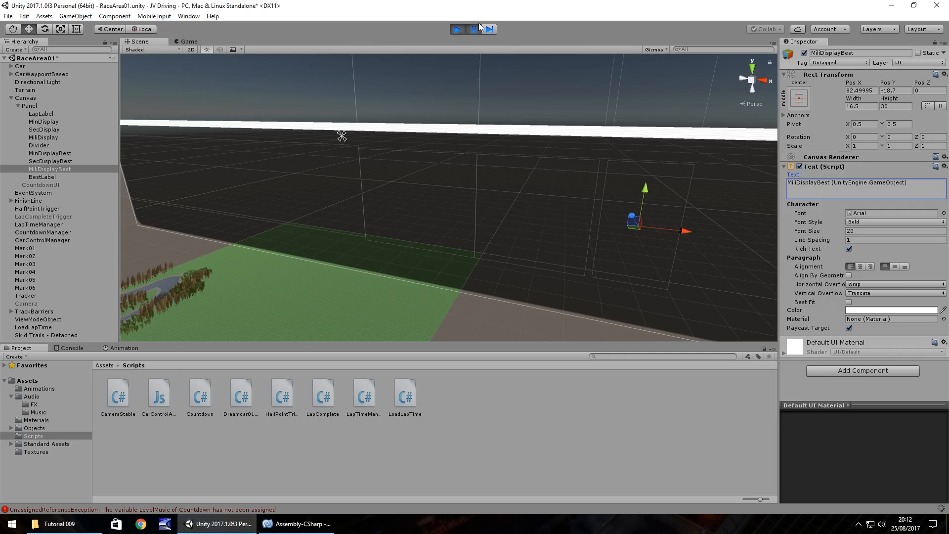
# - Rerun the race with Car selected, confirm Best reads 0 283, then reopen the script
pyautogui.click(456, 29)
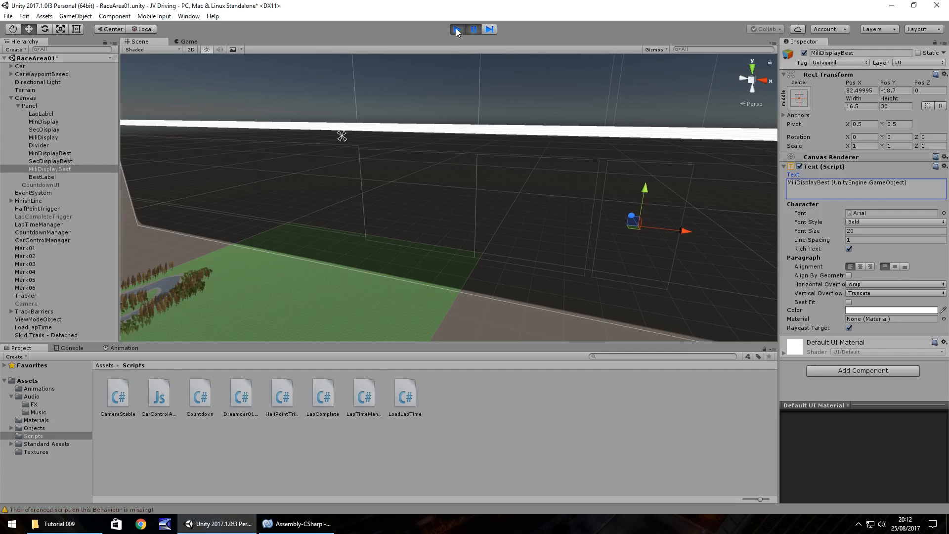
pyautogui.click(457, 29)
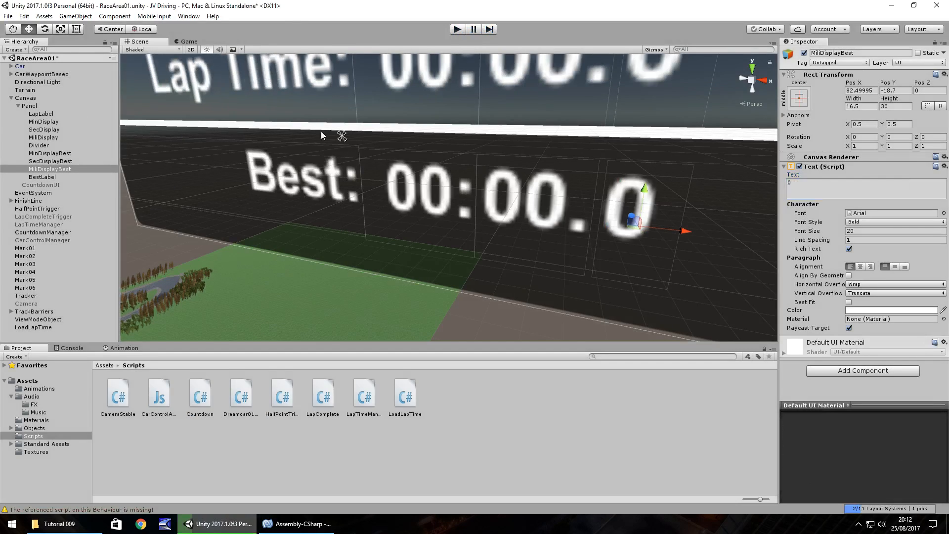
pyautogui.click(20, 65)
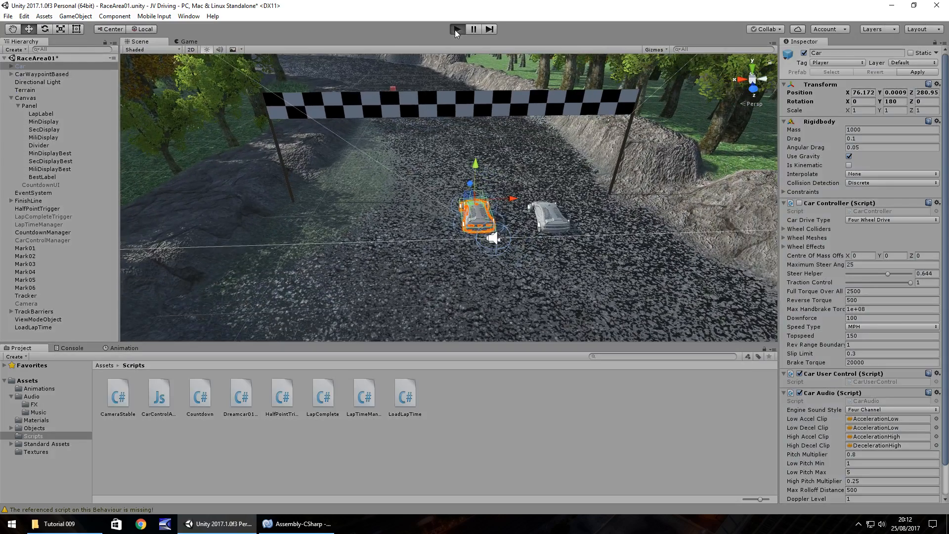
pyautogui.click(456, 28)
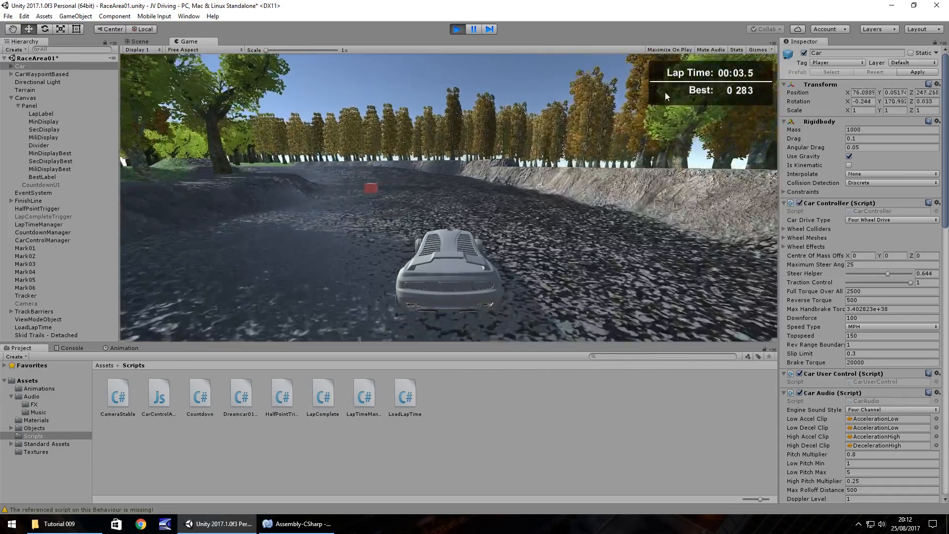
pyautogui.click(456, 29)
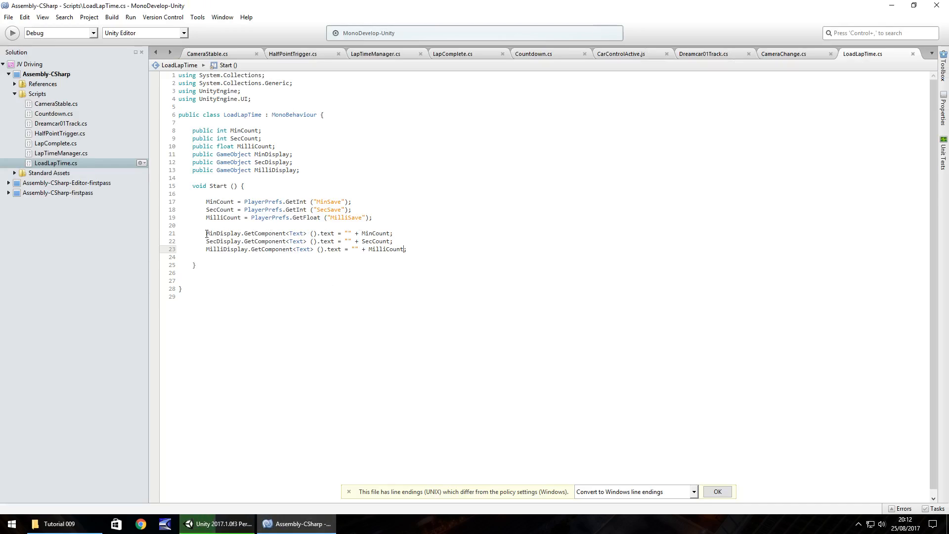
pyautogui.moveTo(370, 233)
pyautogui.write(' + ":')
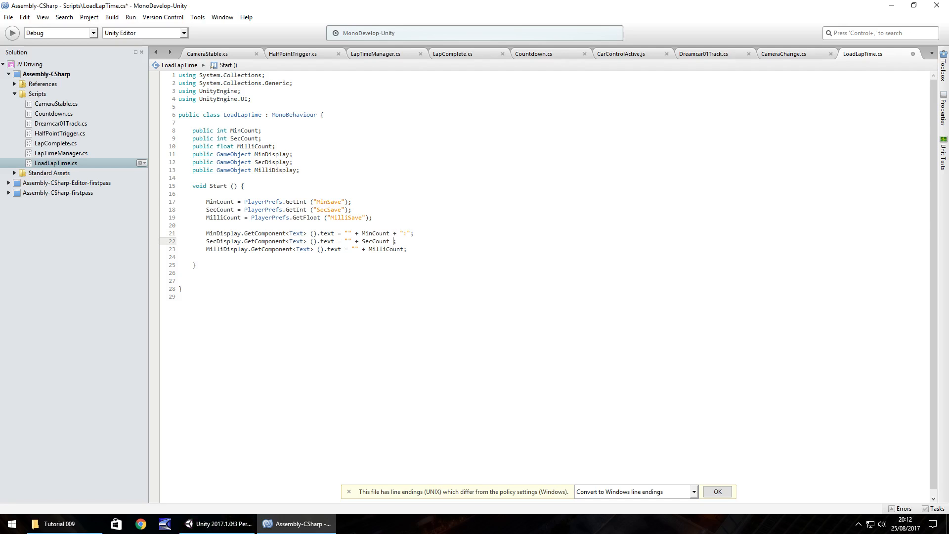
# - Append ":" after MinCount and "." after SecCount in the Best text, then return to Unity
pyautogui.write('+ ".')
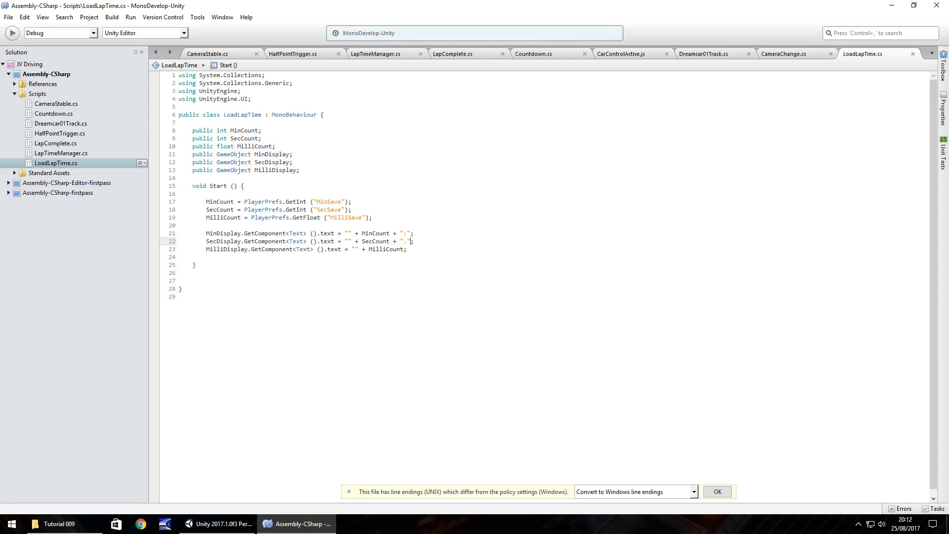
pyautogui.click(219, 524)
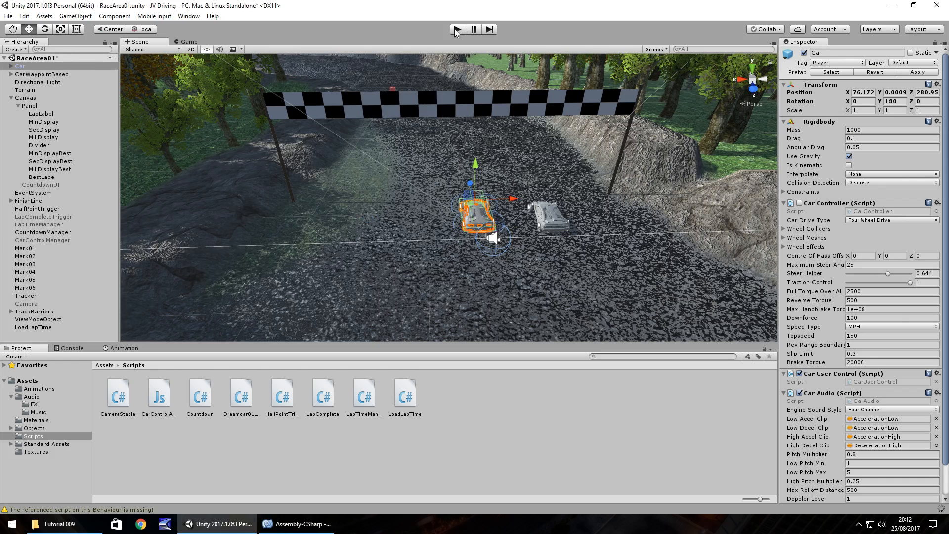
# - Drive a faster lap, then restart play to confirm Best loads 00:21.7
pyautogui.click(456, 29)
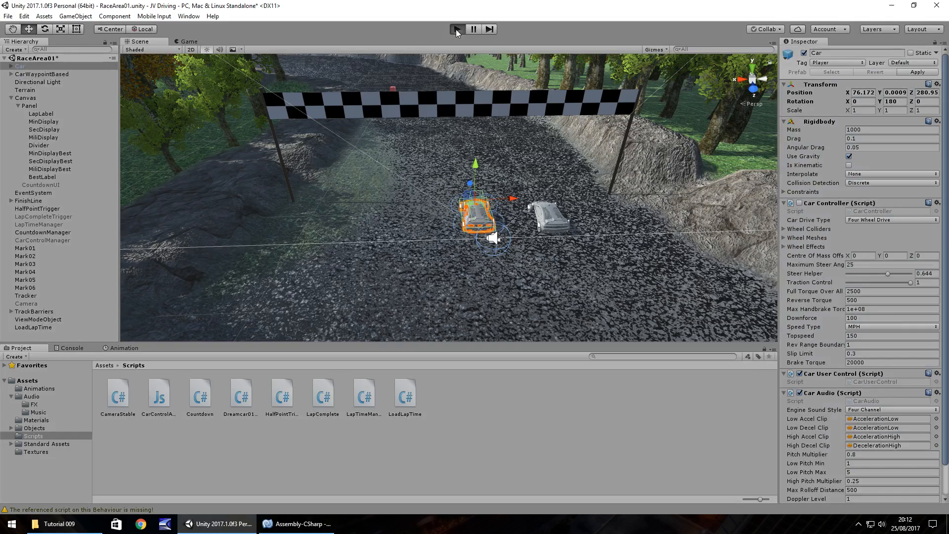
pyautogui.click(456, 28)
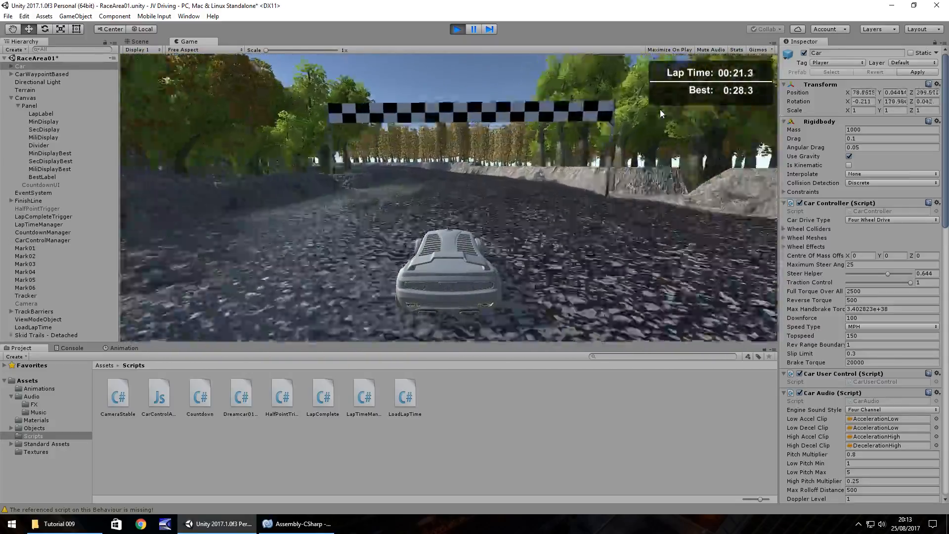
pyautogui.click(489, 28)
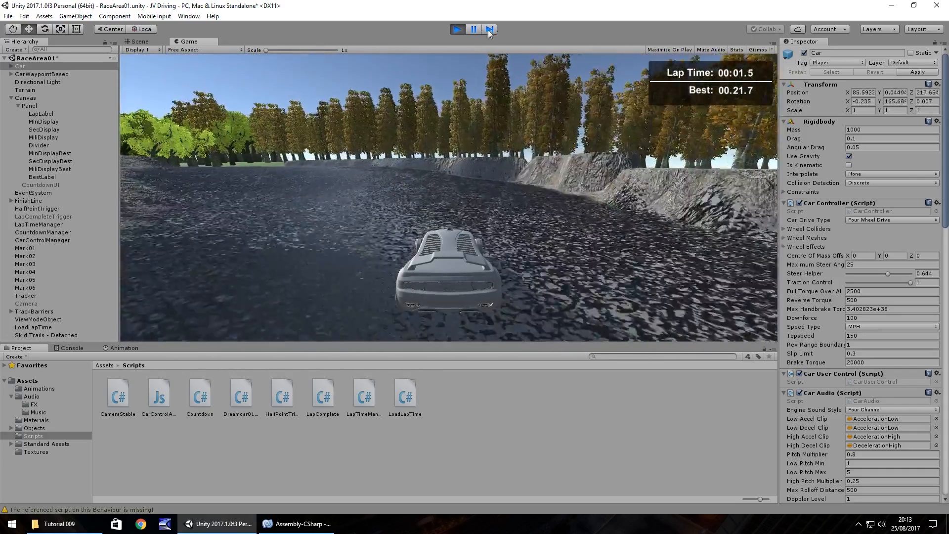
pyautogui.click(456, 29)
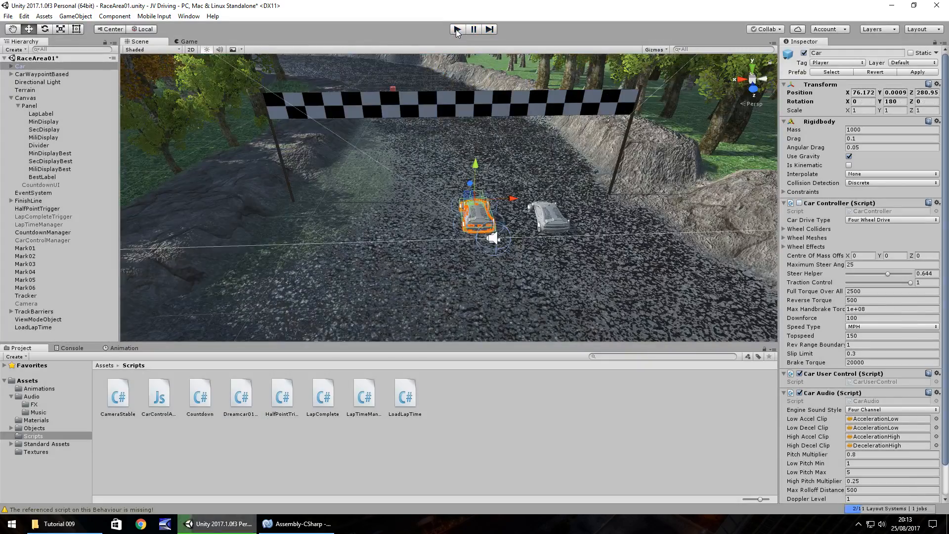
pyautogui.click(456, 30)
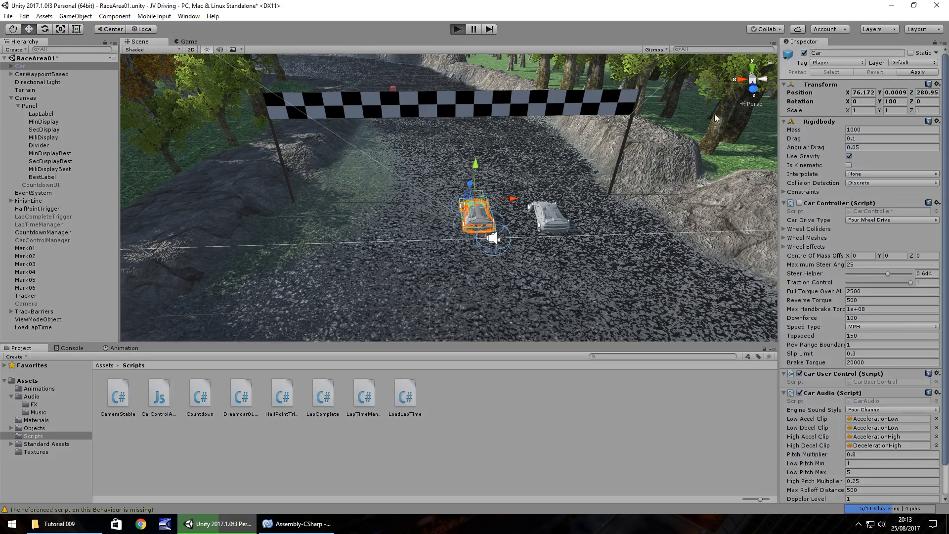
pyautogui.click(457, 29)
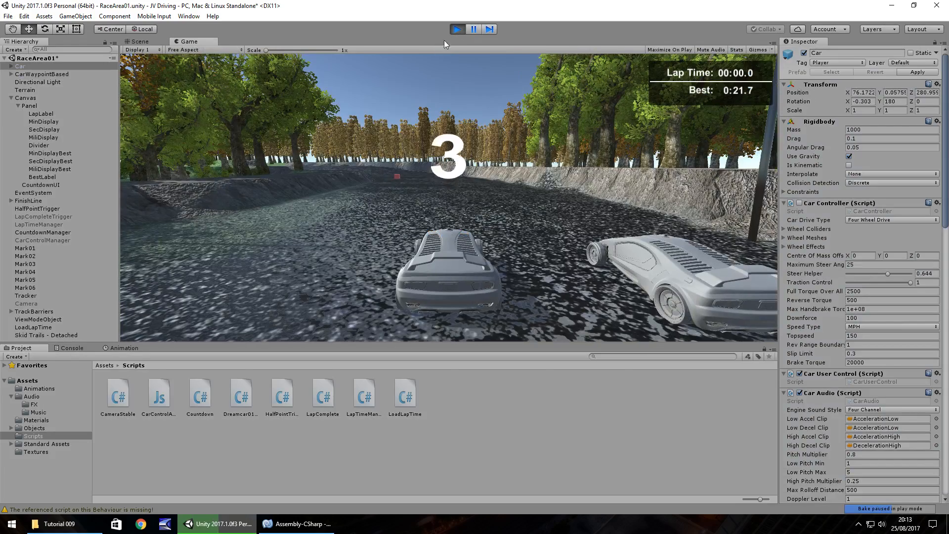